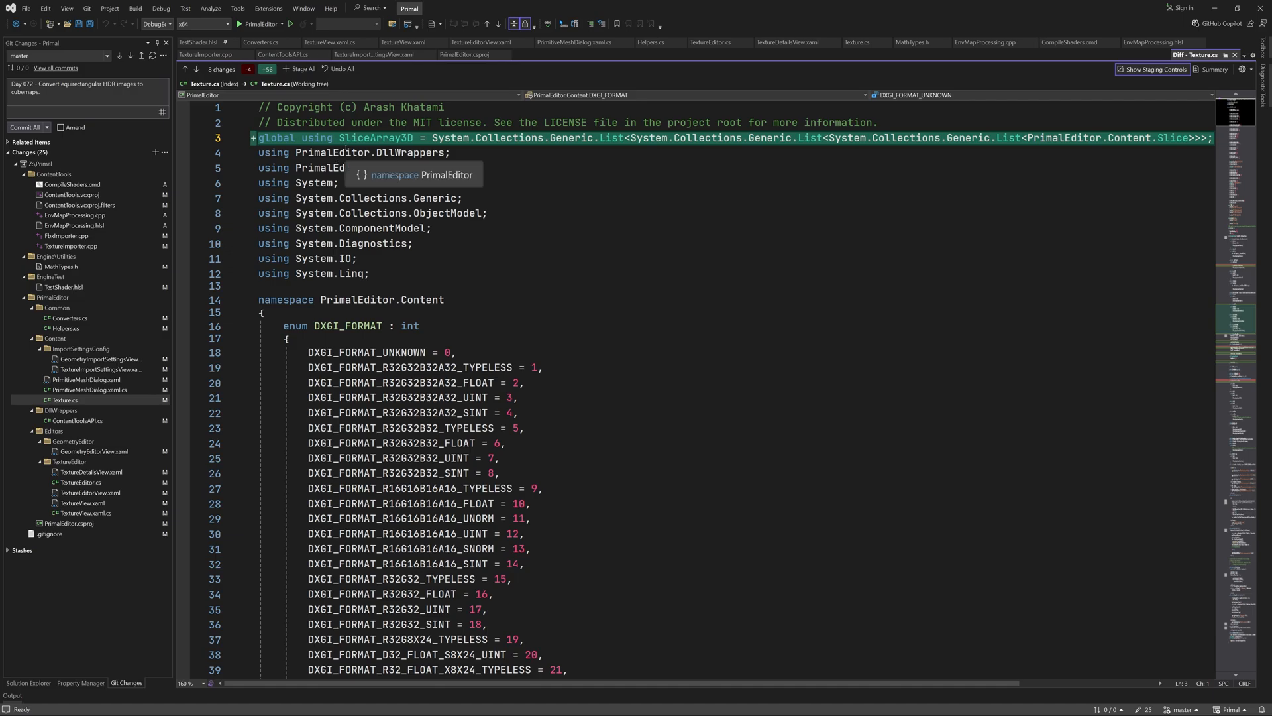
Scroll through the remaining Texture.cs diff, then select ContentToolsAPI.cs in Git Changes
scroll(down, 3)
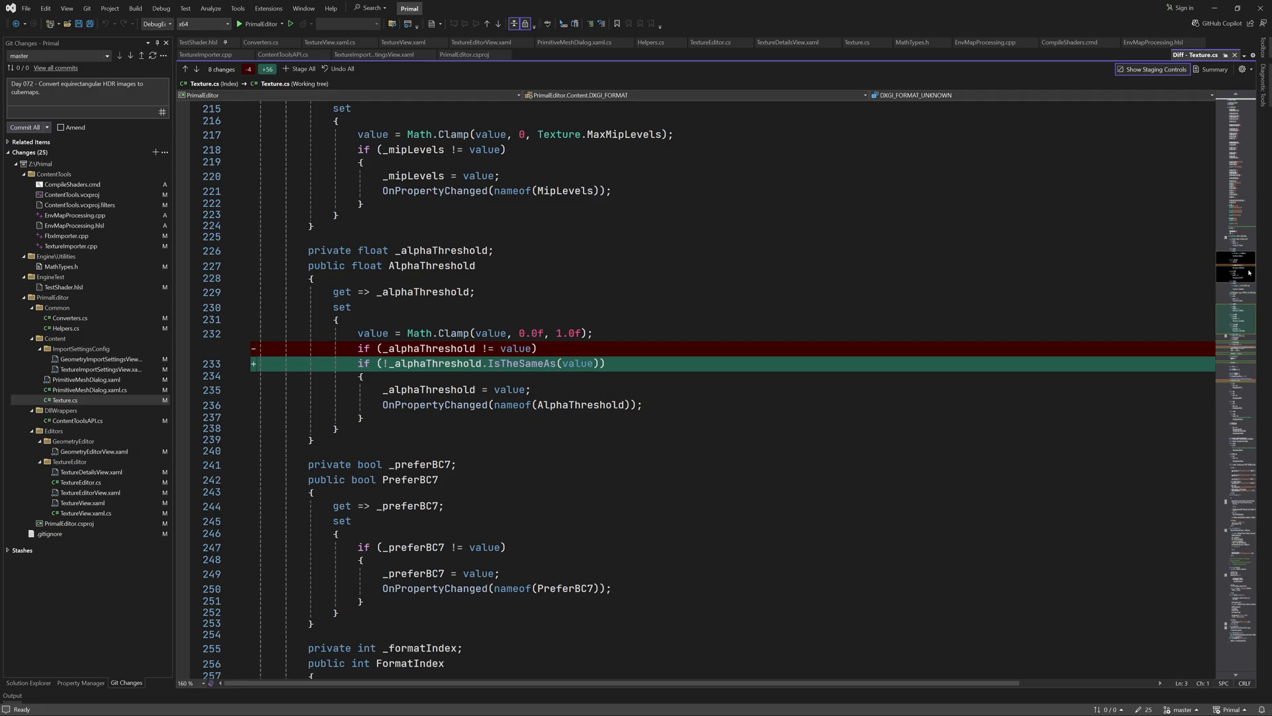
scroll(down, 3)
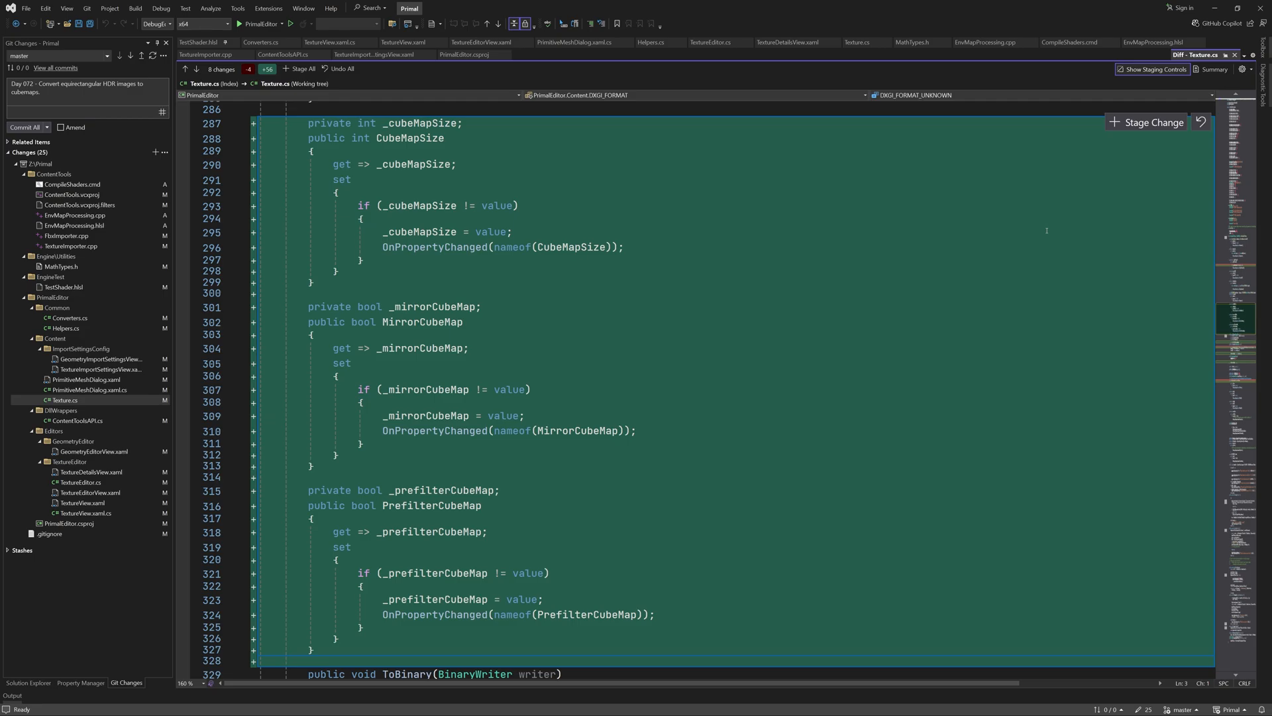
scroll(down, 3)
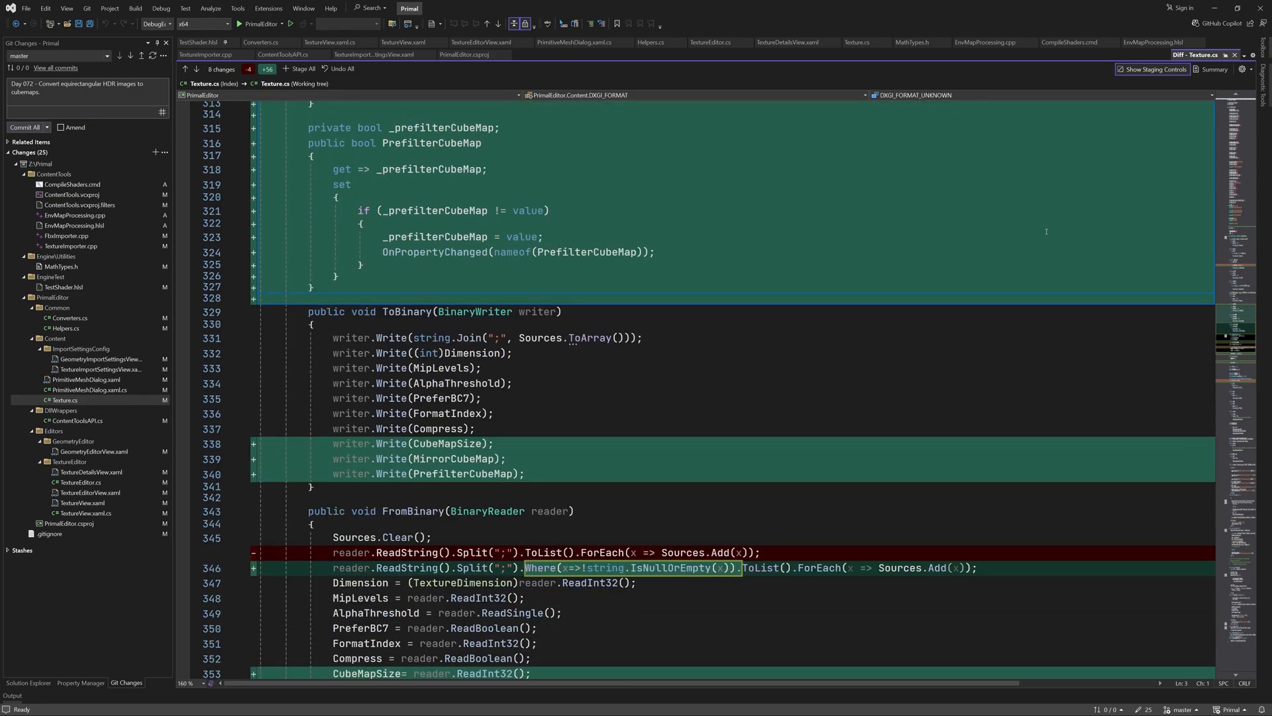
scroll(down, 3)
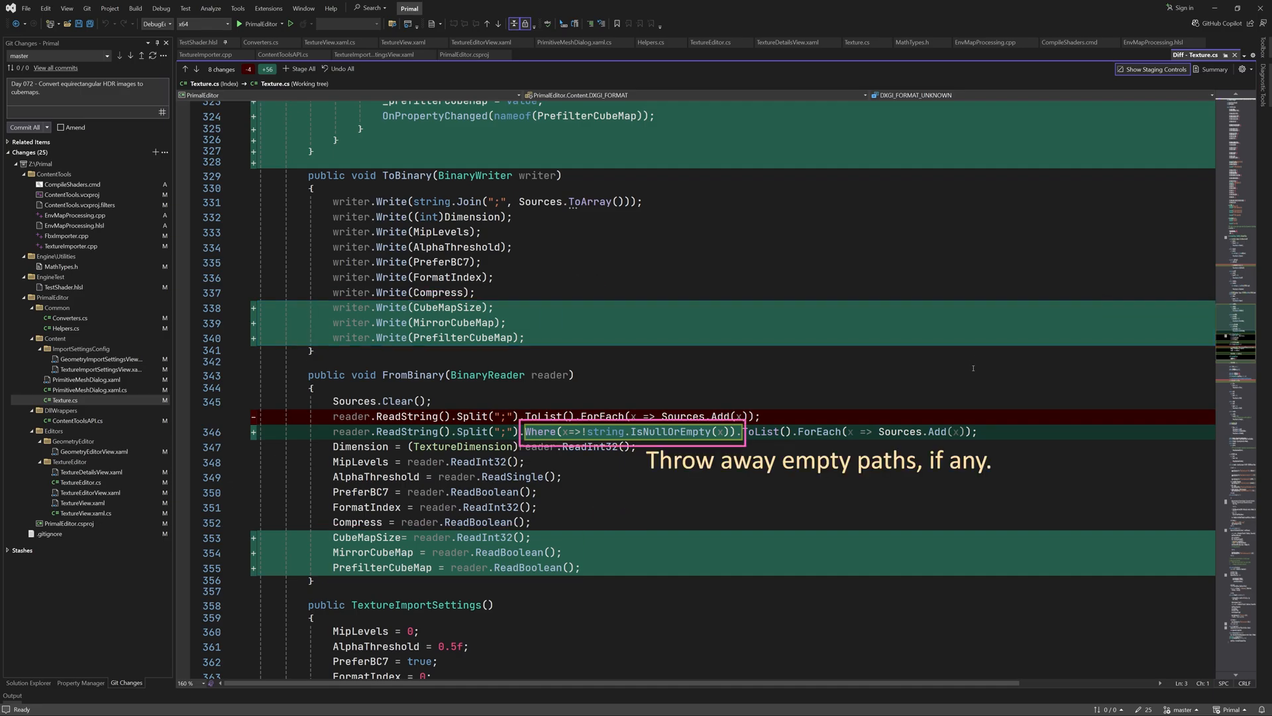
scroll(down, 3)
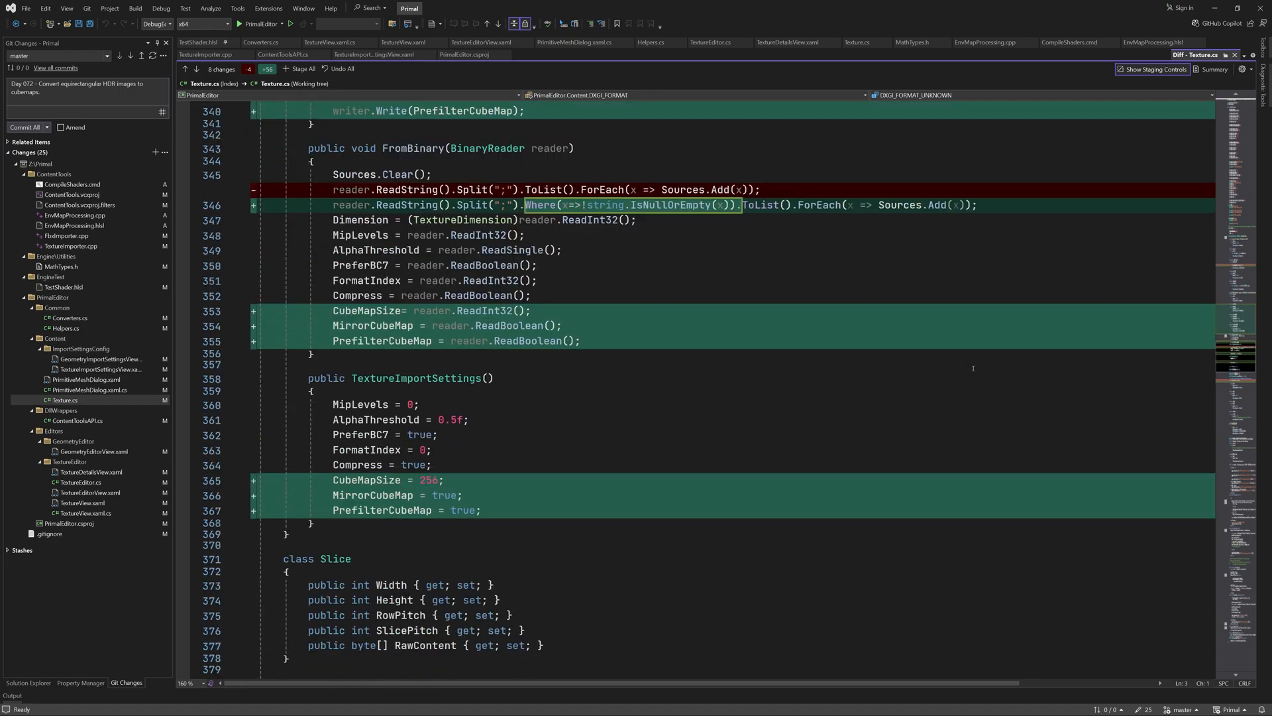
scroll(down, 3)
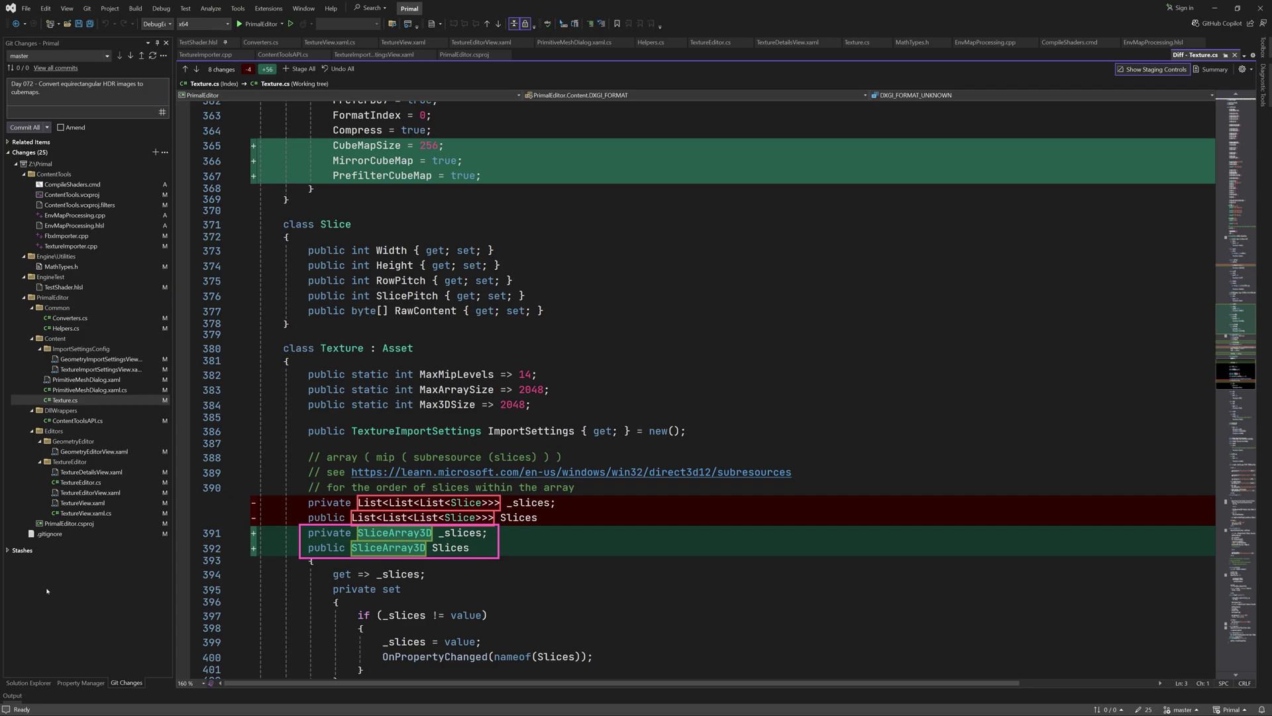
click(78, 420)
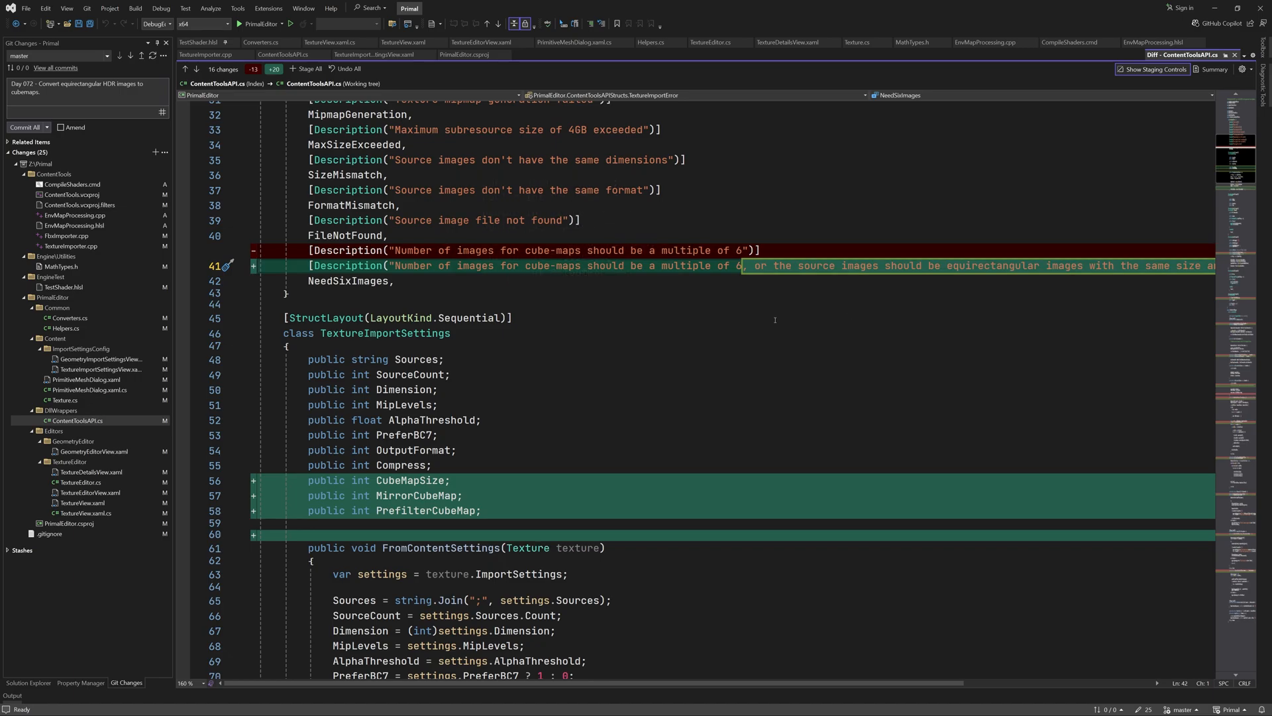
Read the new cube-map fields in ContentToolsAPI.cs and scroll down through its diff
scroll(right, 3)
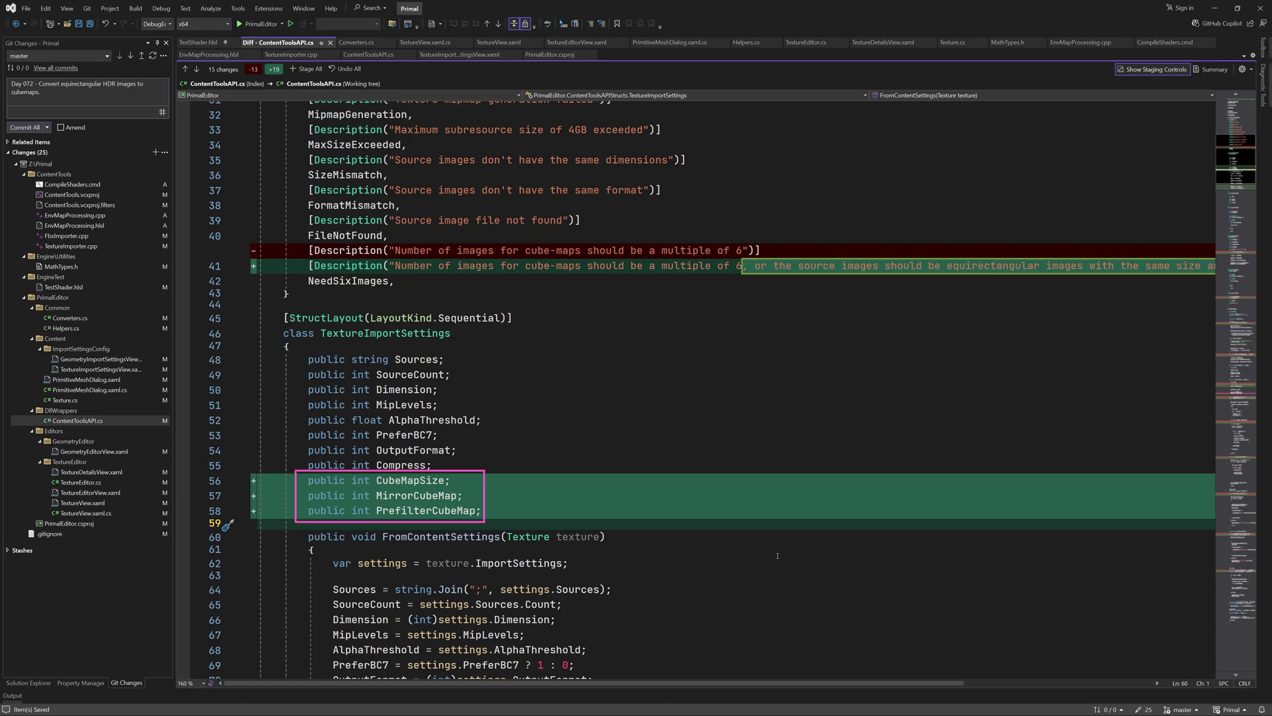
scroll(down, 3)
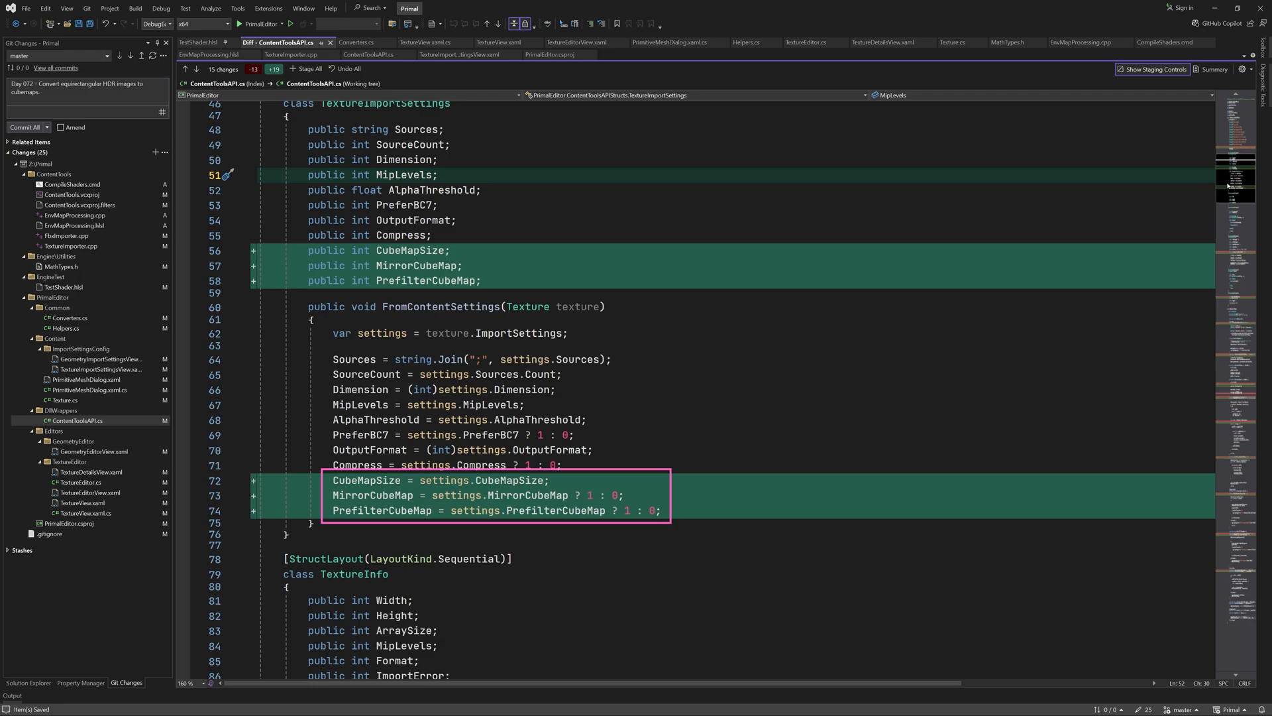
scroll(down, 3)
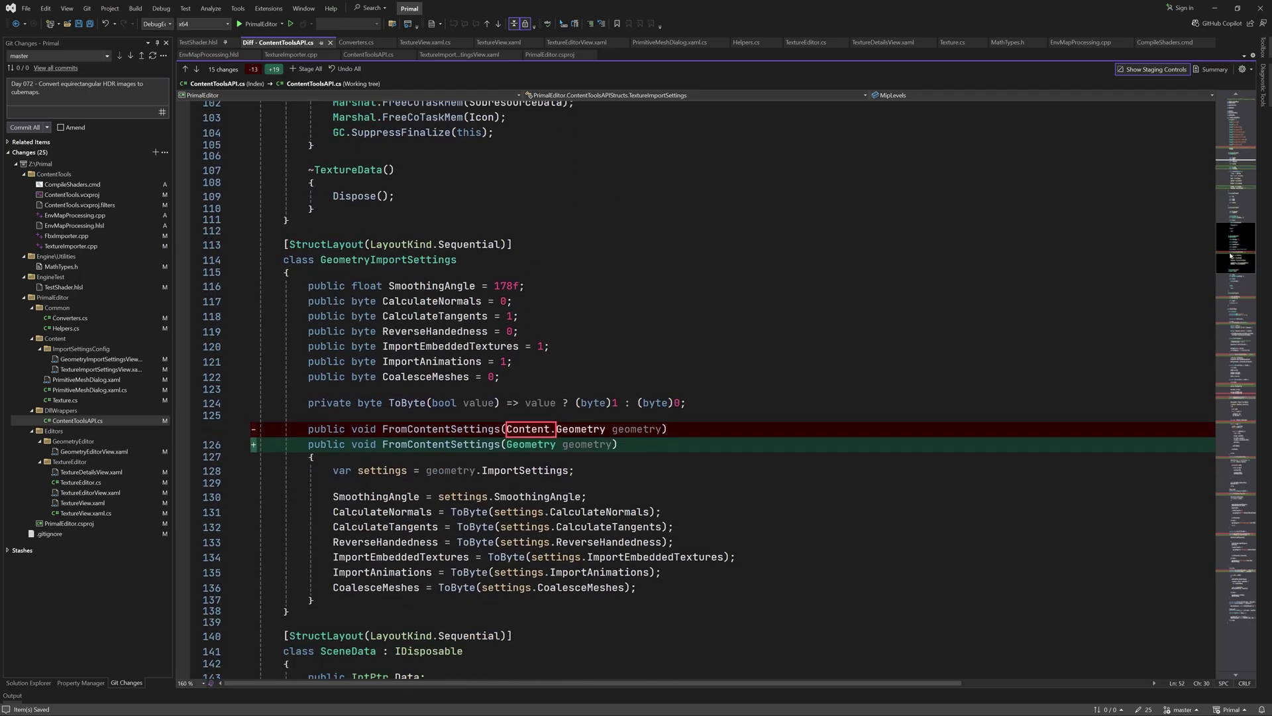
scroll(down, 3)
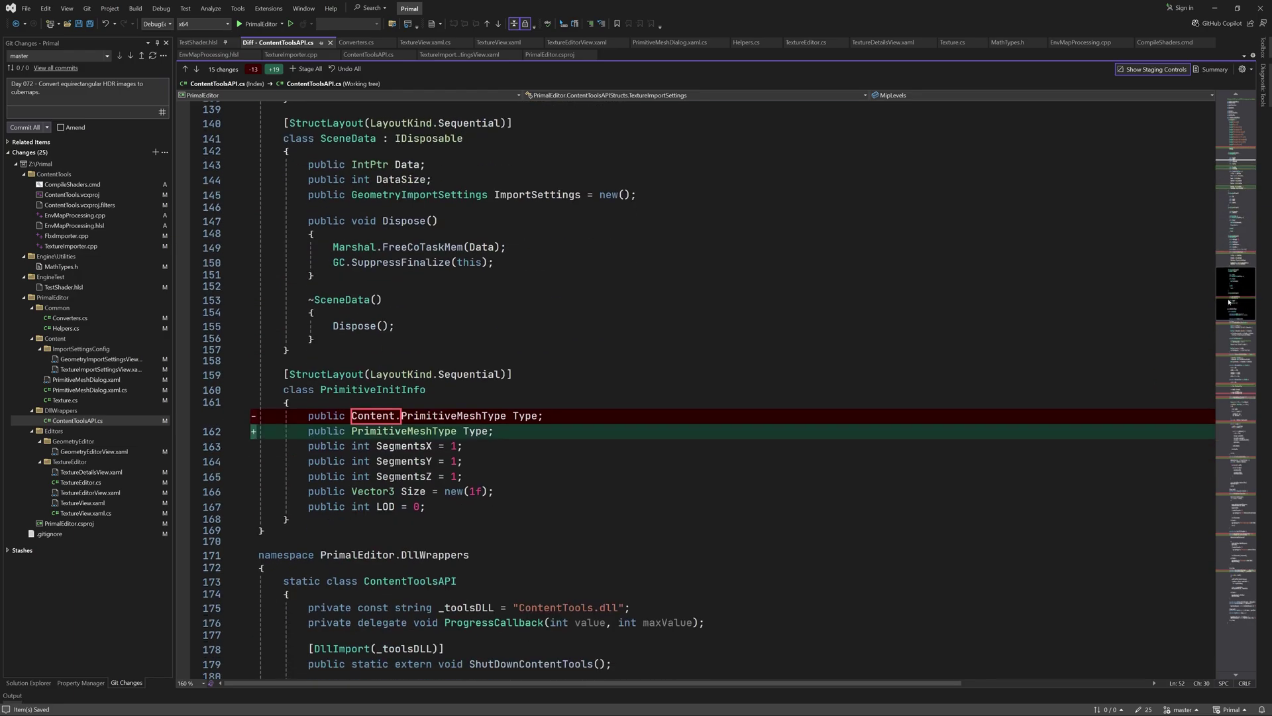
scroll(down, 3)
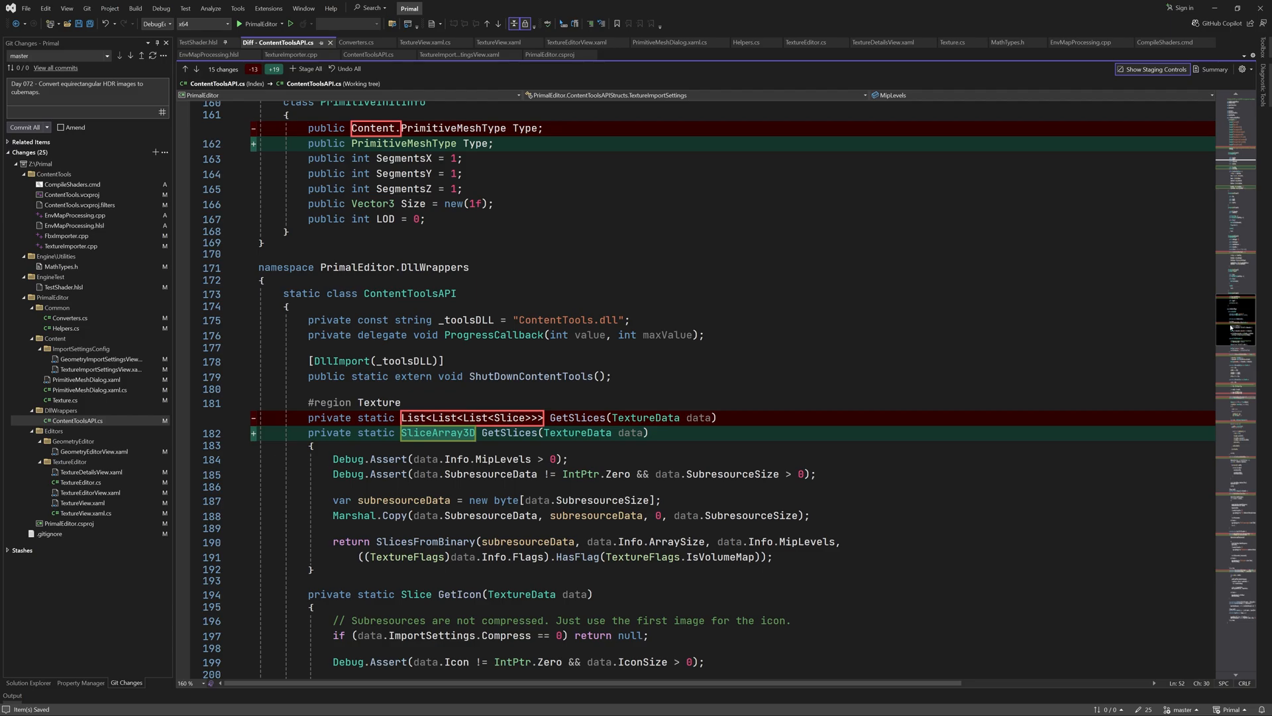
scroll(down, 3)
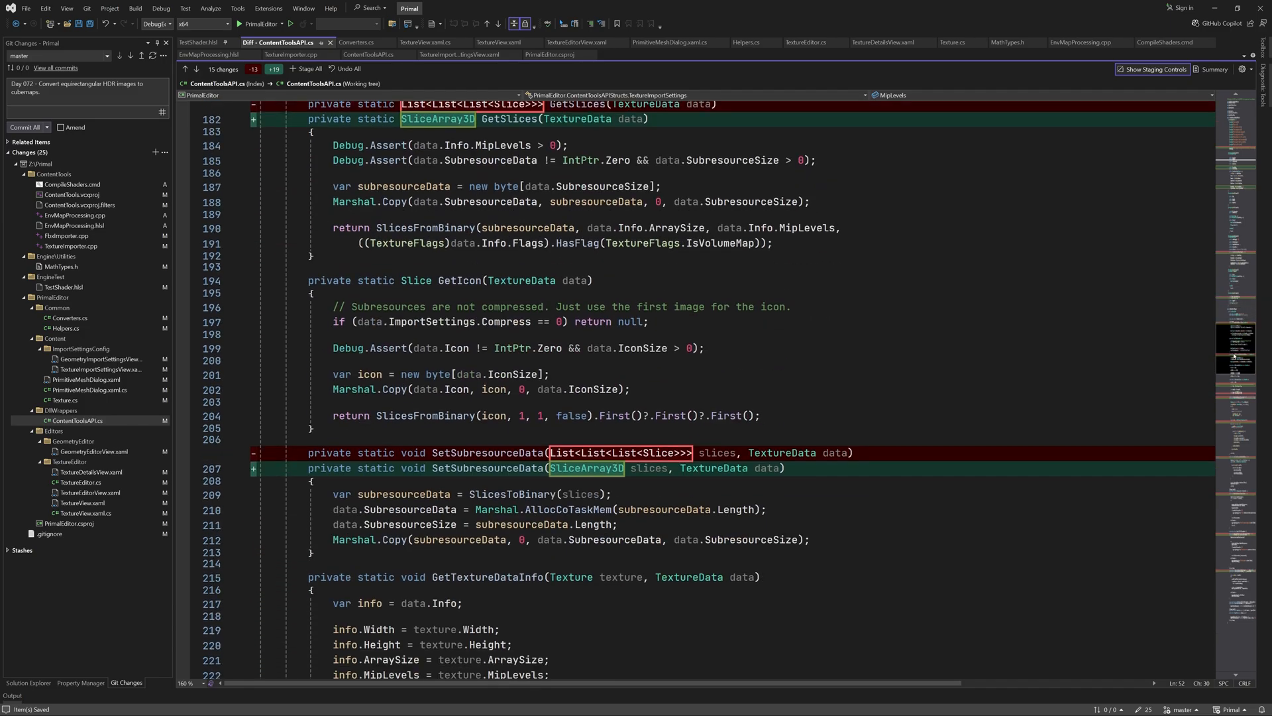
scroll(down, 3)
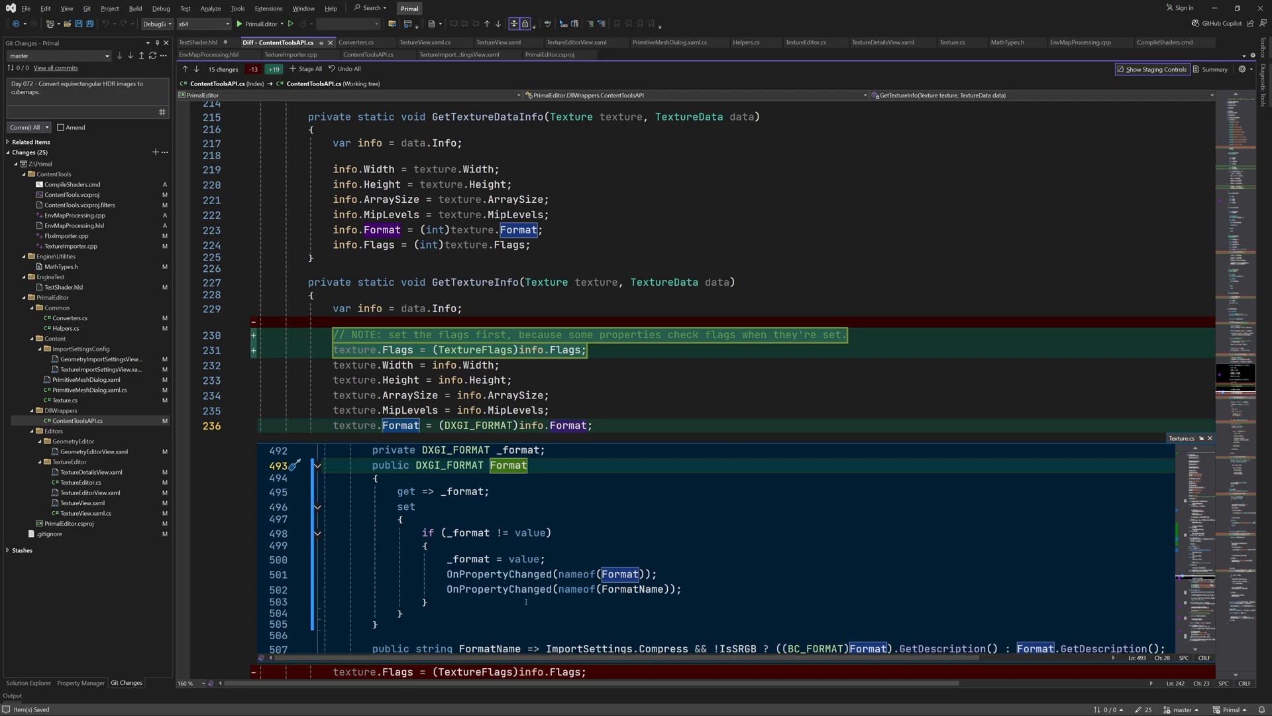
Dismiss the Format property peek and continue reading down to the SliceArray3D geometry changes
scroll(down, 3)
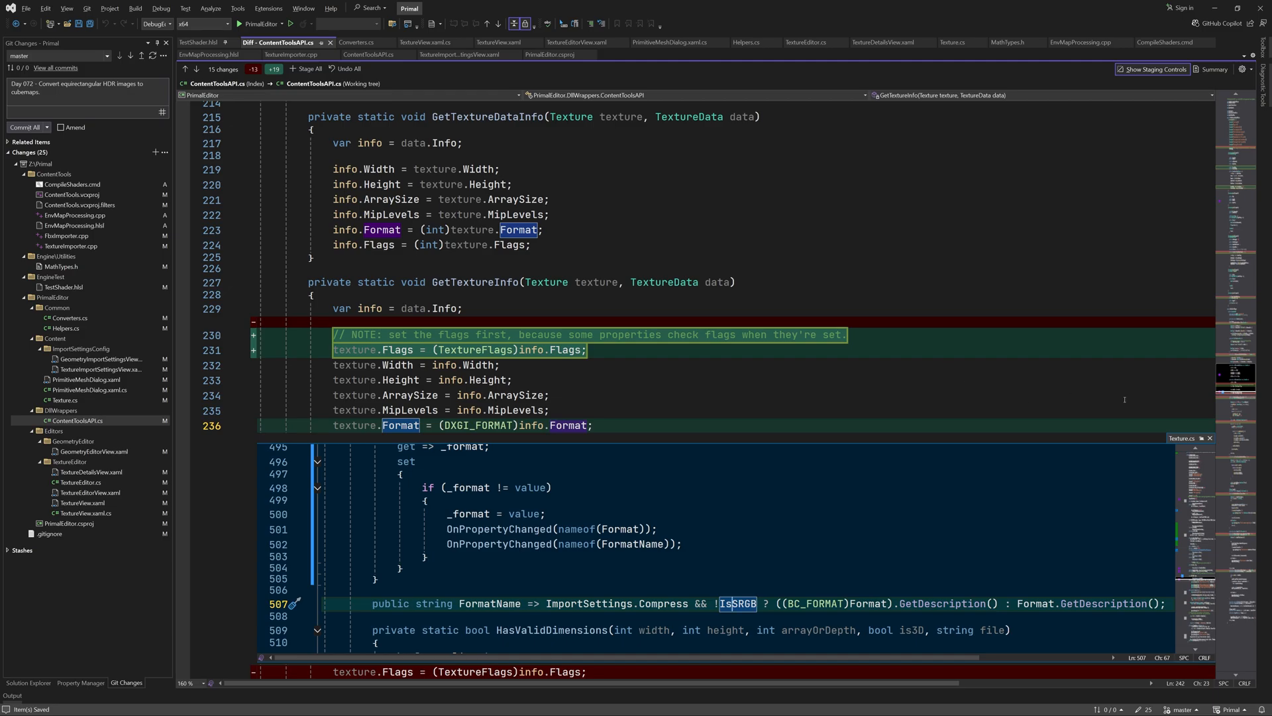
click(1209, 439)
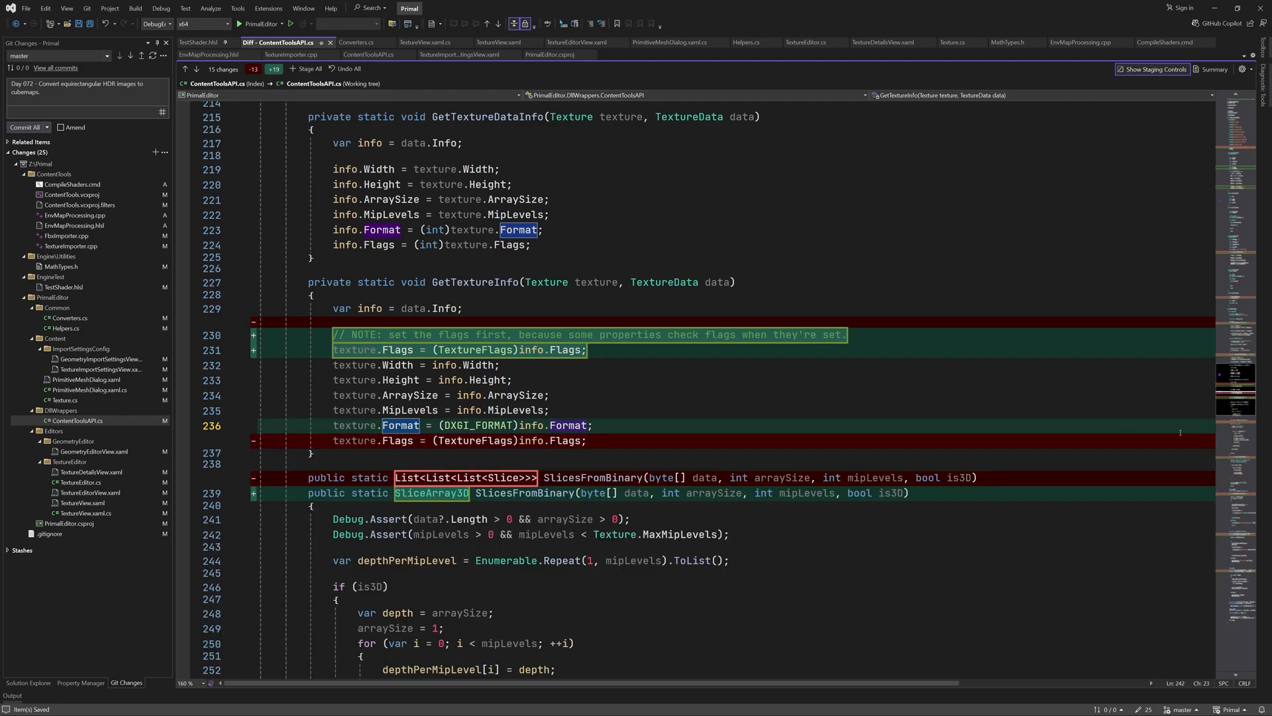
scroll(down, 3)
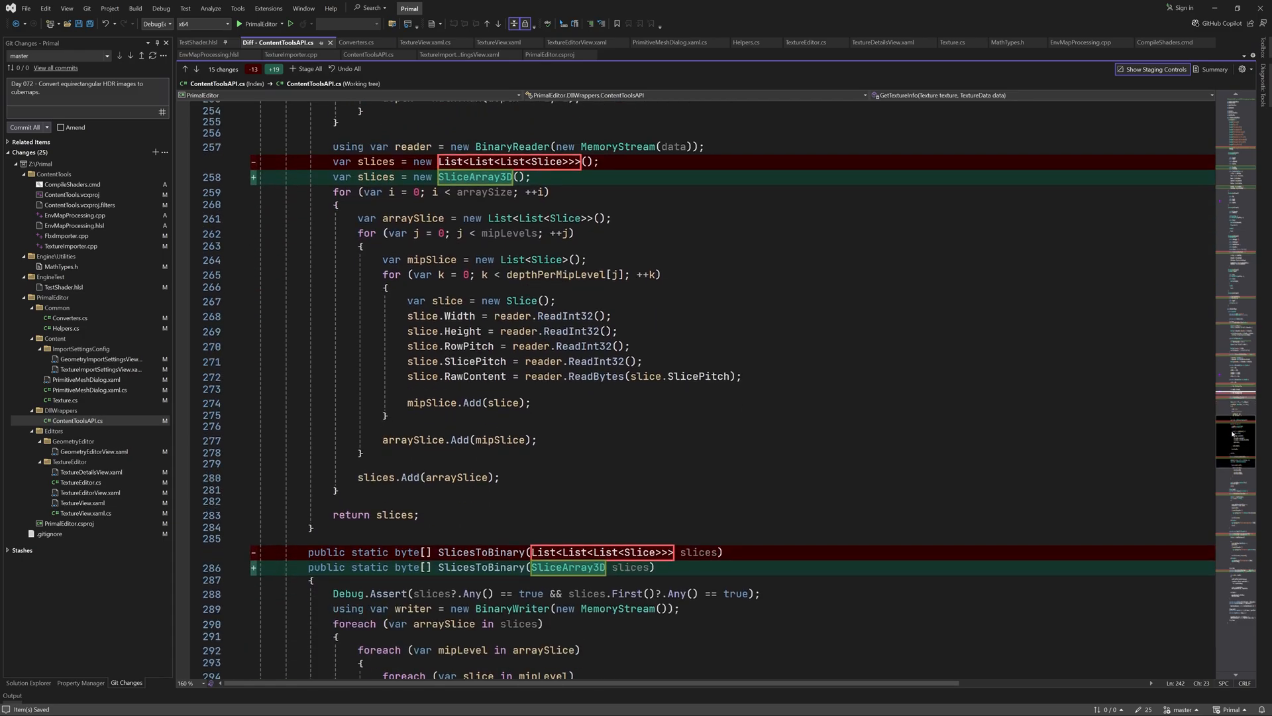
scroll(down, 3)
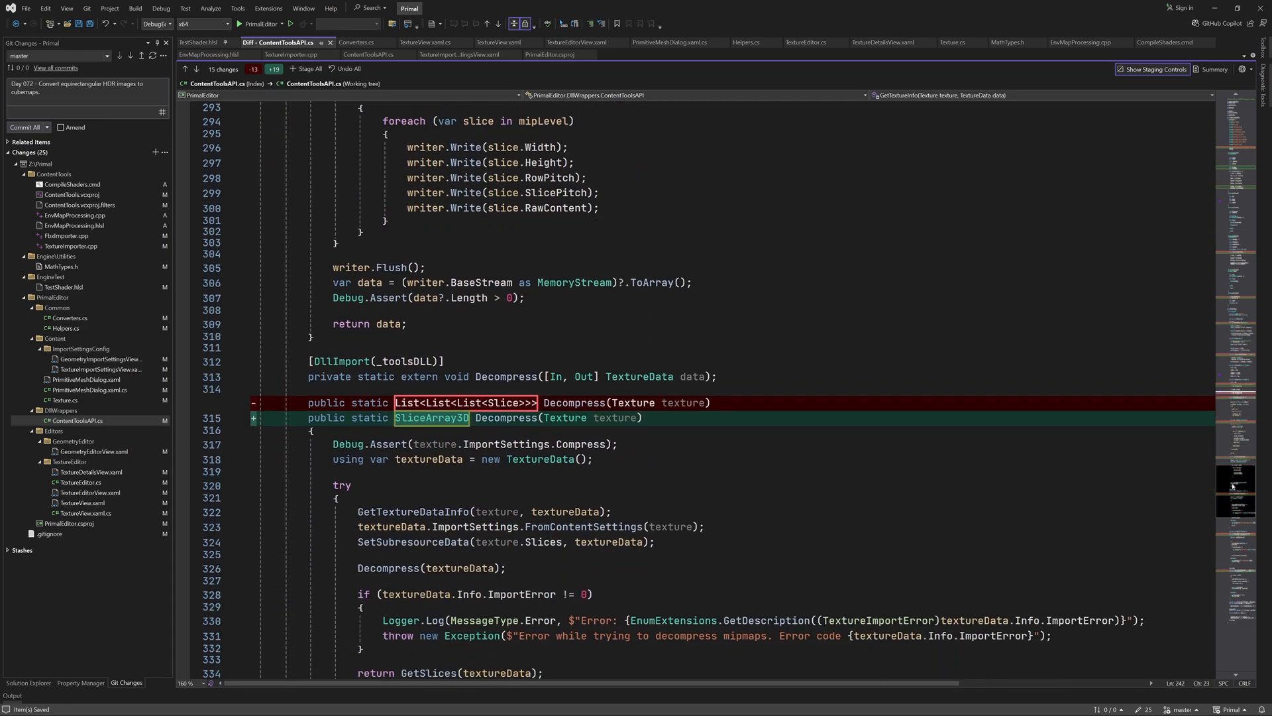
scroll(down, 3)
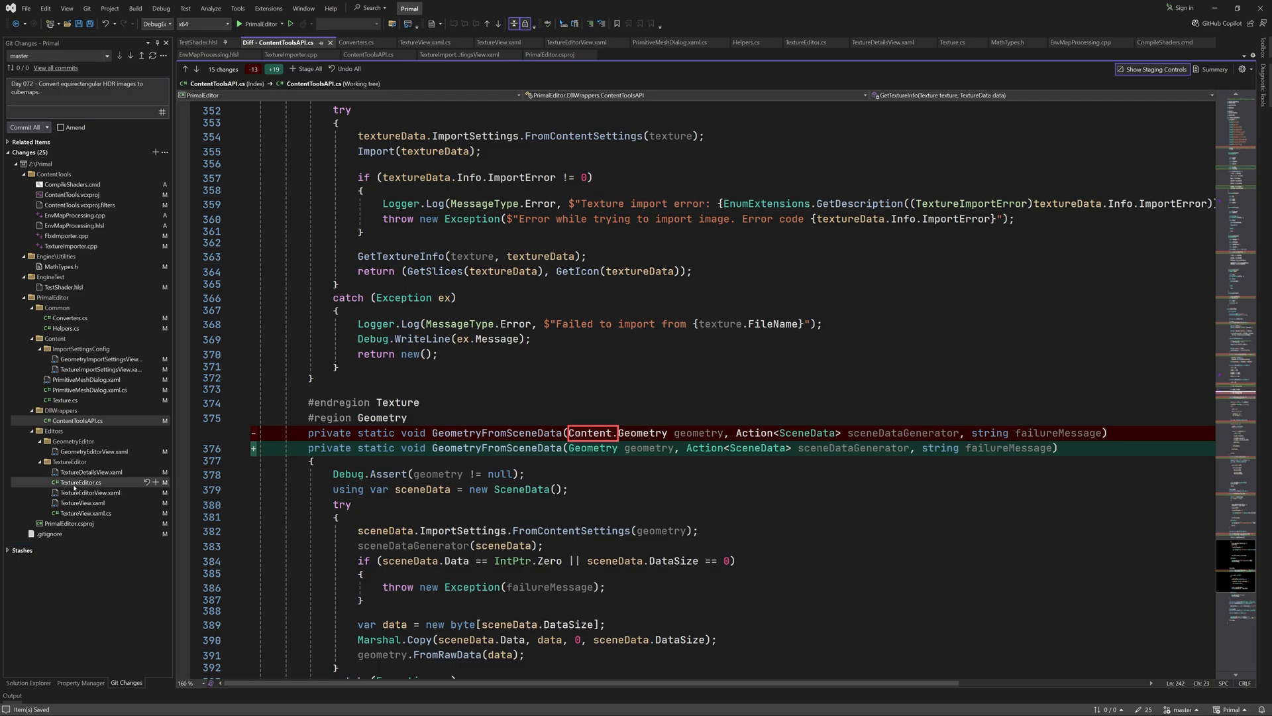
Review the TextureEditor.cs diff with its new CubeMap class and SetCubeMap logic
click(79, 482)
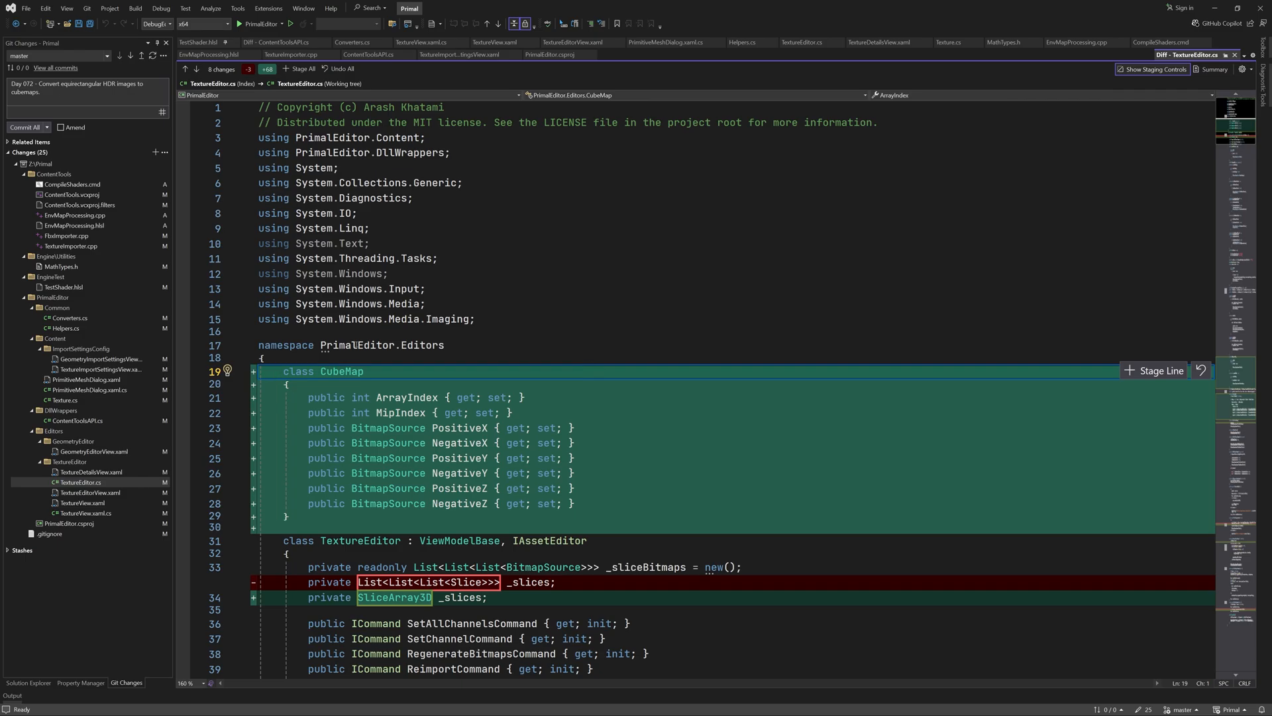
mouse_move(619, 226)
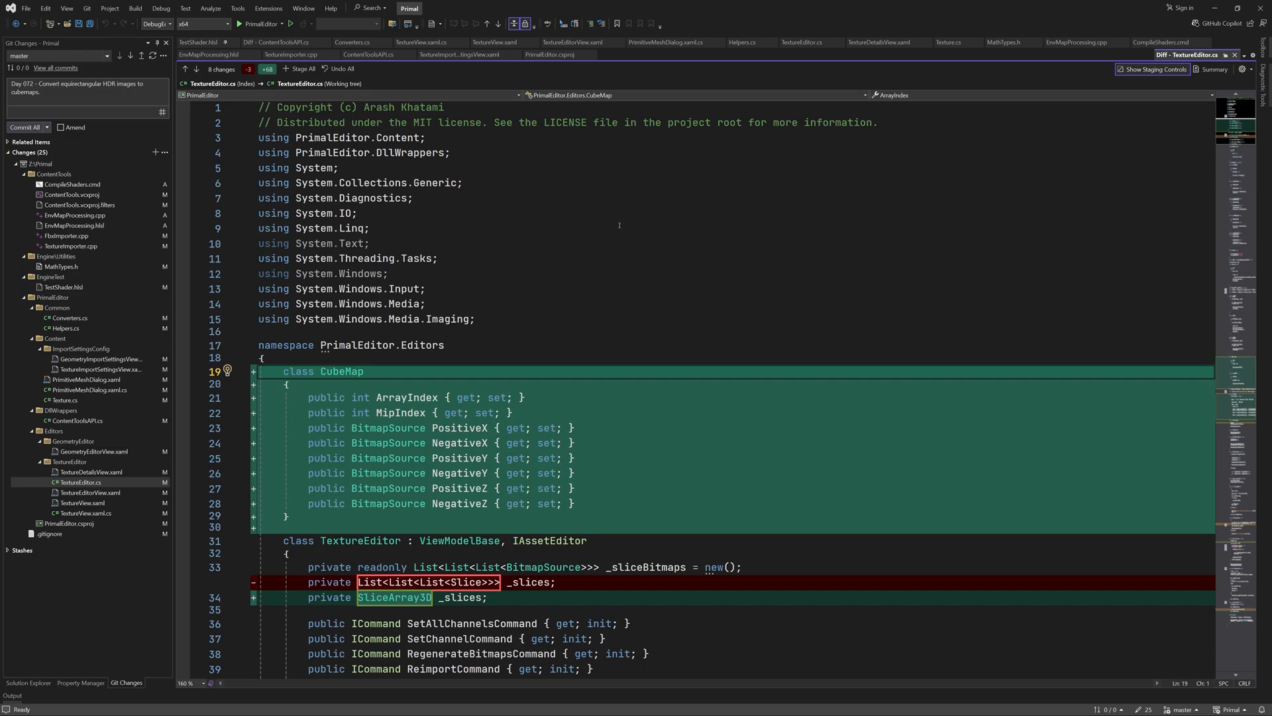
scroll(down, 3)
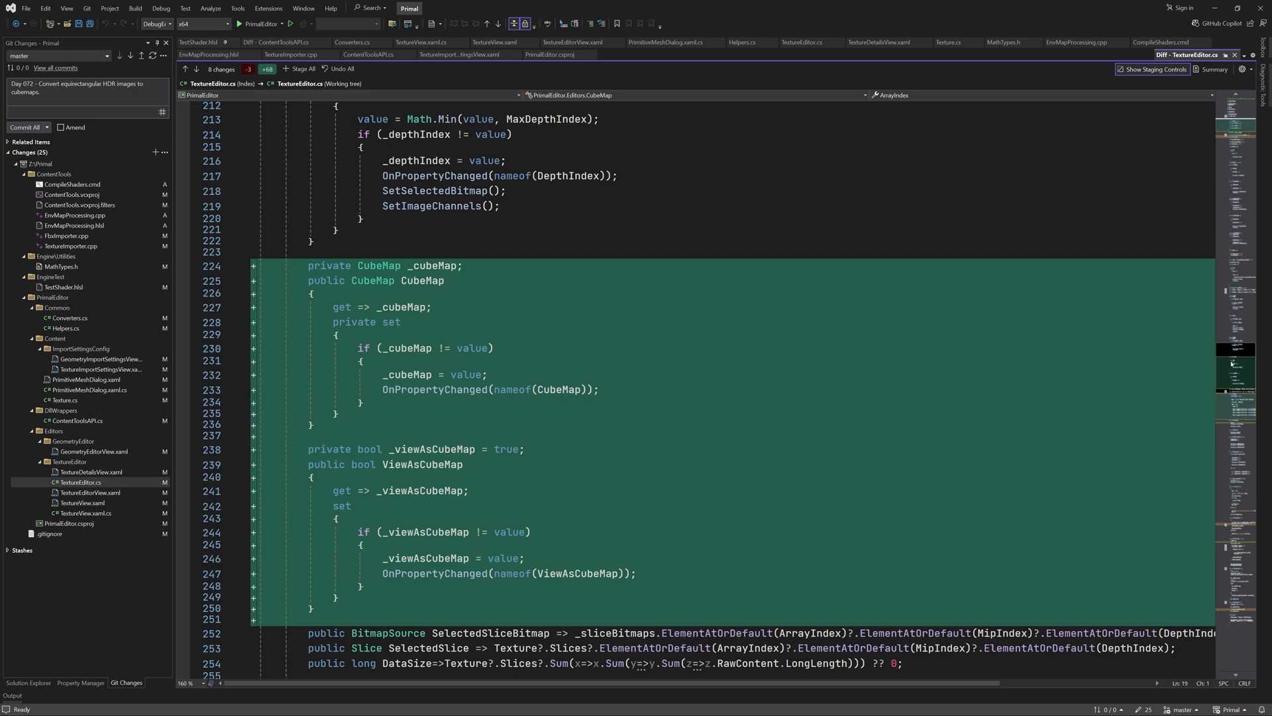
scroll(down, 3)
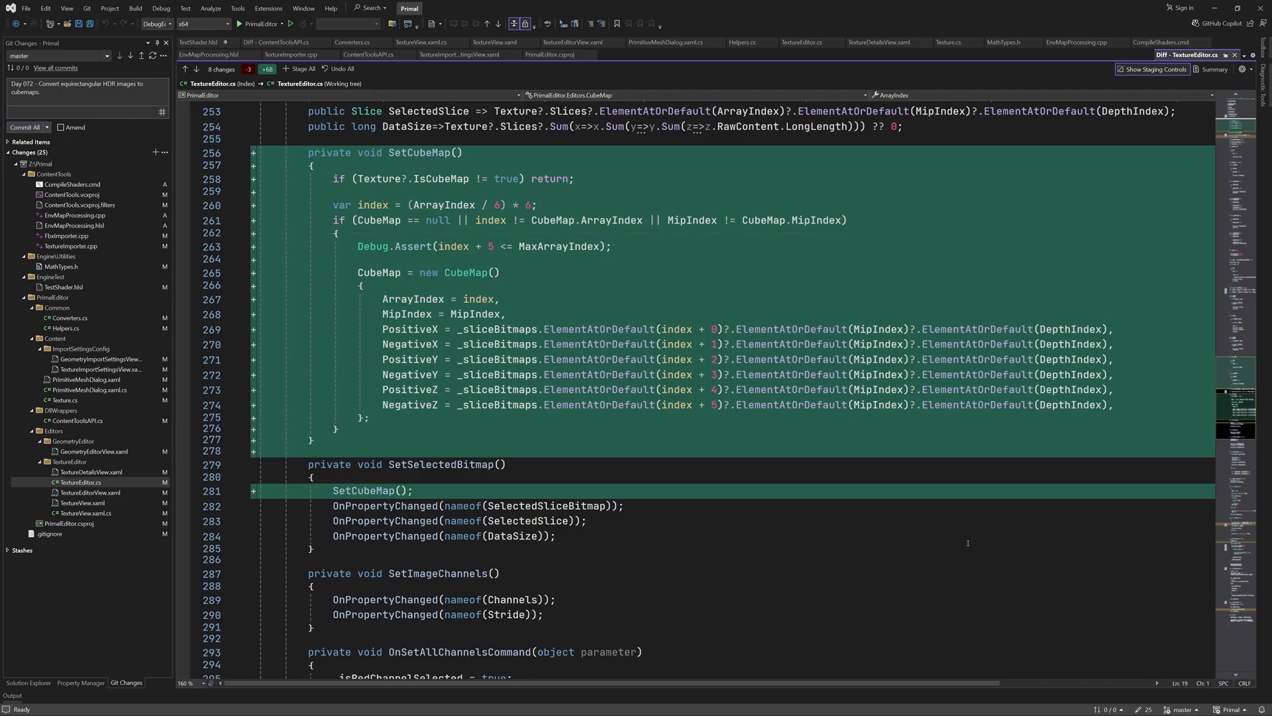
scroll(down, 3)
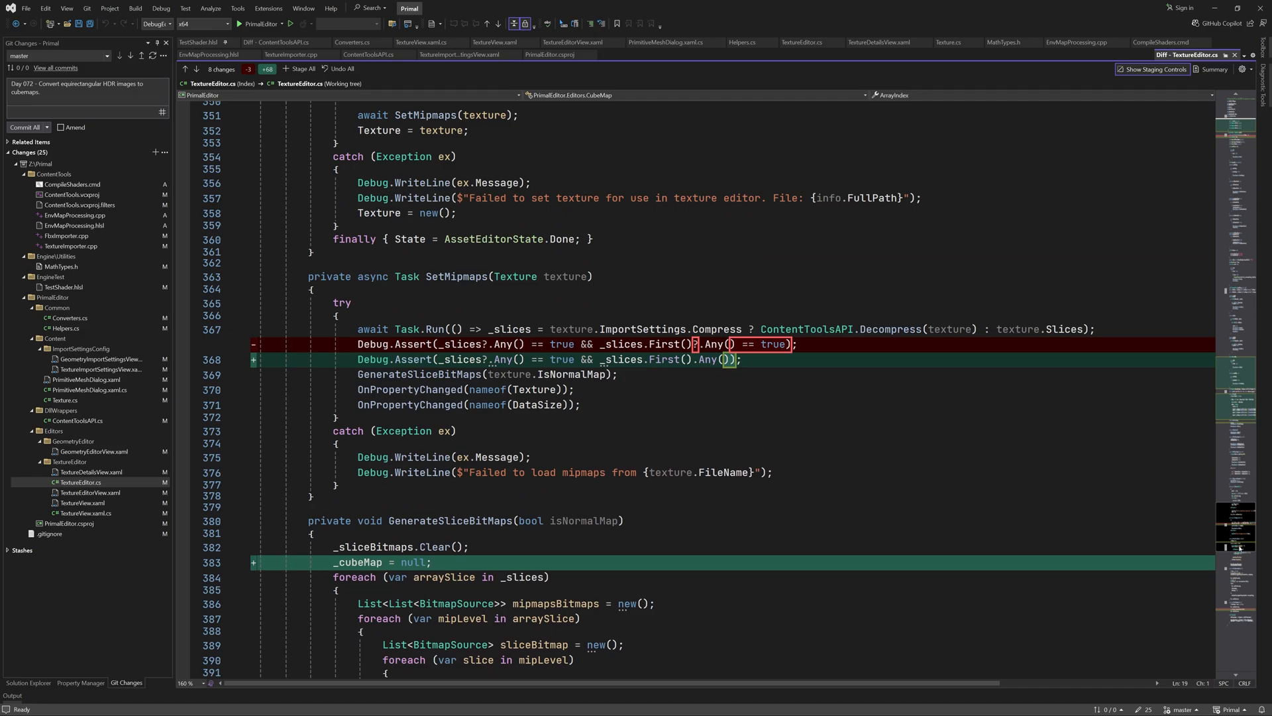
double_click(359, 562)
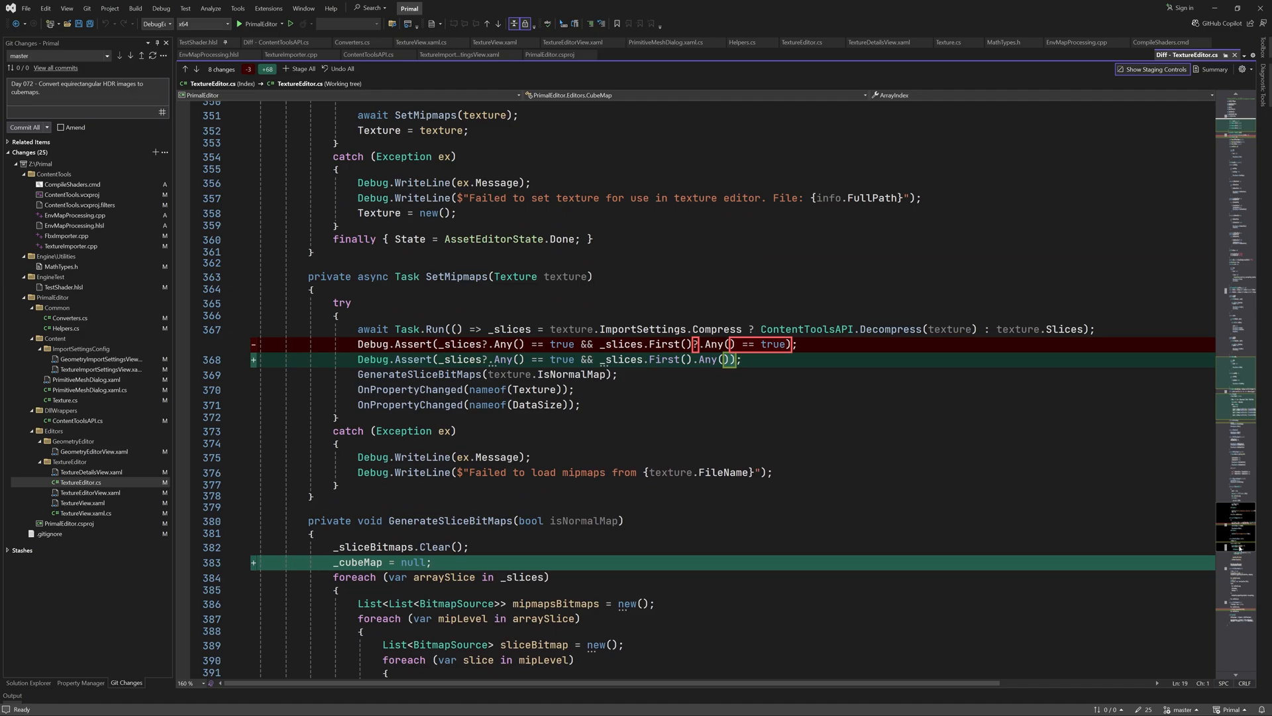
scroll(down, 3)
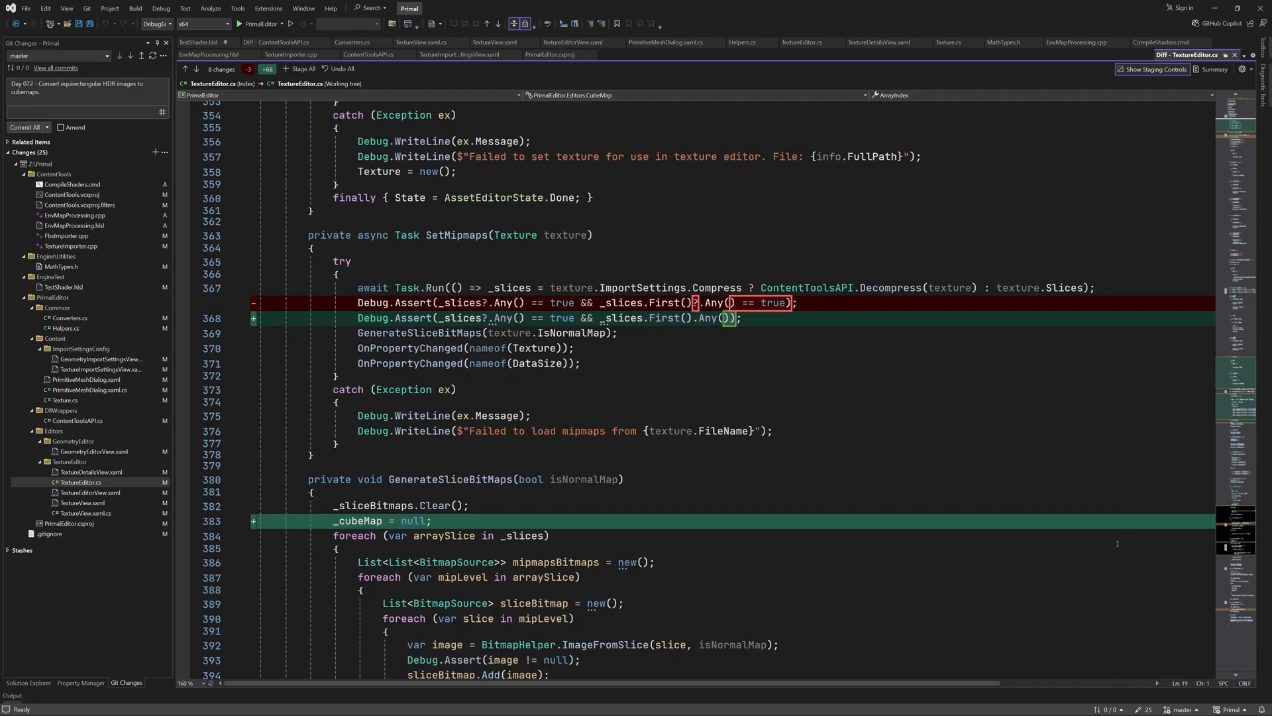
scroll(down, 3)
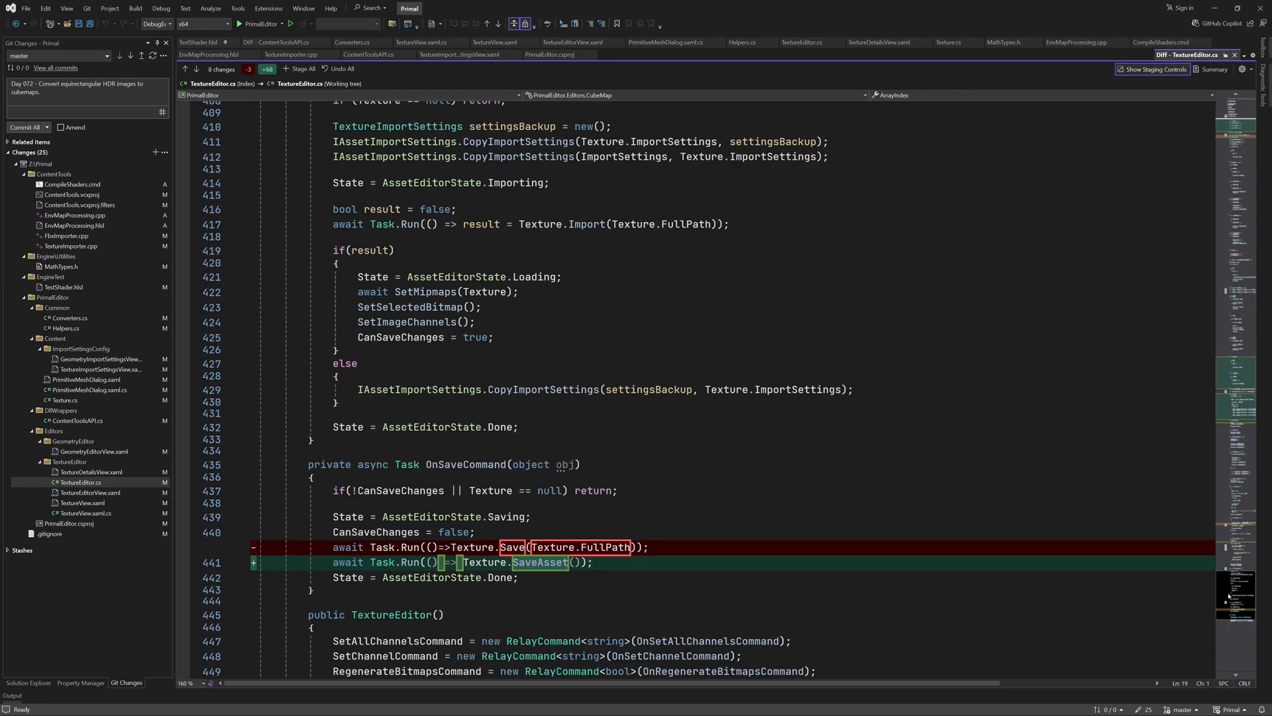
scroll(down, 3)
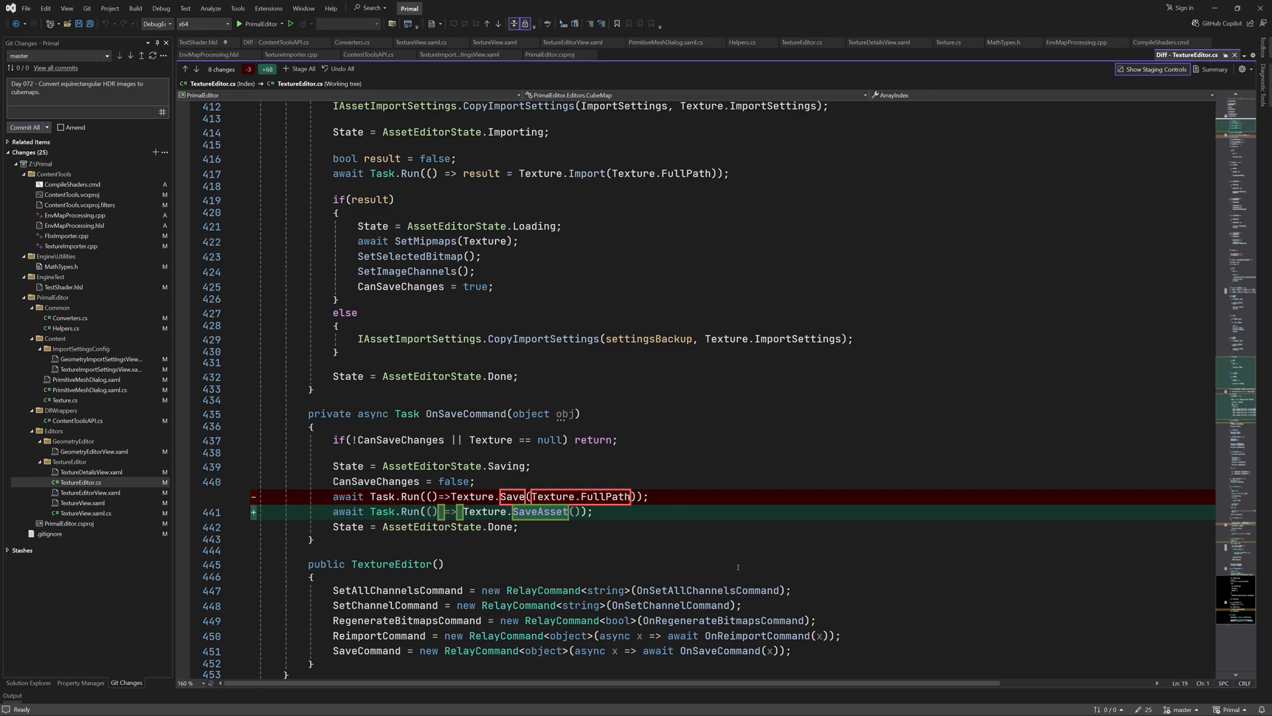
mouse_move(585, 577)
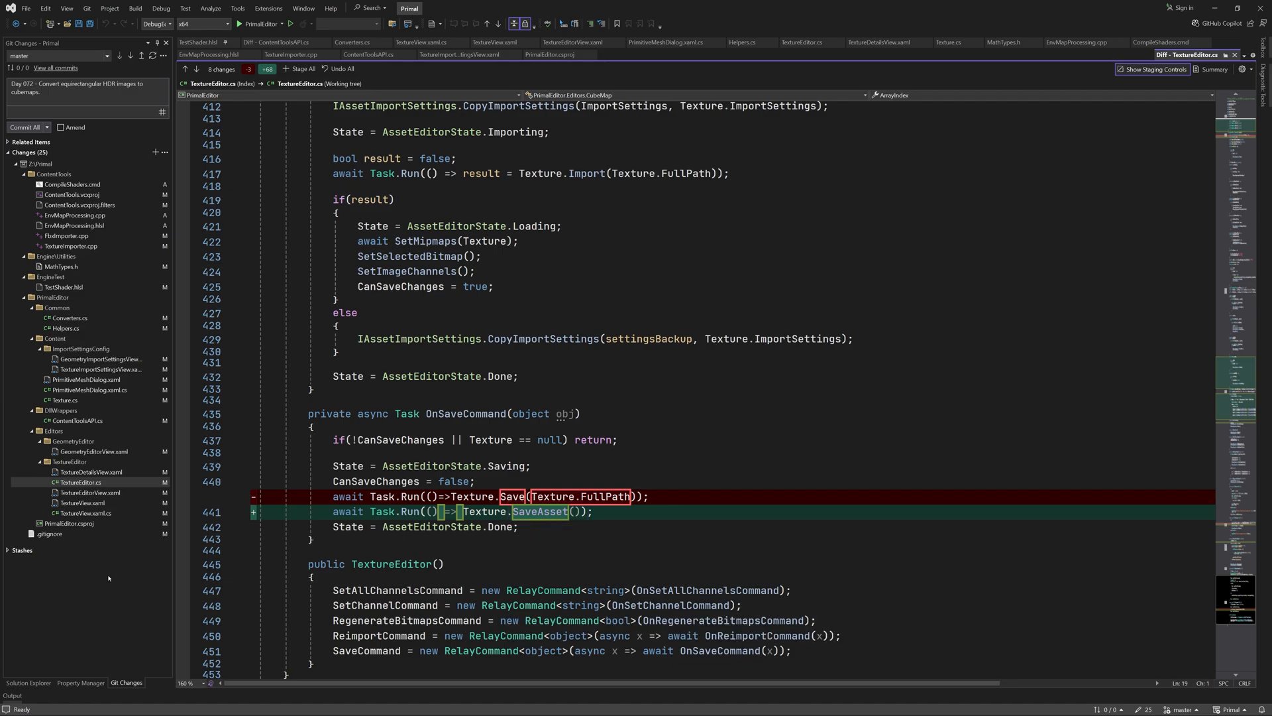
Review the Helpers.cs SaveAsset helper diff, then the PrimitiveMeshDialog.xaml.cs diff
click(63, 327)
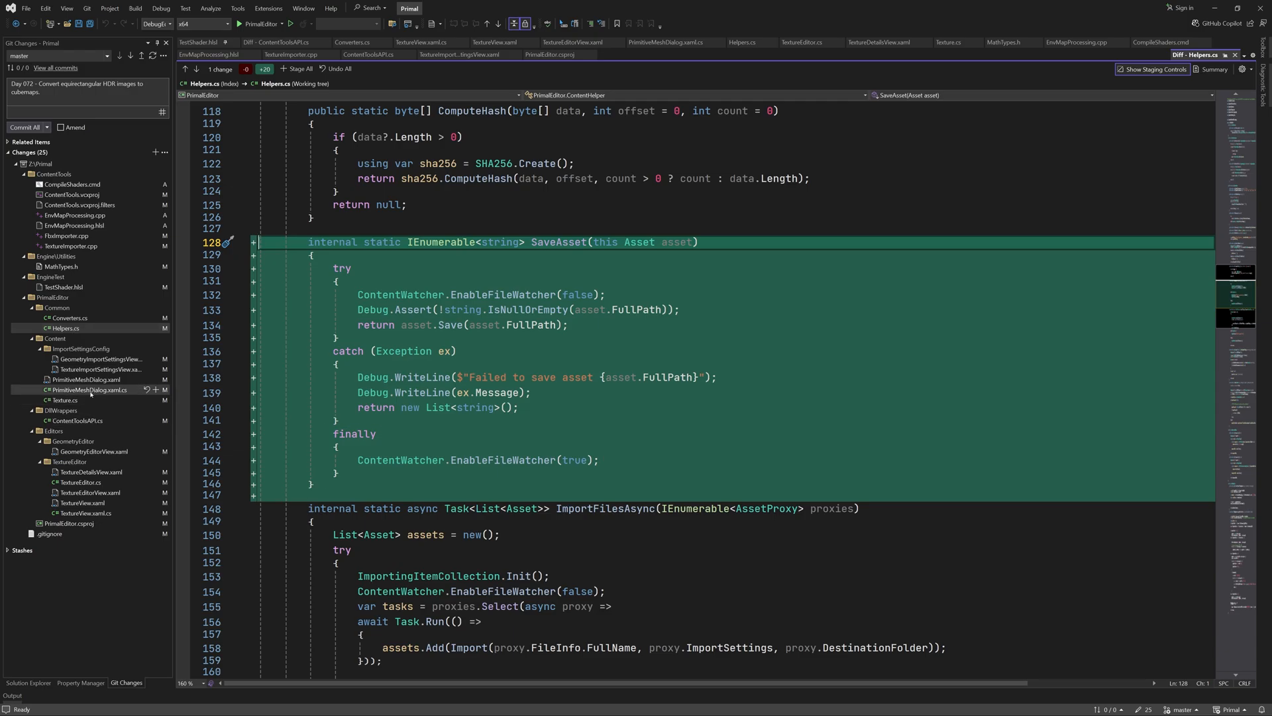
click(87, 390)
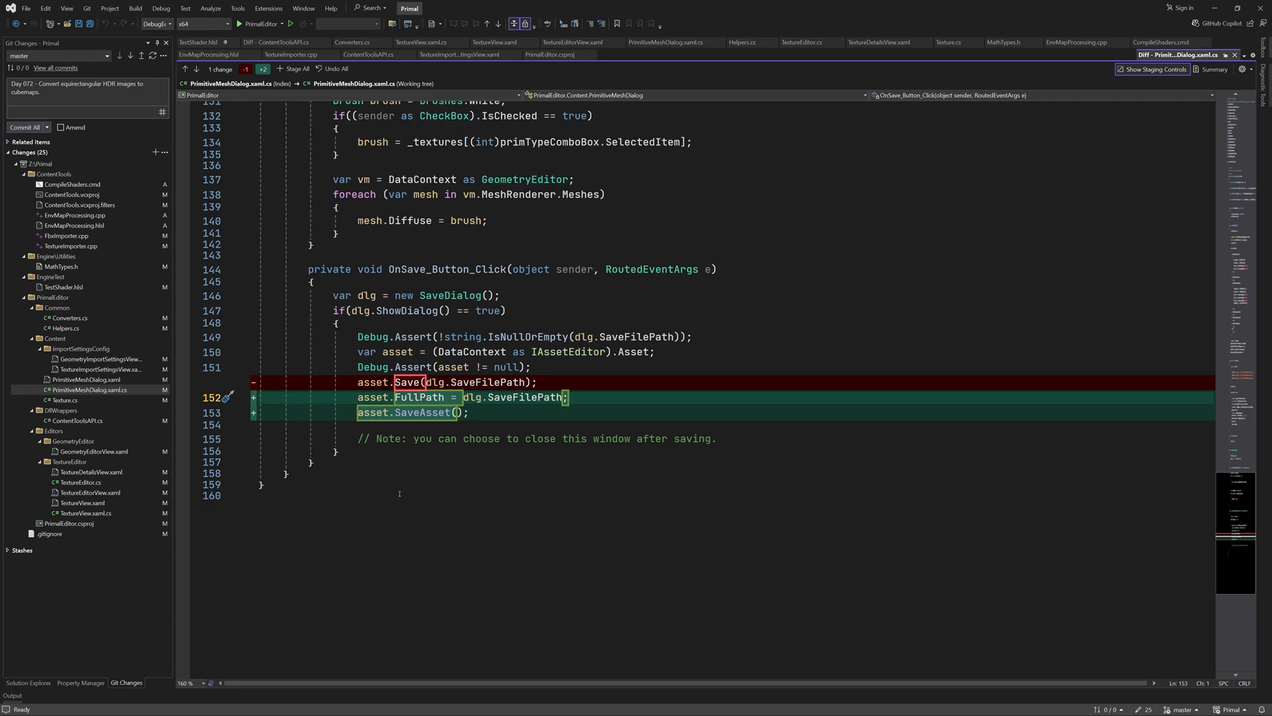
mouse_move(87, 379)
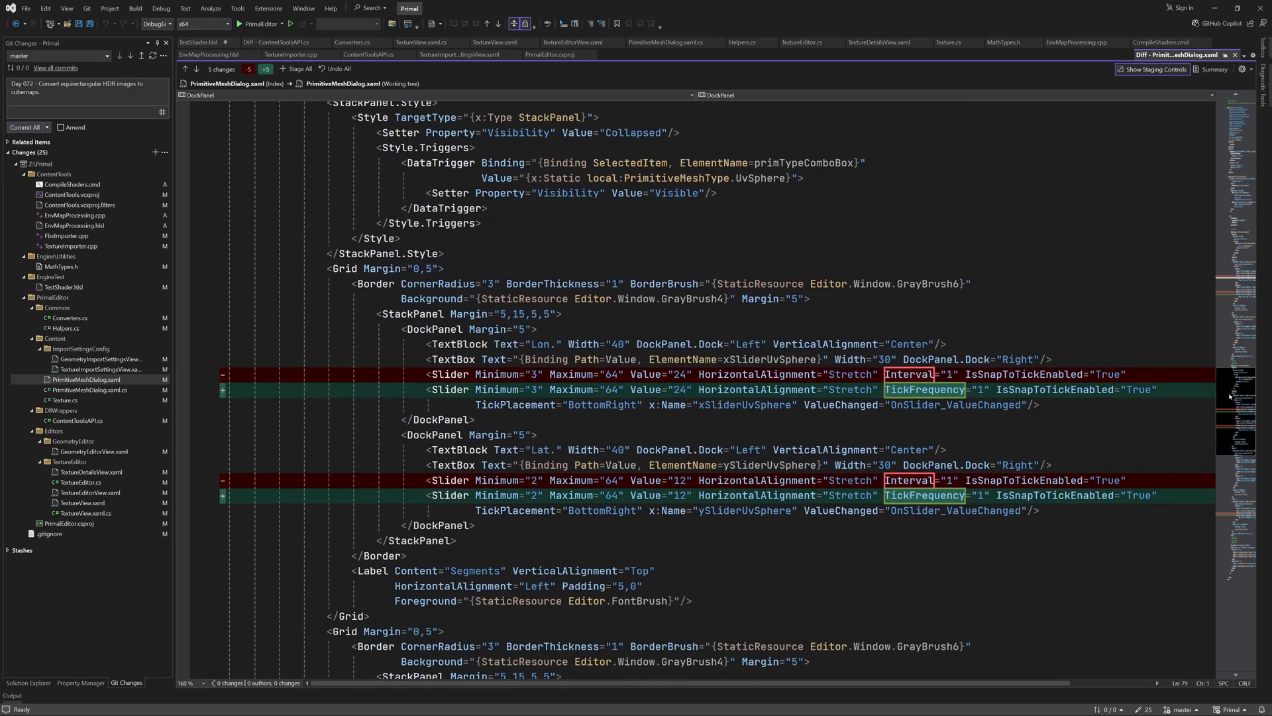
Review the GeometryImportSettingsView.xaml diff, then the TextureImportSettingsView.xaml diff
click(101, 359)
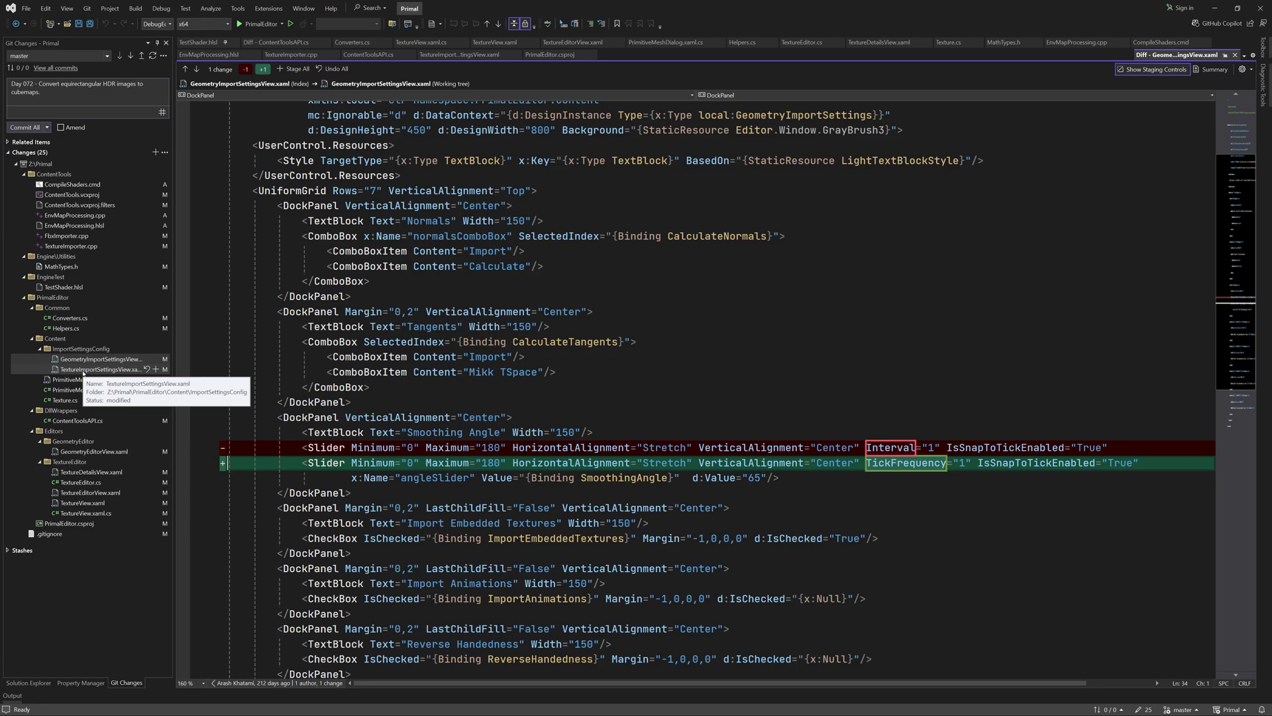
click(105, 370)
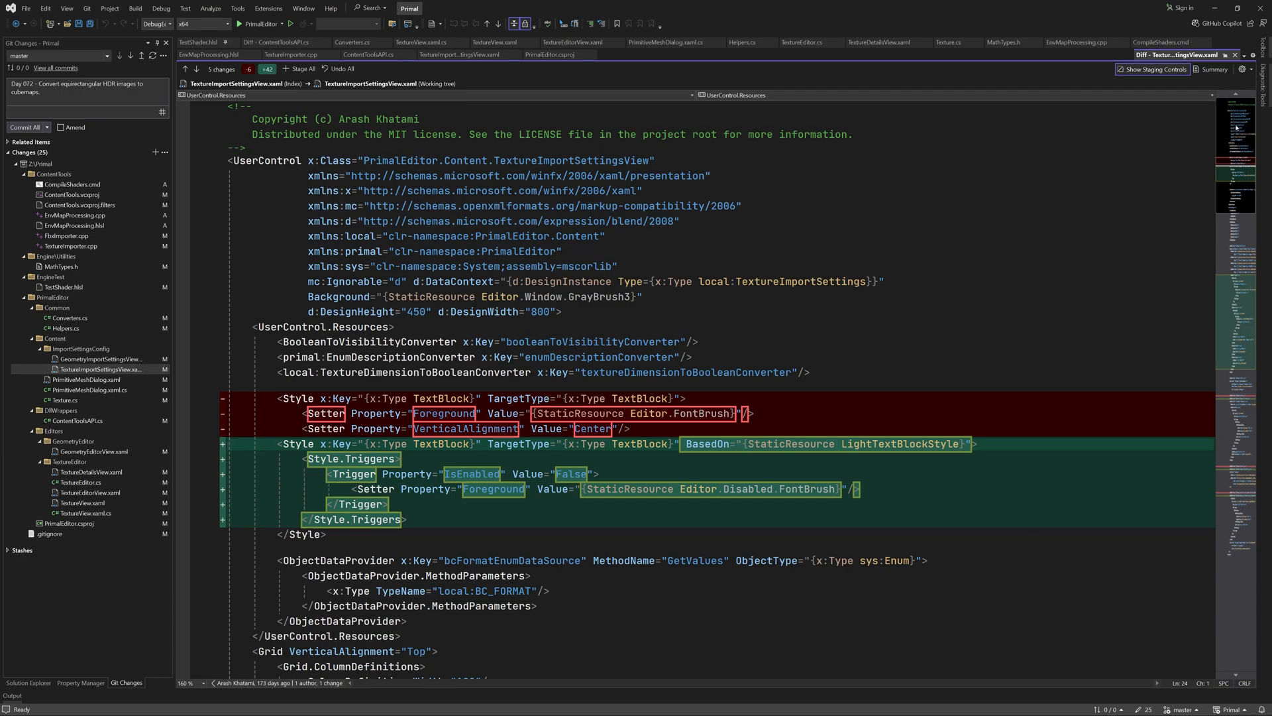
scroll(down, 3)
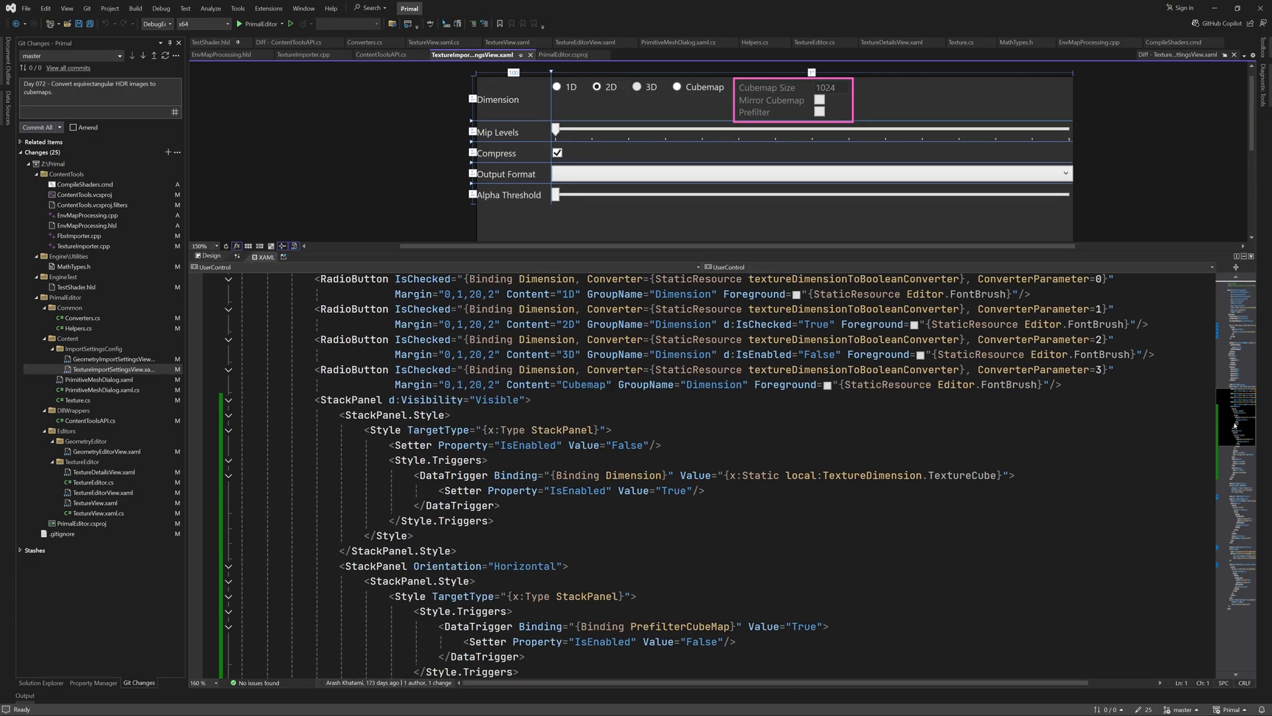
scroll(down, 3)
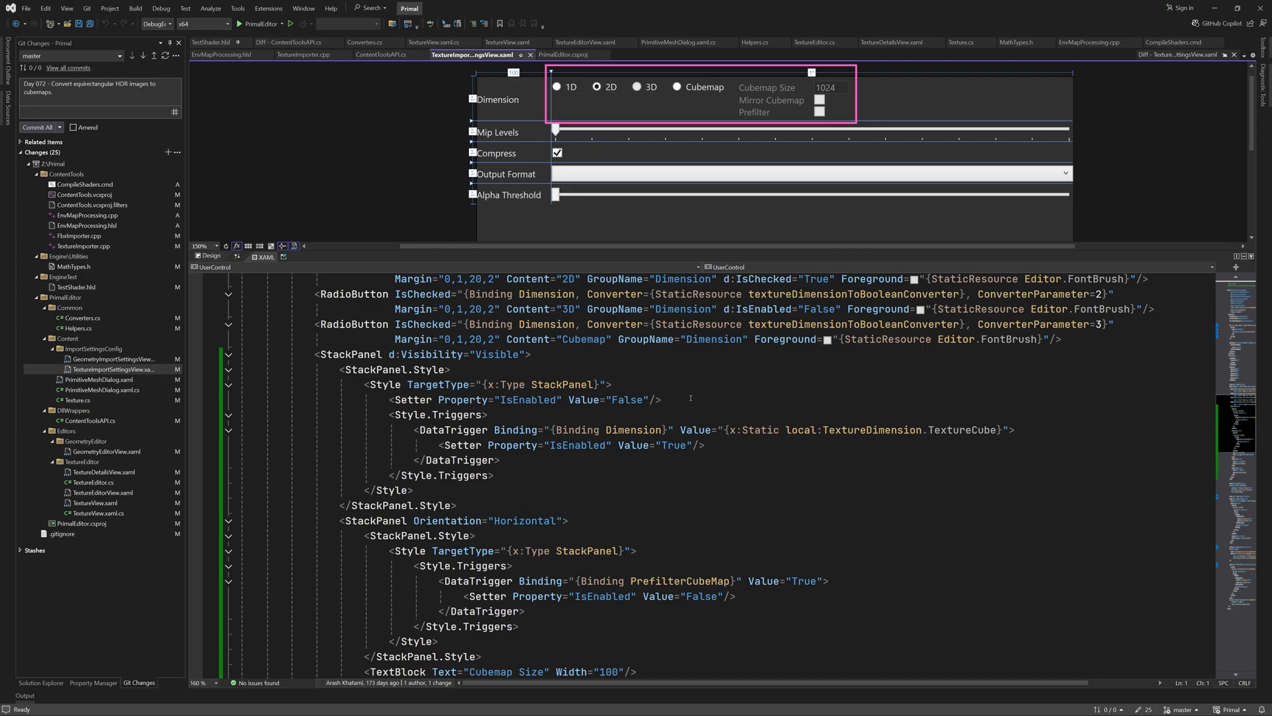
scroll(down, 3)
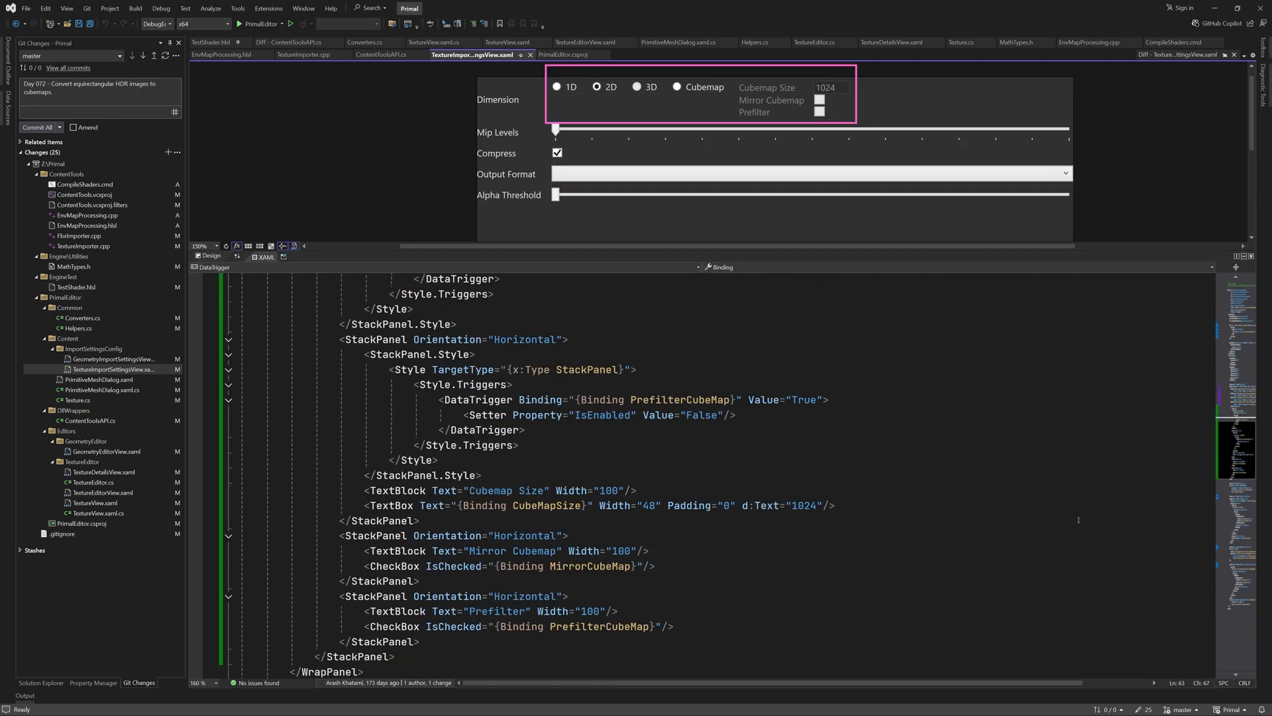
scroll(down, 3)
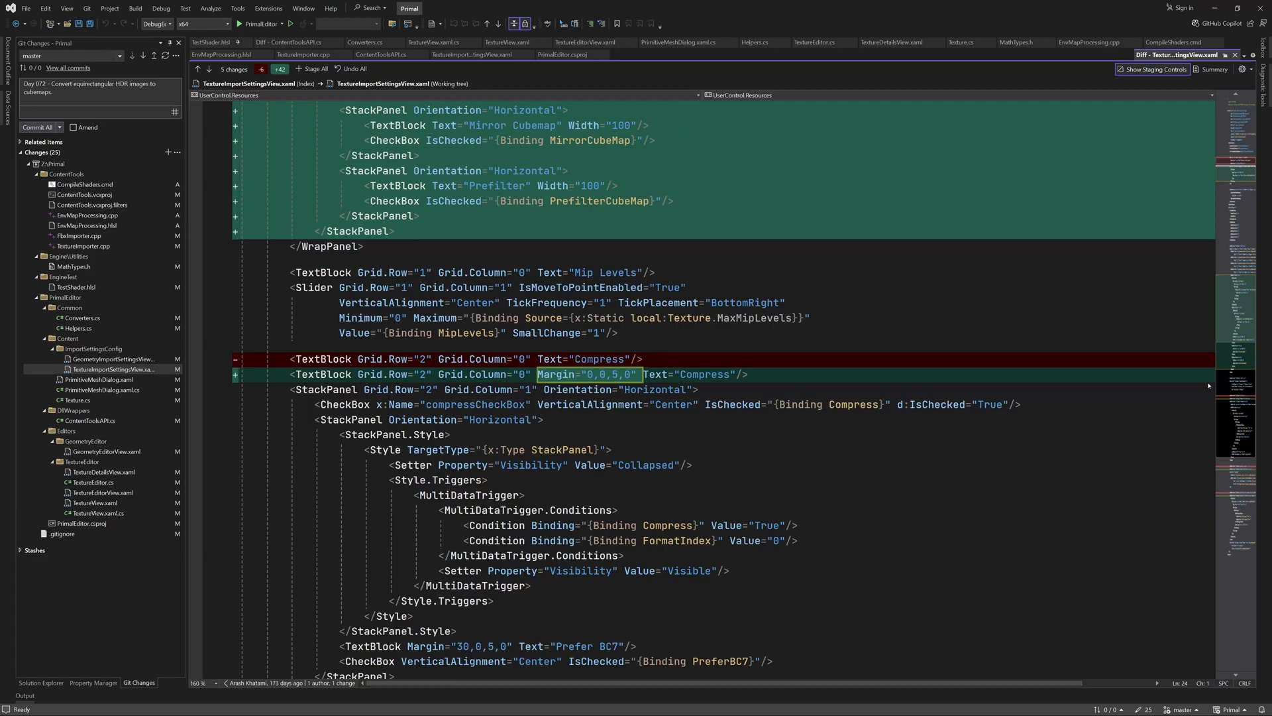
scroll(down, 3)
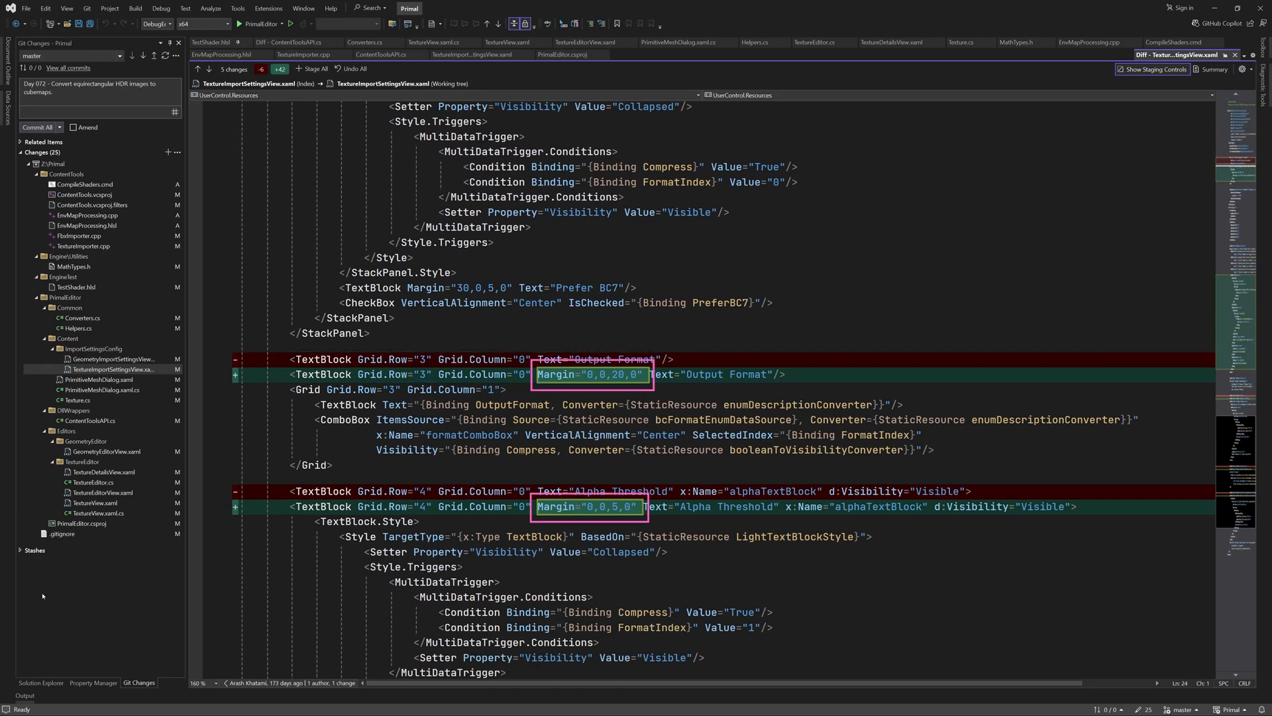
click(102, 450)
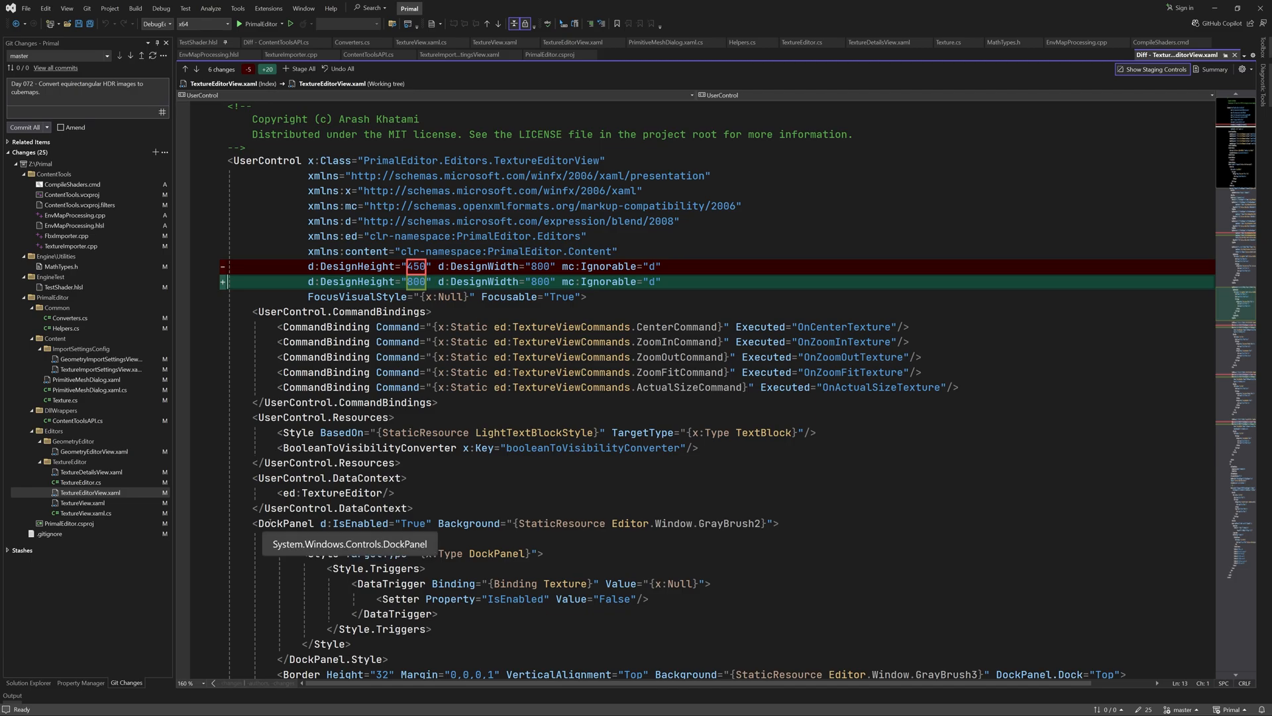
Read the TextureEditorView.xaml cube-map toggle and TickFrequency changes, then select TextureView.xaml
scroll(down, 3)
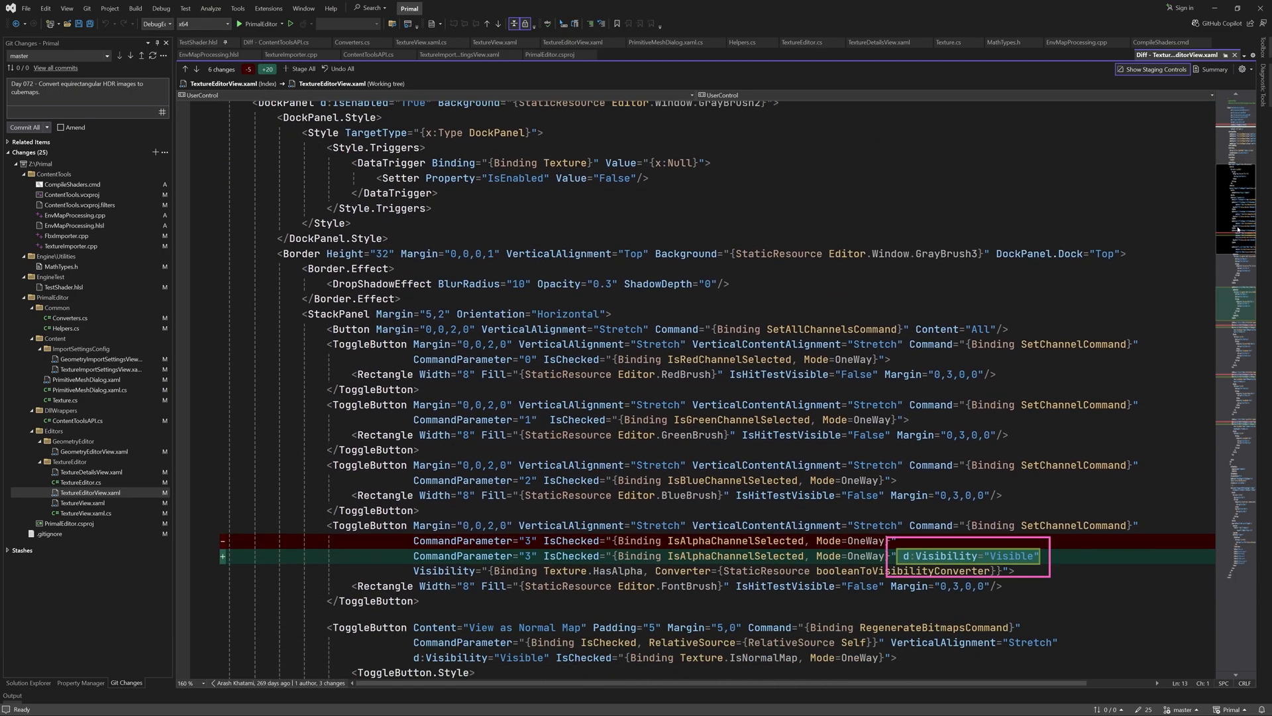
scroll(down, 3)
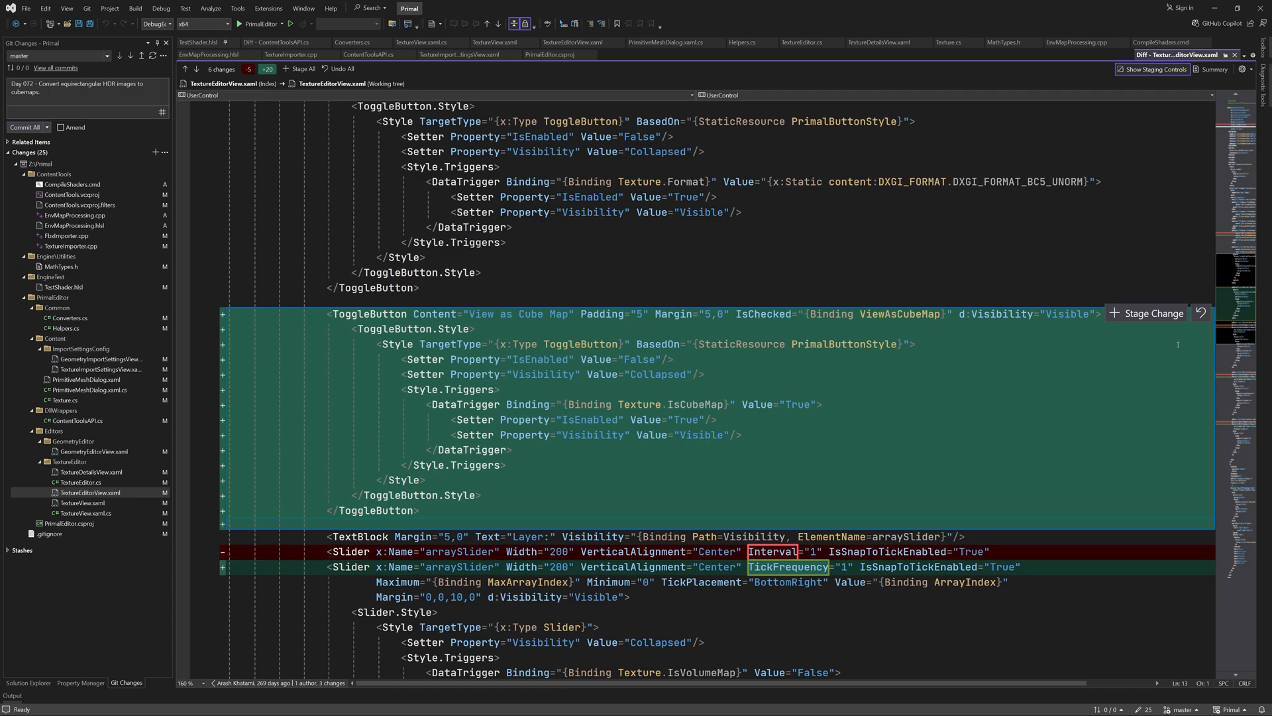
mouse_move(566, 281)
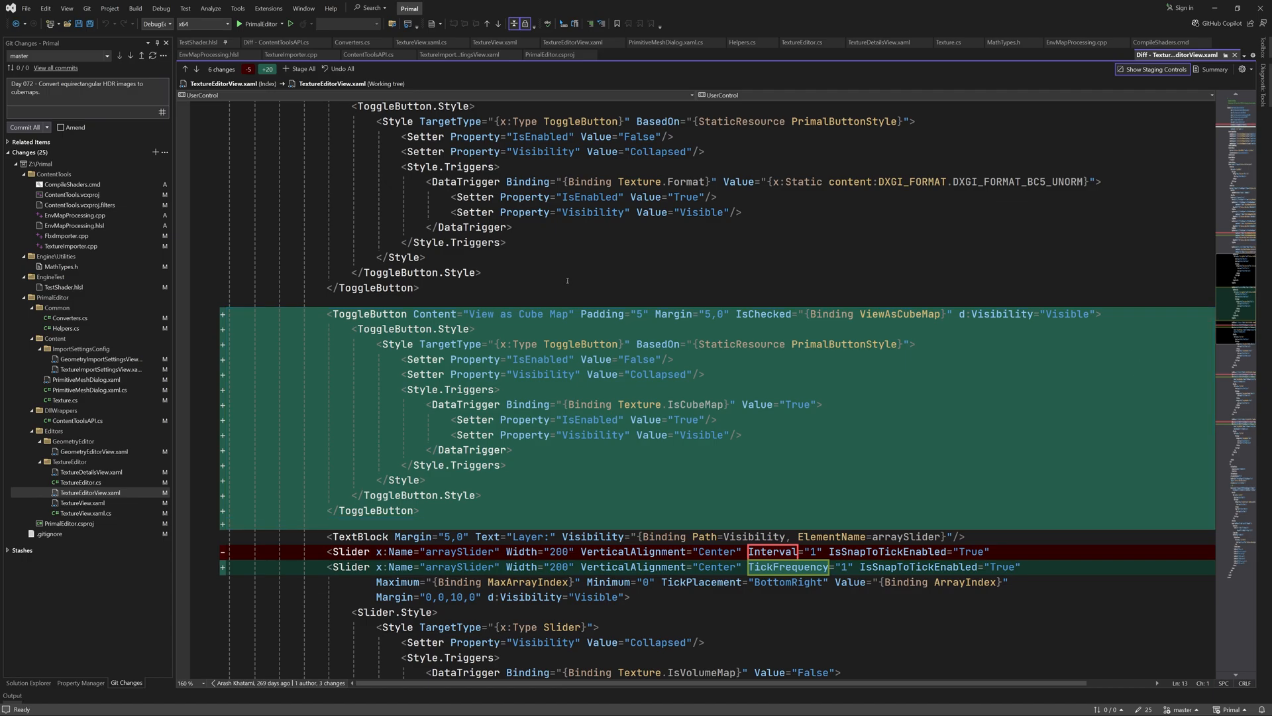
scroll(down, 3)
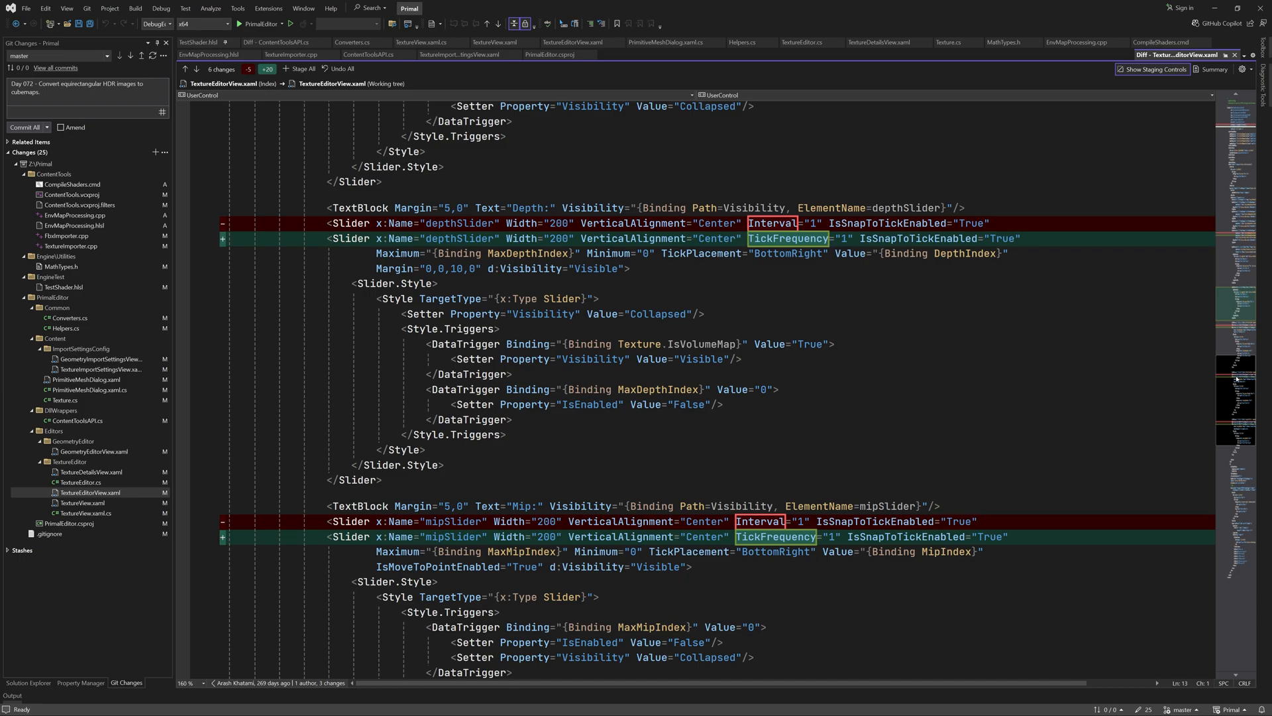
mouse_move(85, 563)
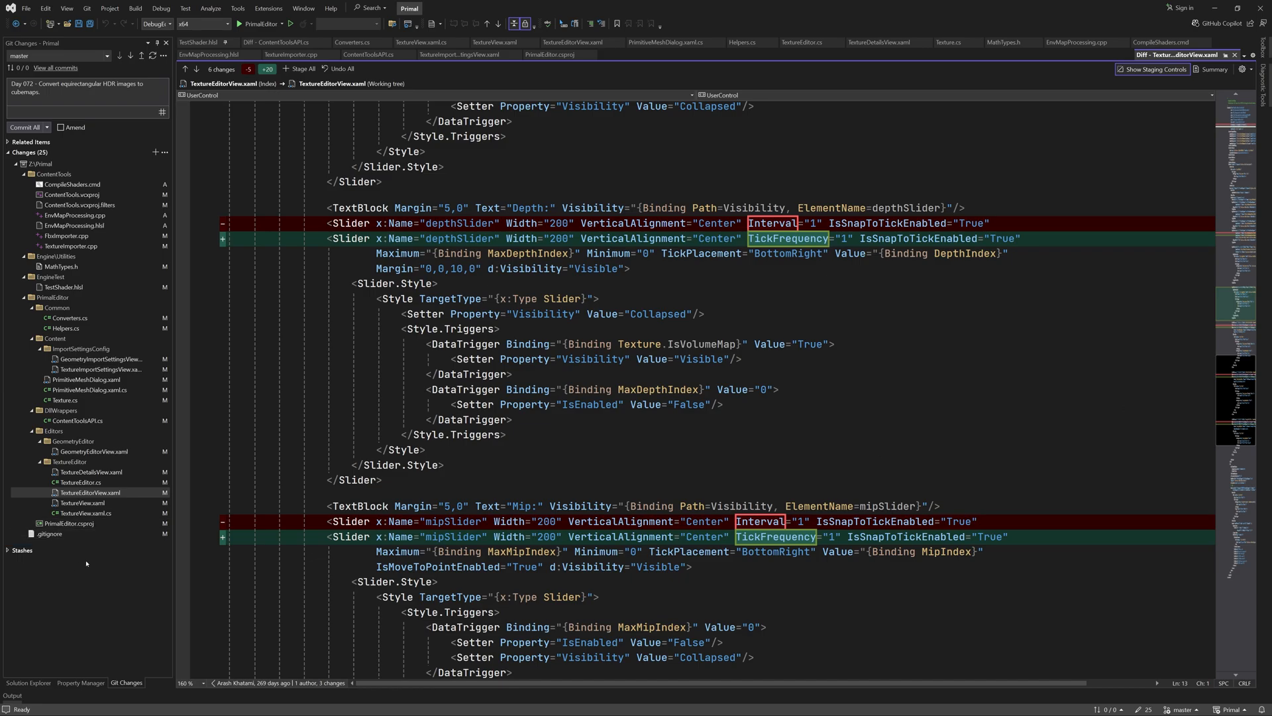
click(88, 503)
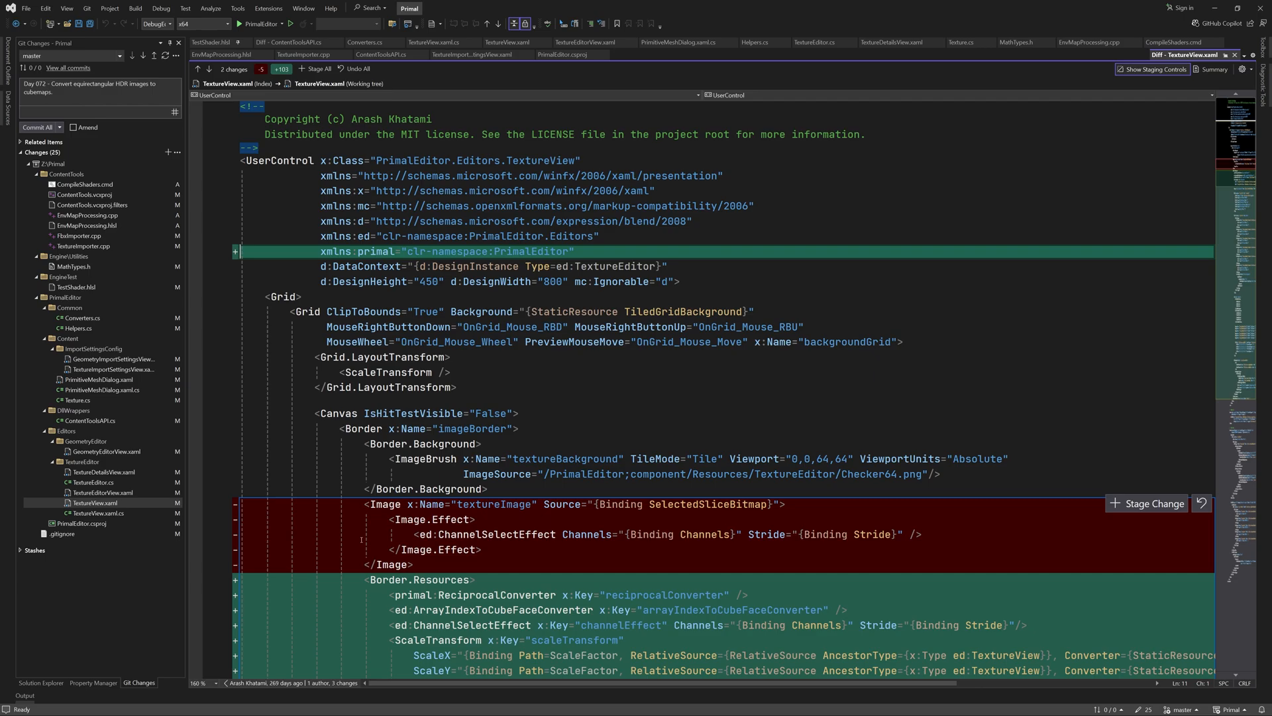
Inspect TextureView.xaml's ReciprocalConverter resource in the editor, then view the Converters.cs diff
click(609, 534)
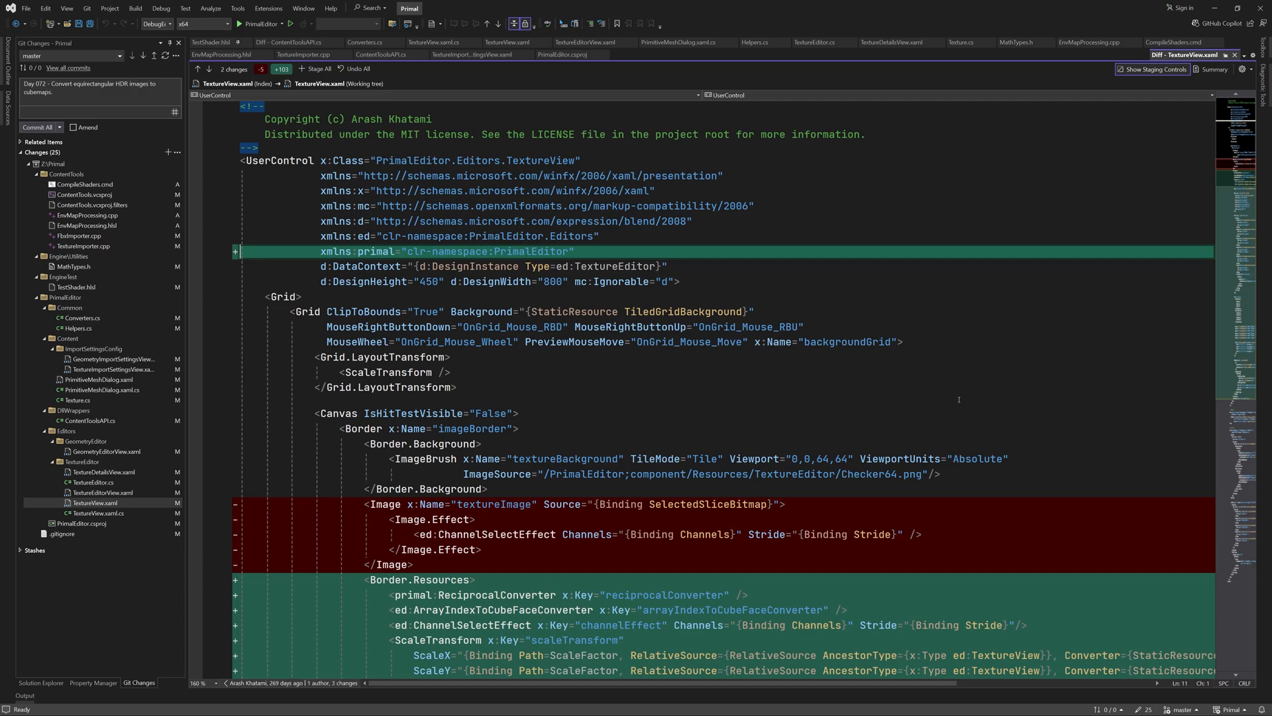
scroll(down, 3)
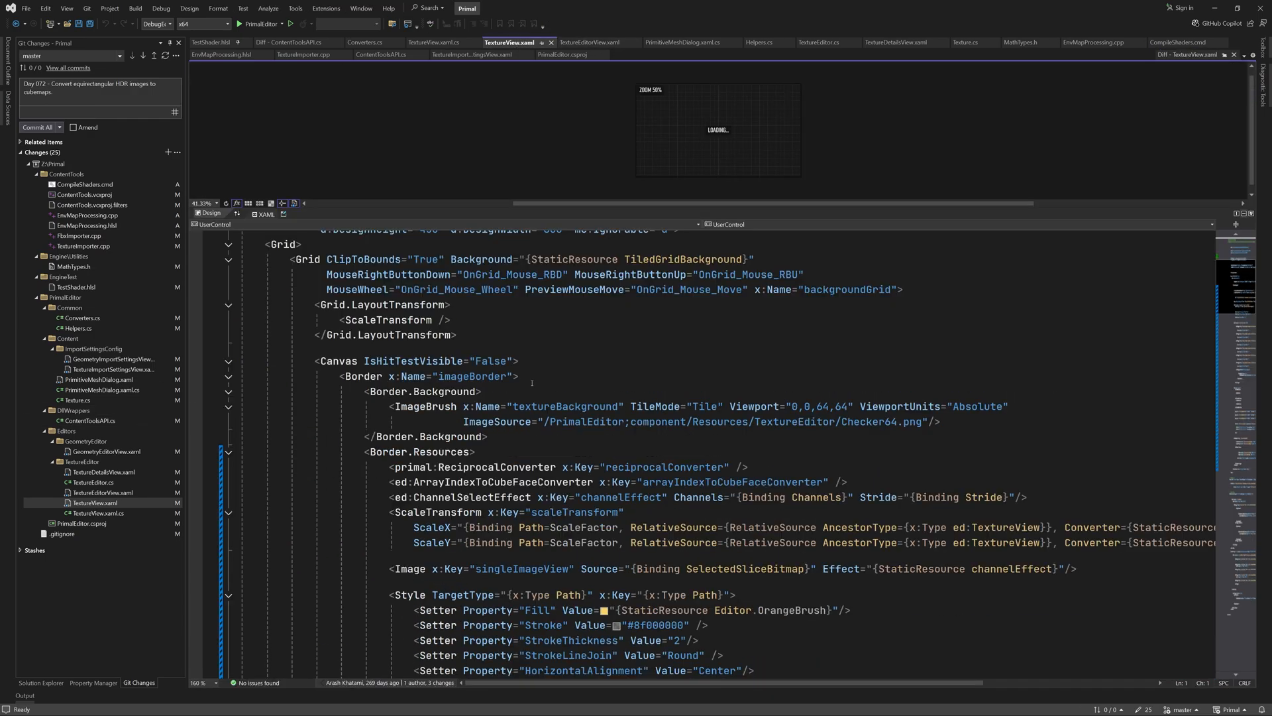
click(574, 467)
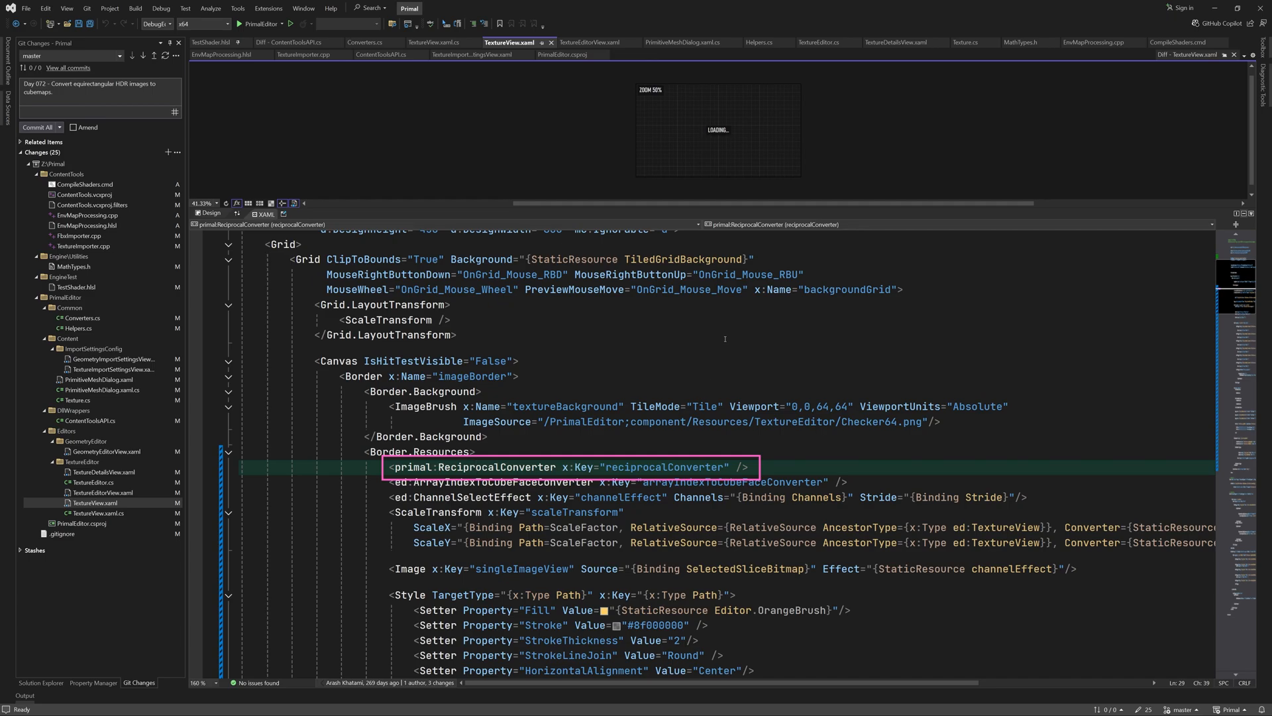
click(69, 320)
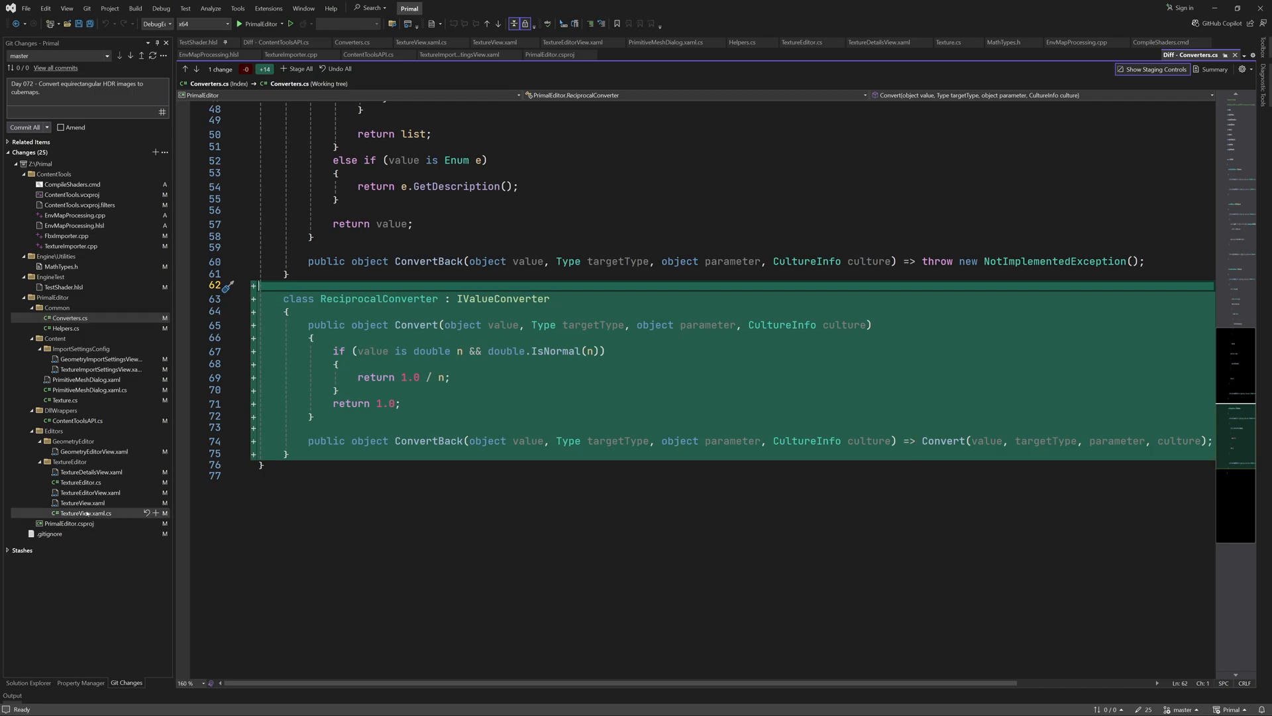
Review TextureView.xaml.cs's ArrayIndexToCubeFaceConverter and ZoomFit guard, returning to the TextureView.xaml diff
click(88, 503)
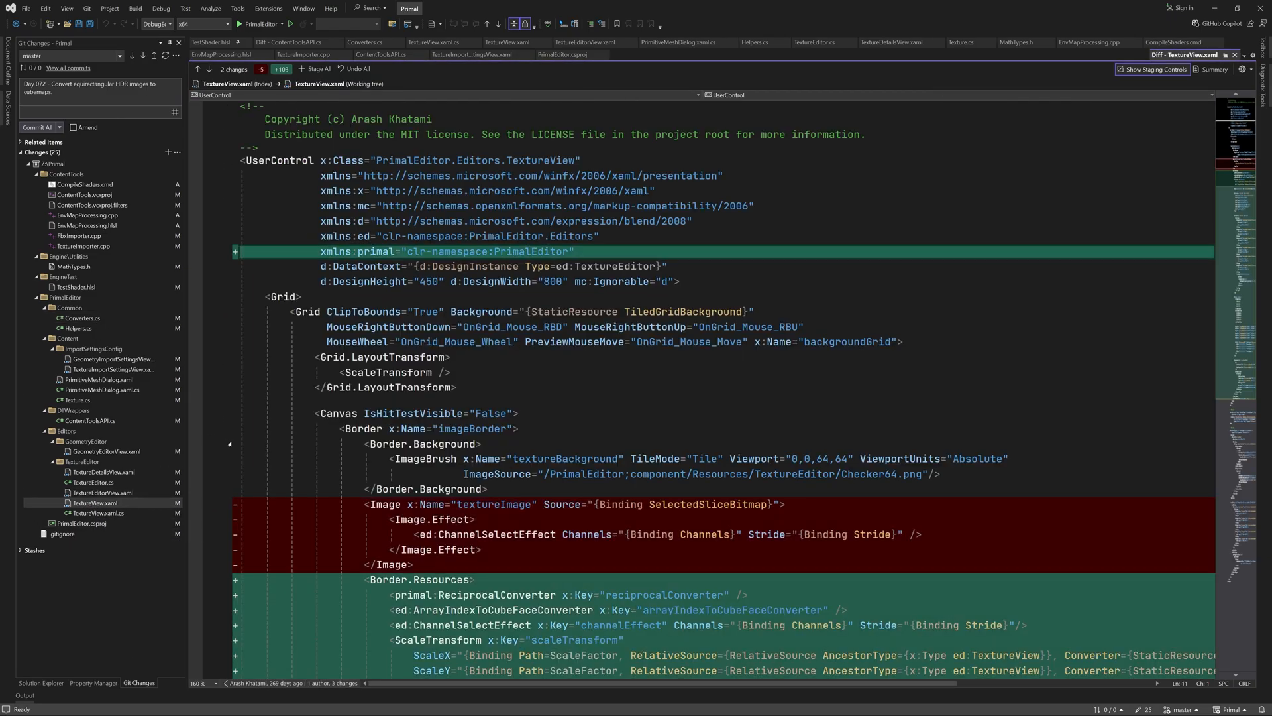
scroll(down, 3)
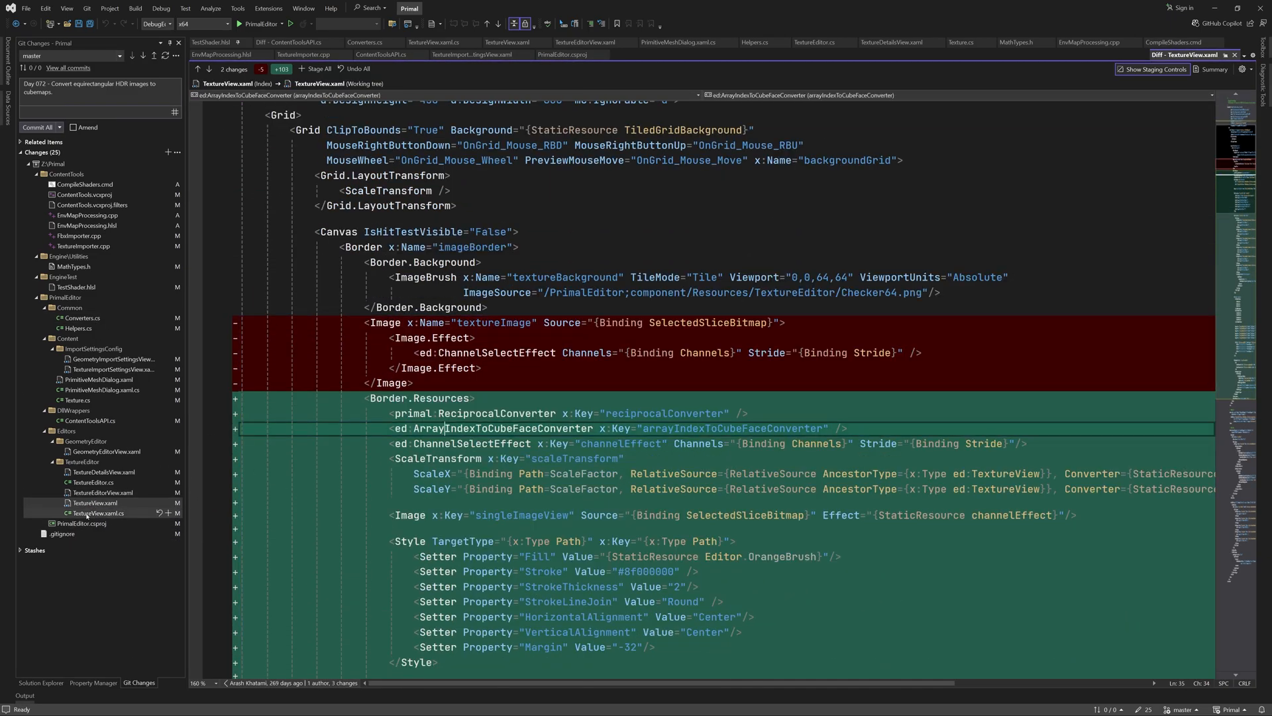
click(95, 511)
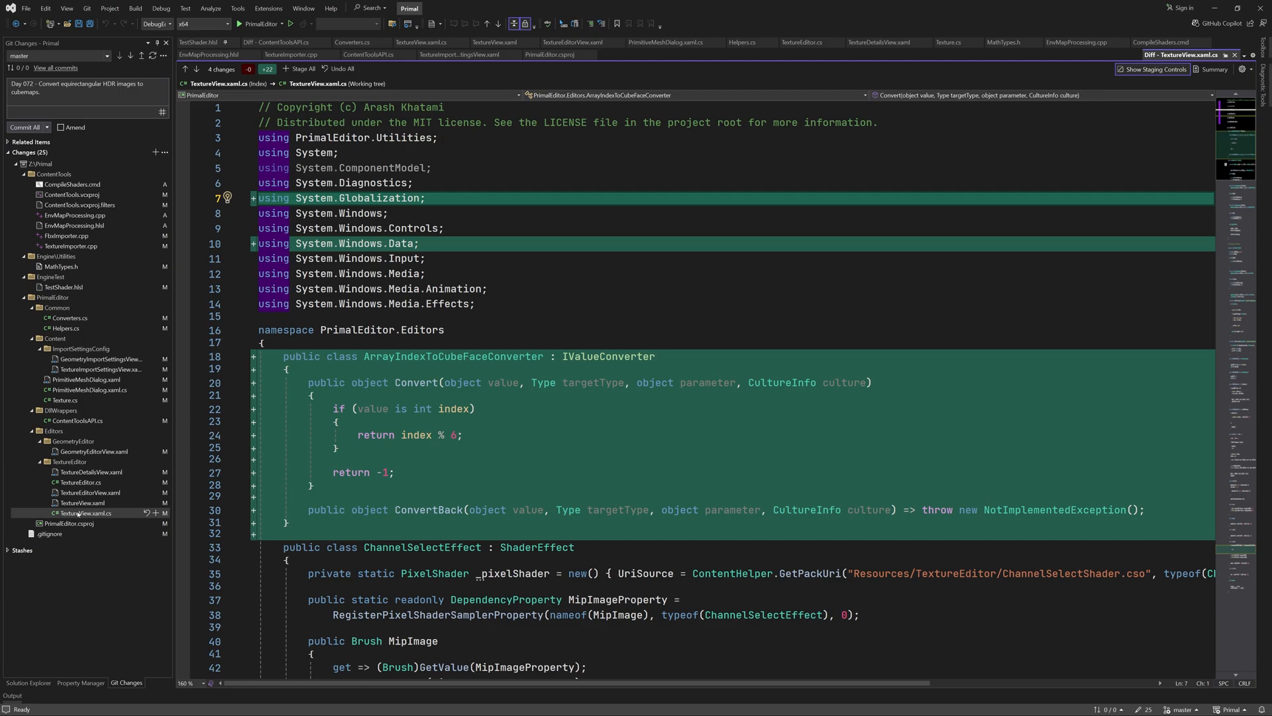
scroll(down, 3)
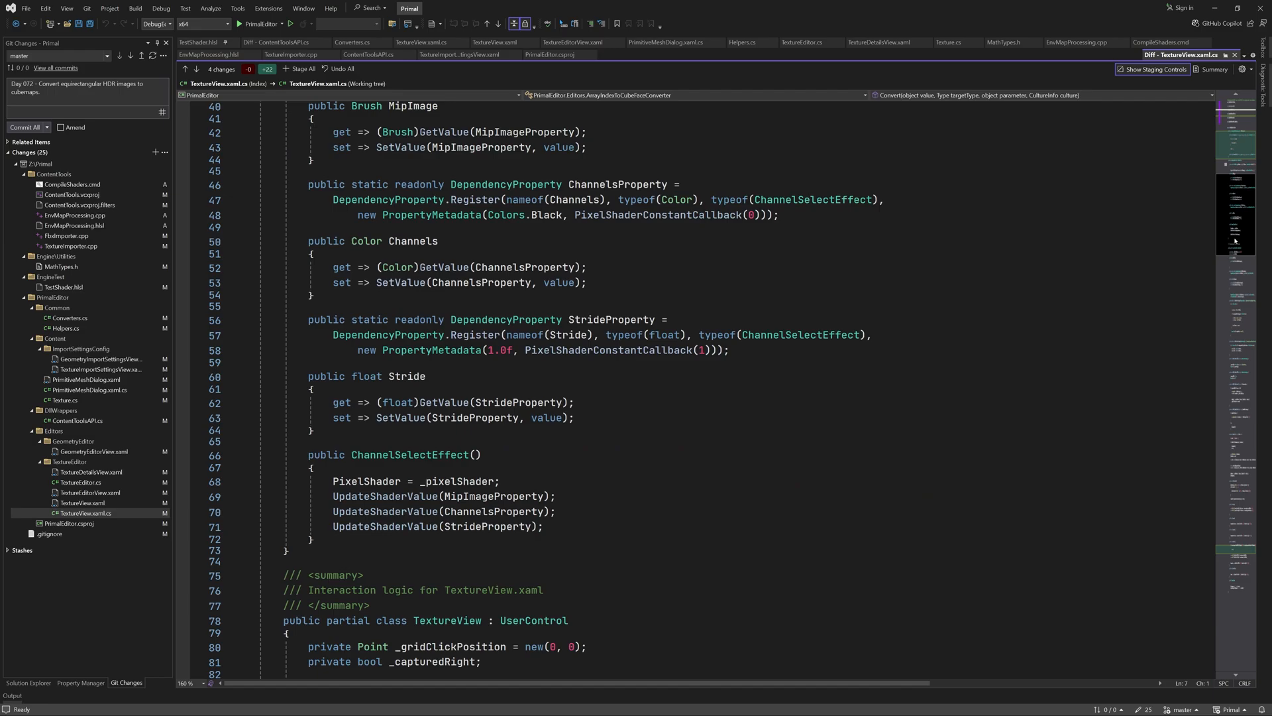
scroll(down, 3)
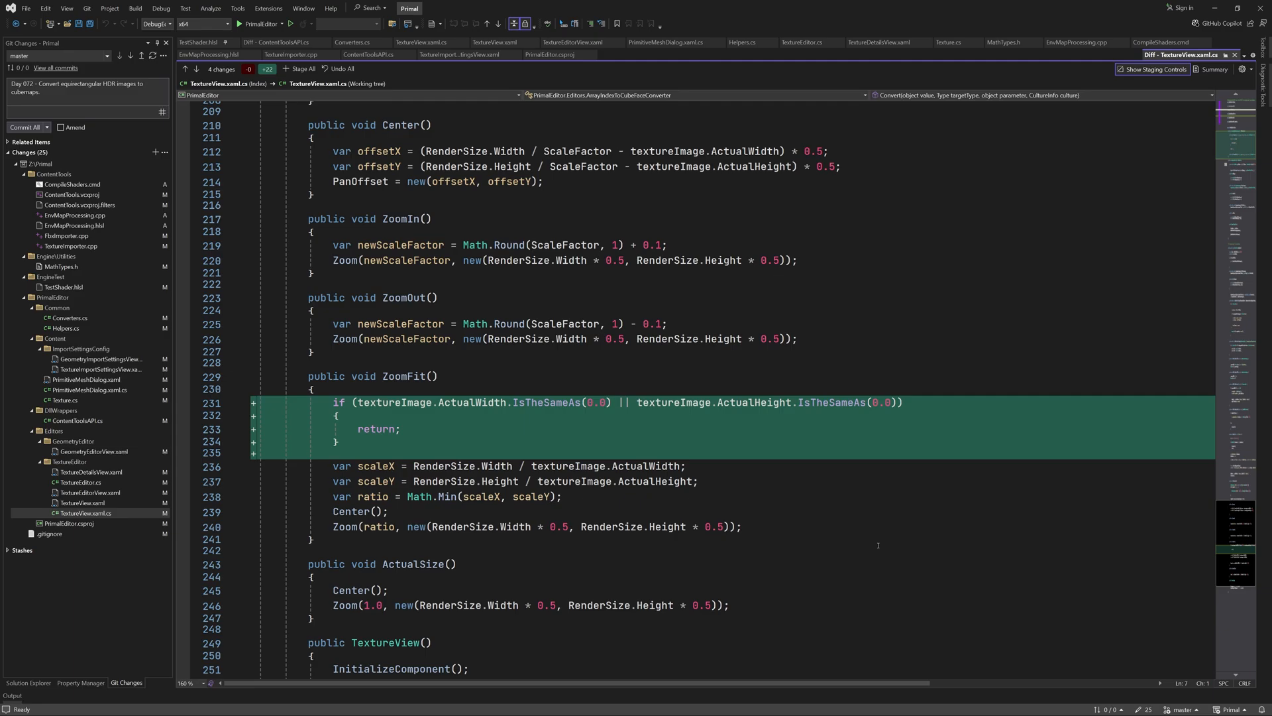
click(93, 502)
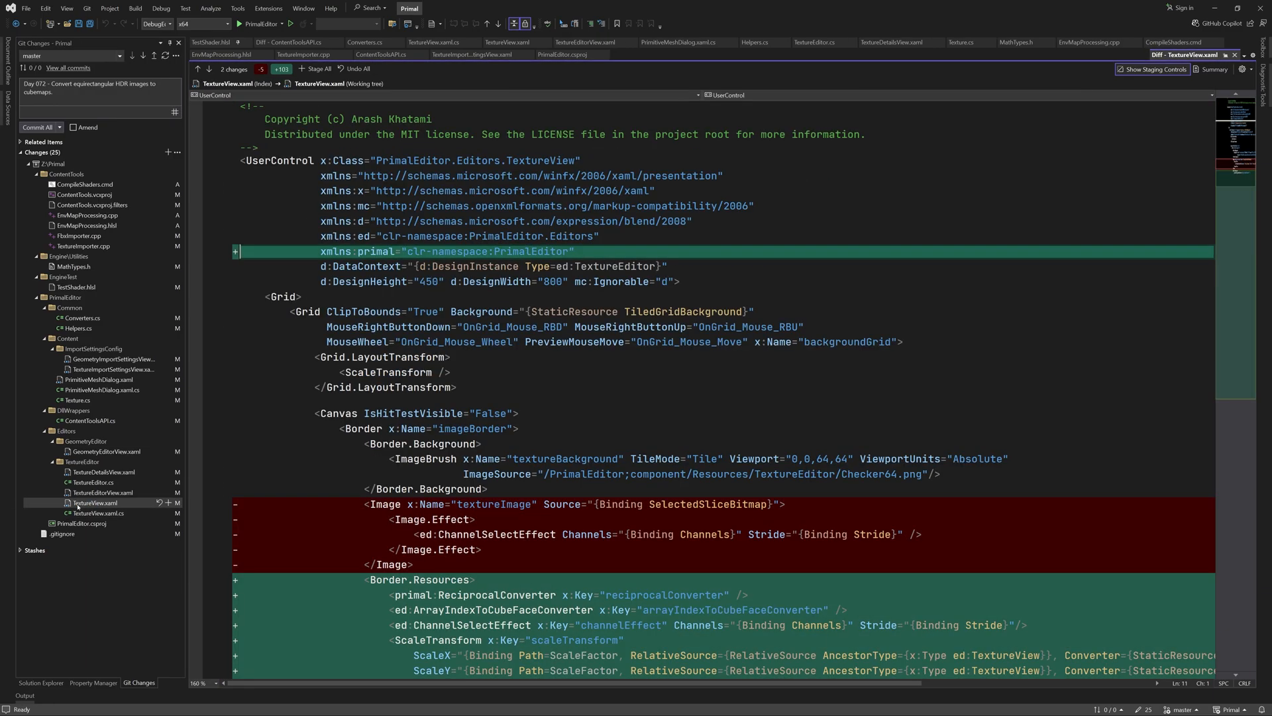
Scroll through TextureView.xaml while PrimalEditor builds and launches its Project Browser
scroll(down, 3)
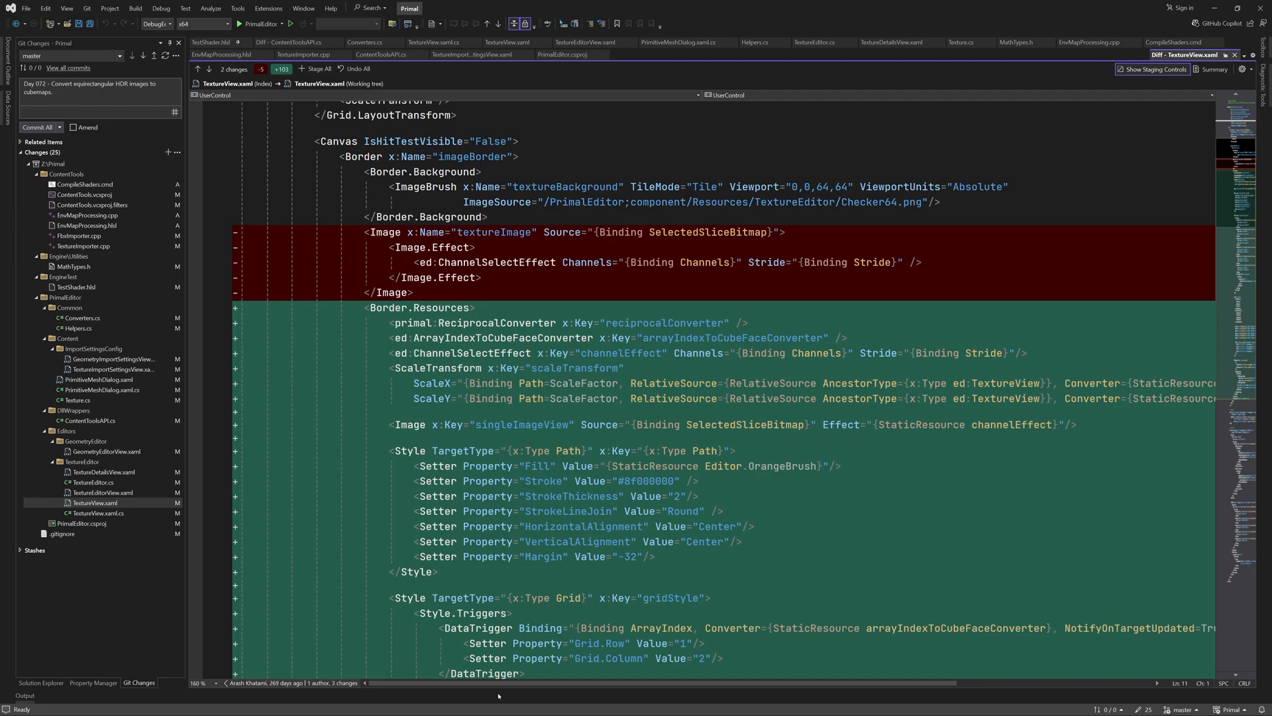
scroll(left, 3)
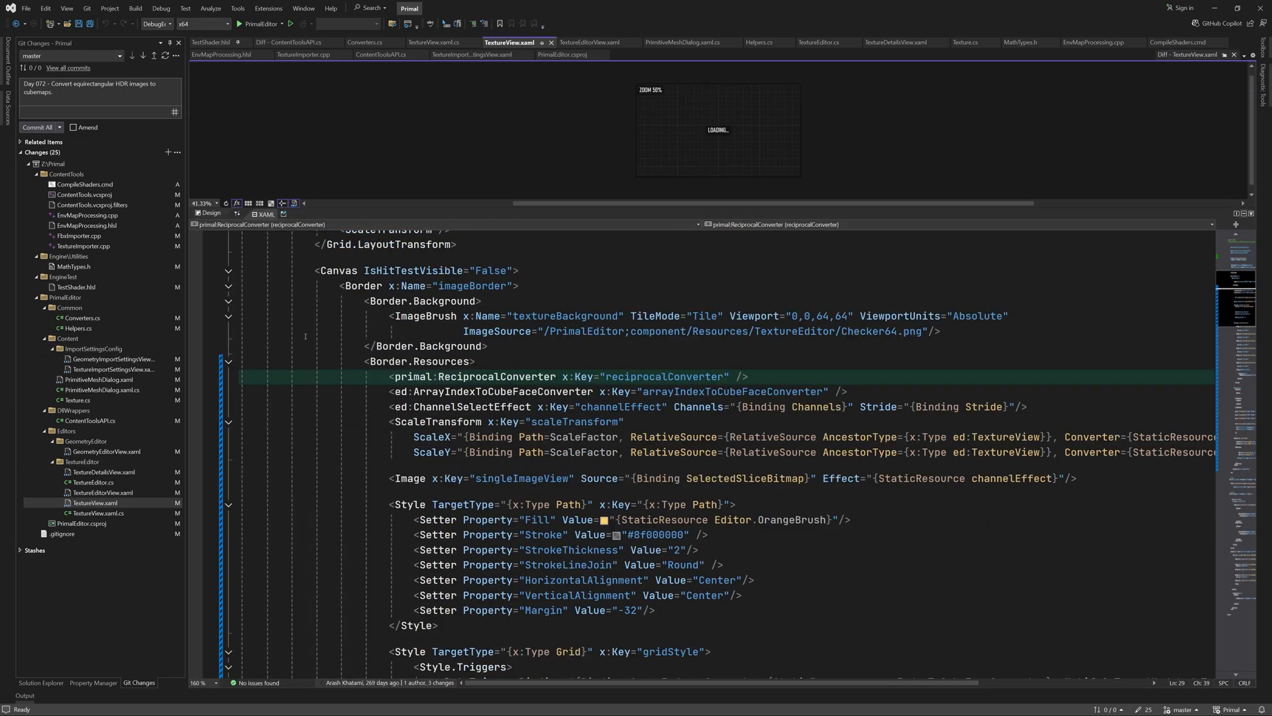
scroll(down, 3)
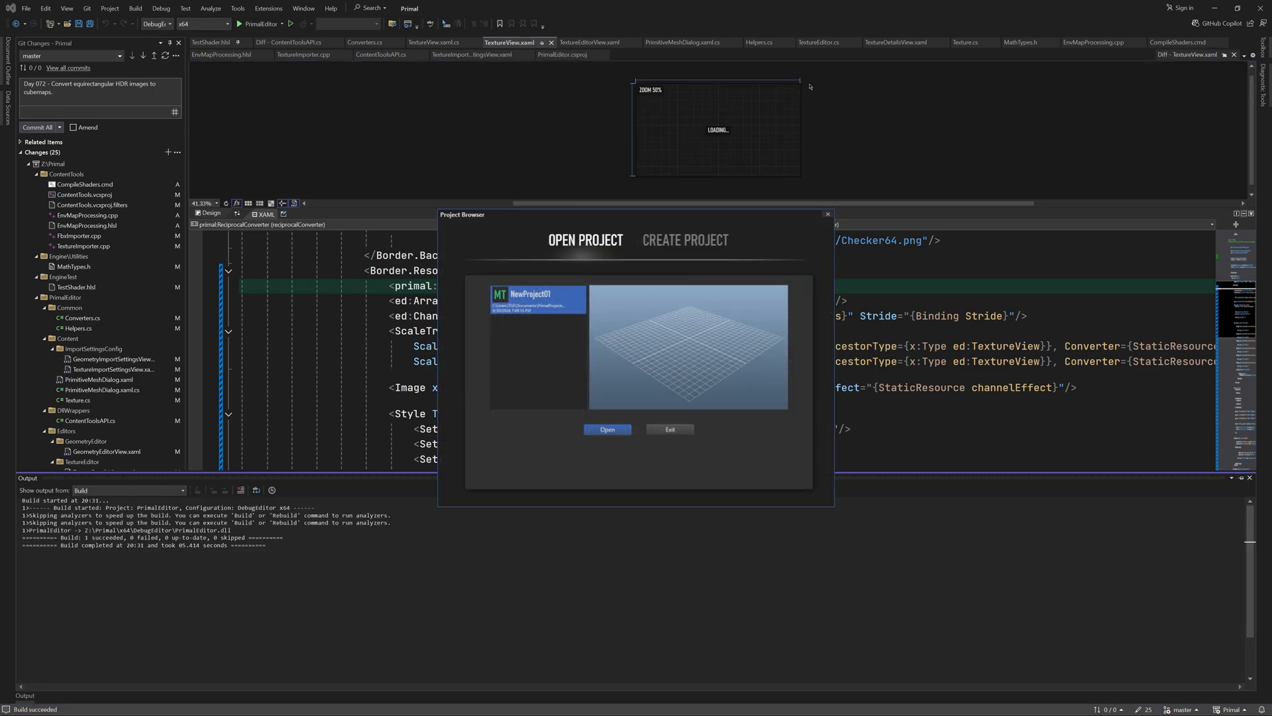
Open NewProject01 and load the blaubeurennight1k cubemap from CubemapTests into the texture editor
click(607, 429)
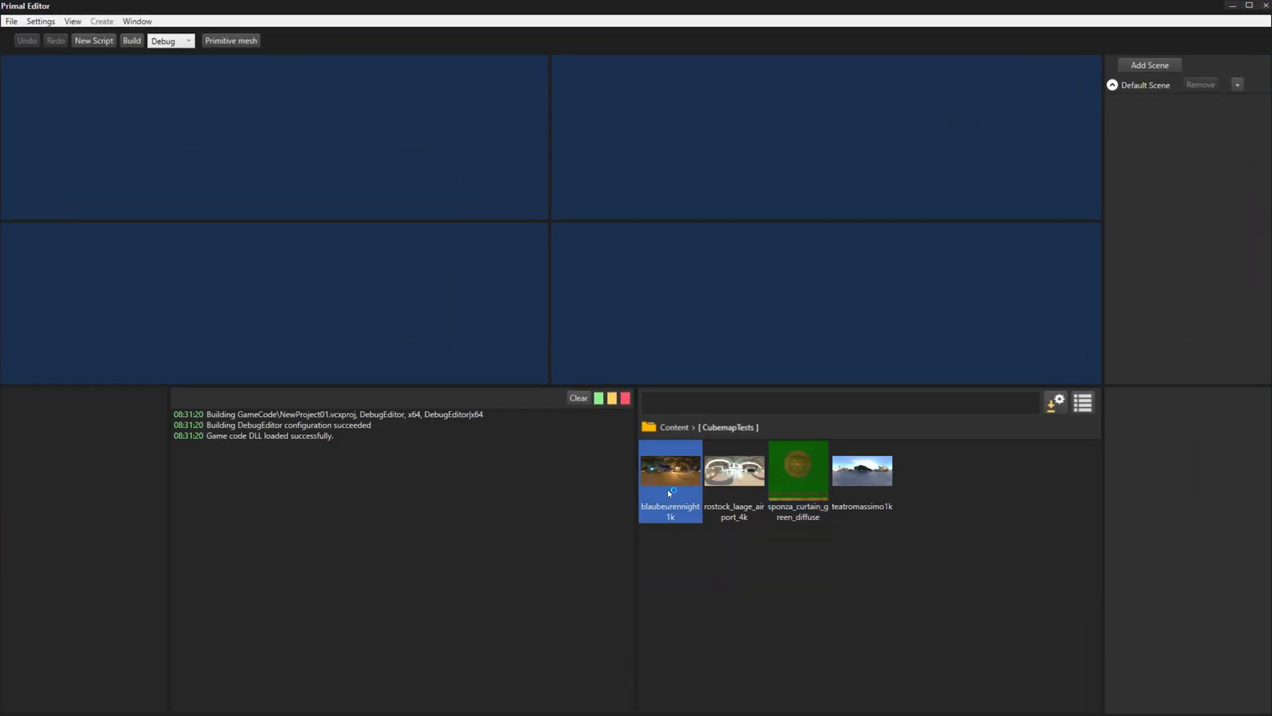
double_click(670, 470)
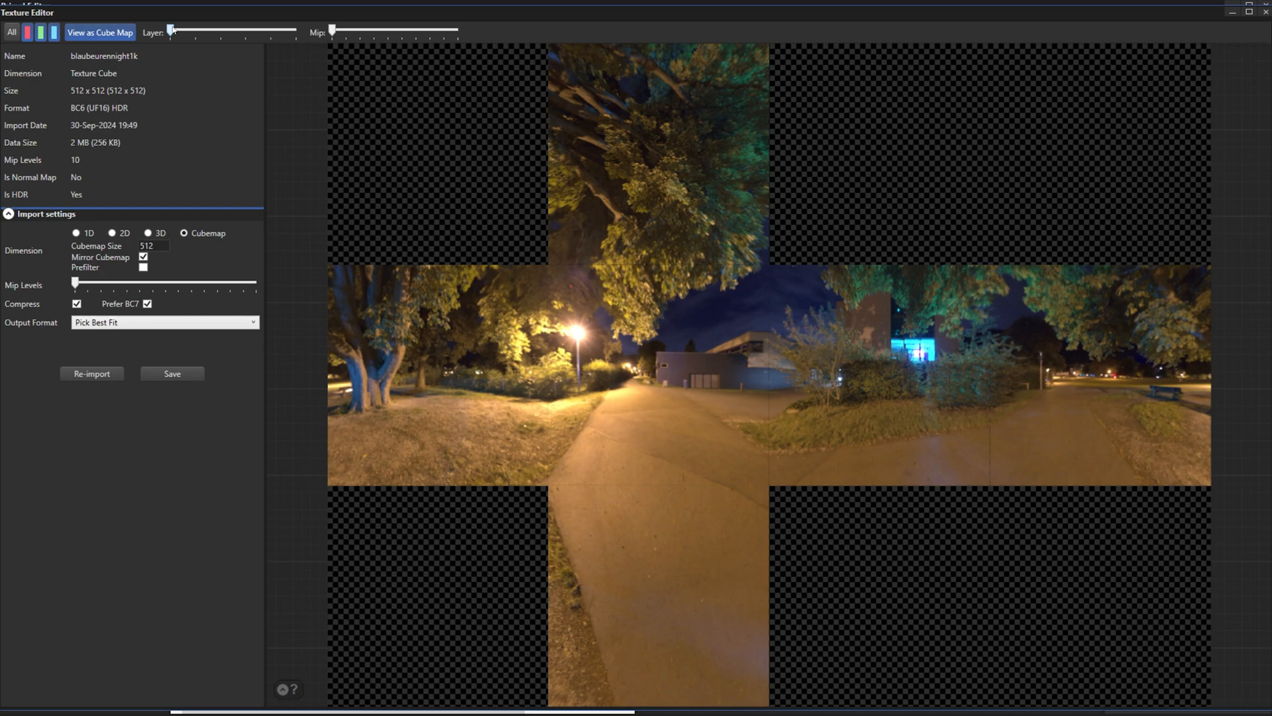
Drag the Layer slider through each cube face, zooming out to see the whole cross
drag(171, 31, 247, 32)
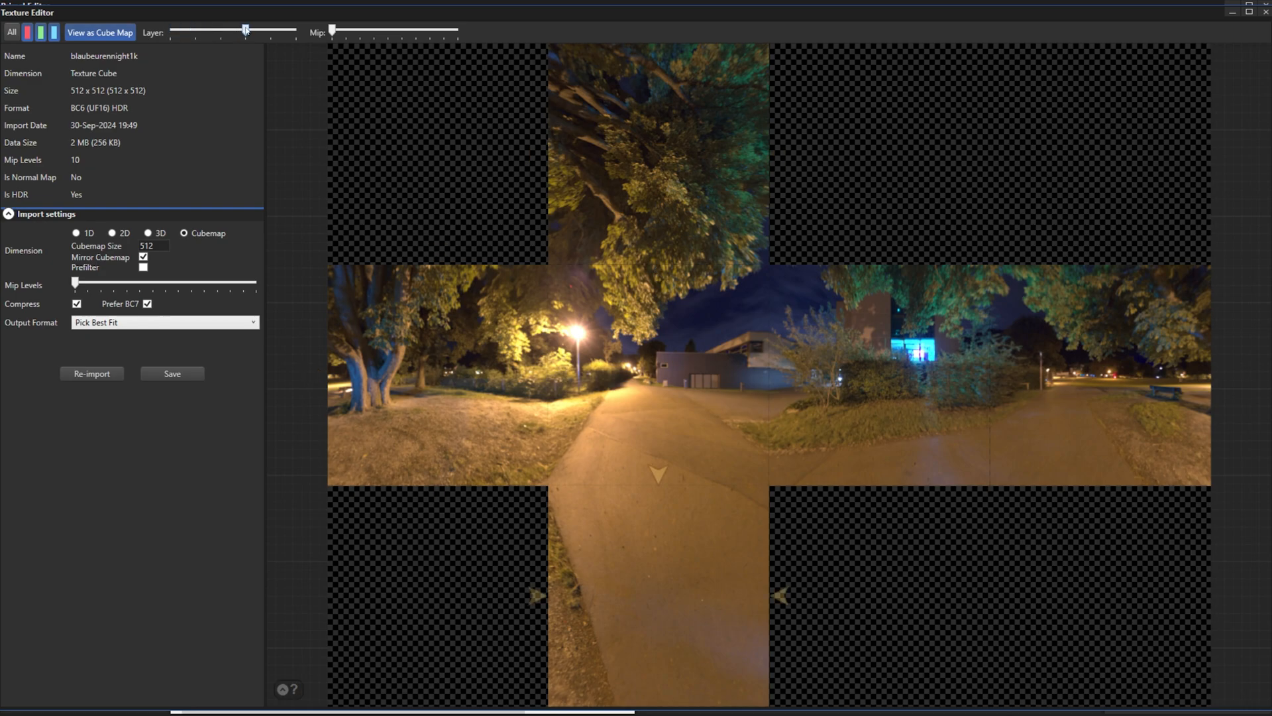
drag(247, 30, 221, 30)
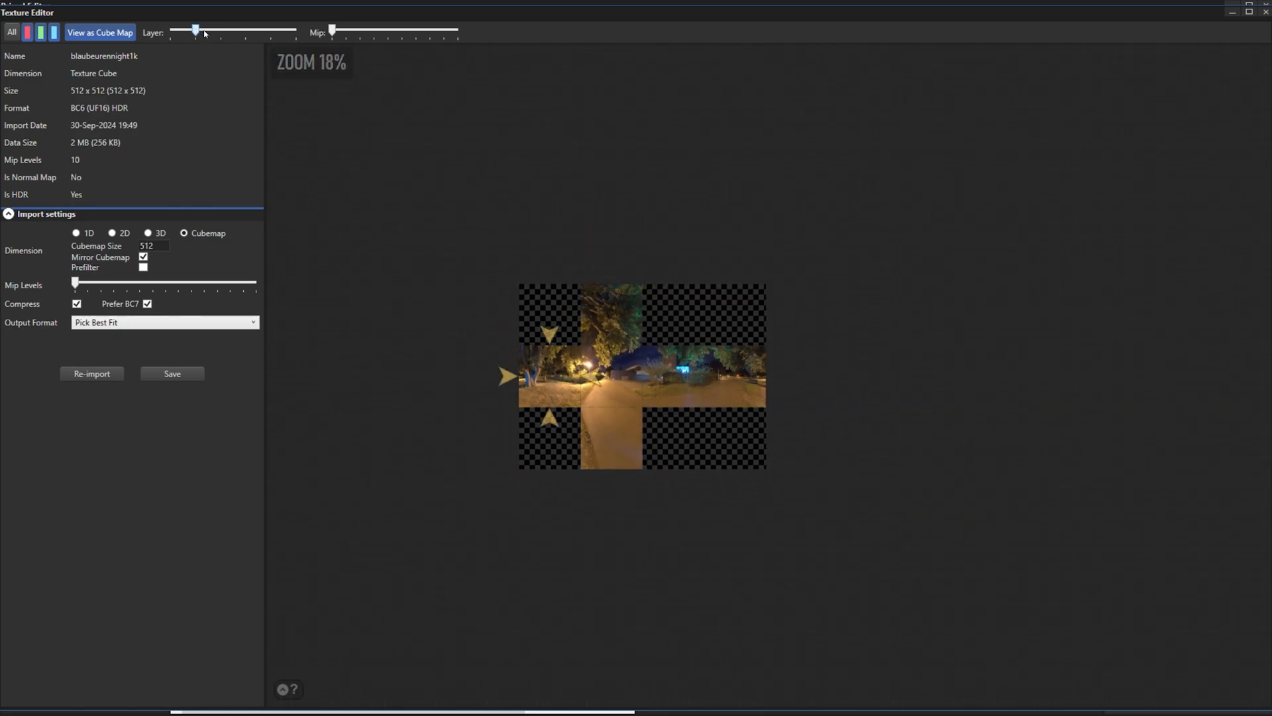
drag(195, 31, 294, 30)
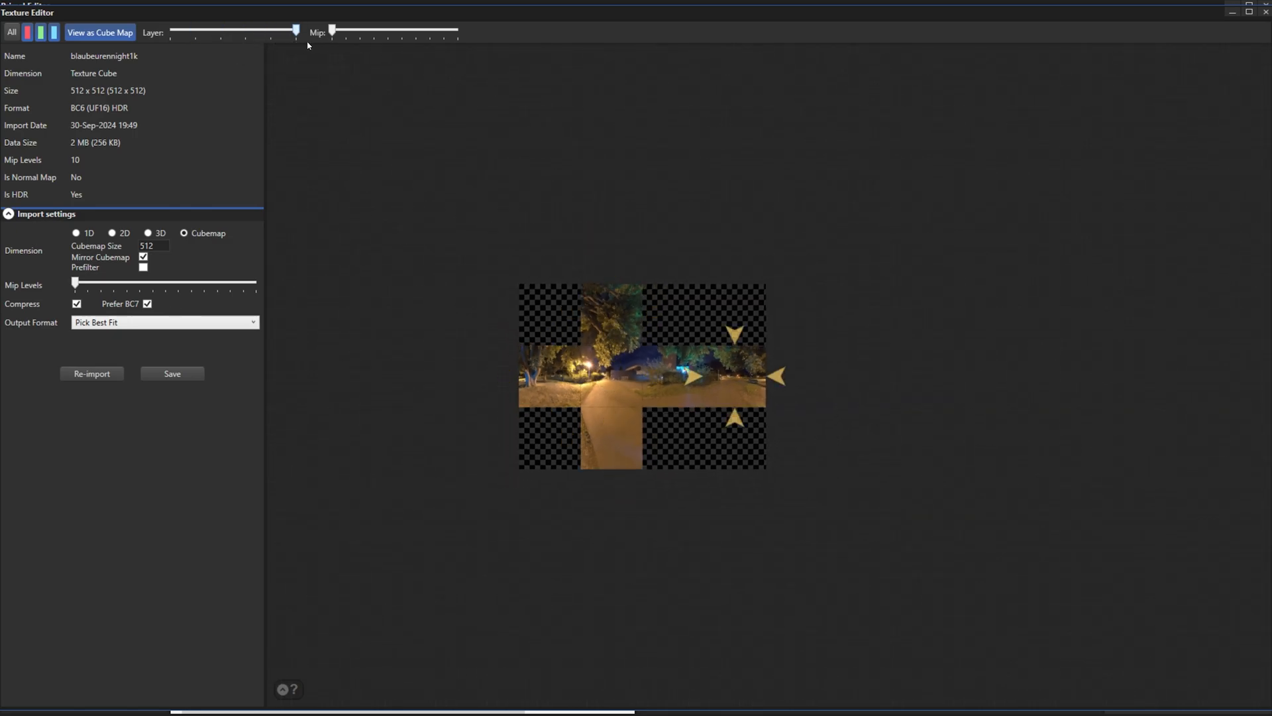
scroll(down, 3)
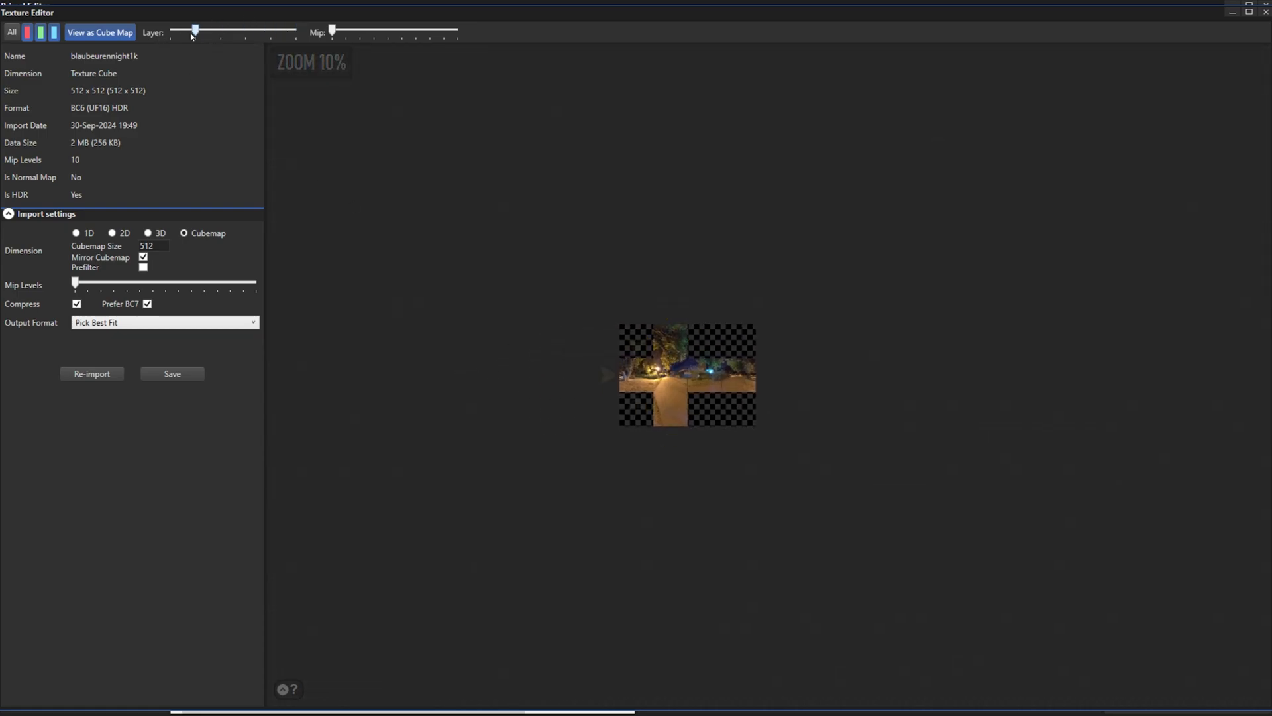
drag(193, 30, 271, 31)
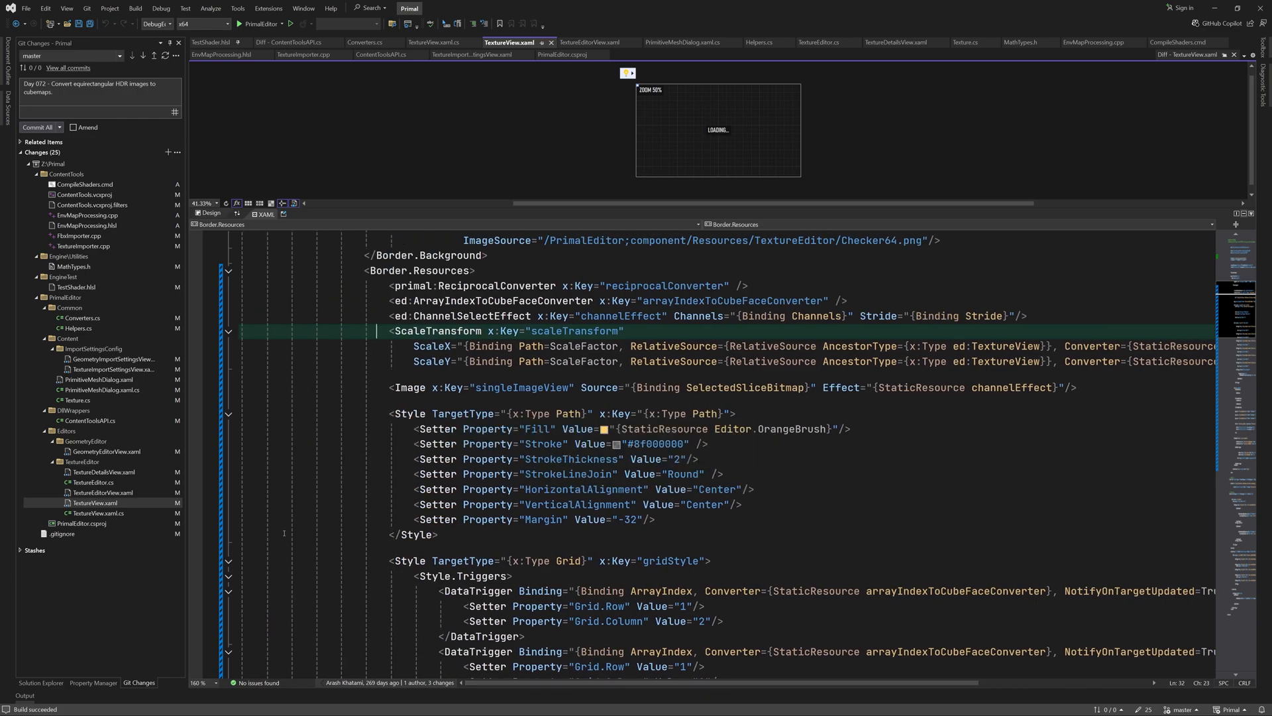
Scroll TextureView.xaml through the gridStyle DataTriggers and the Opacity DoubleAnimation fade-in
scroll(down, 3)
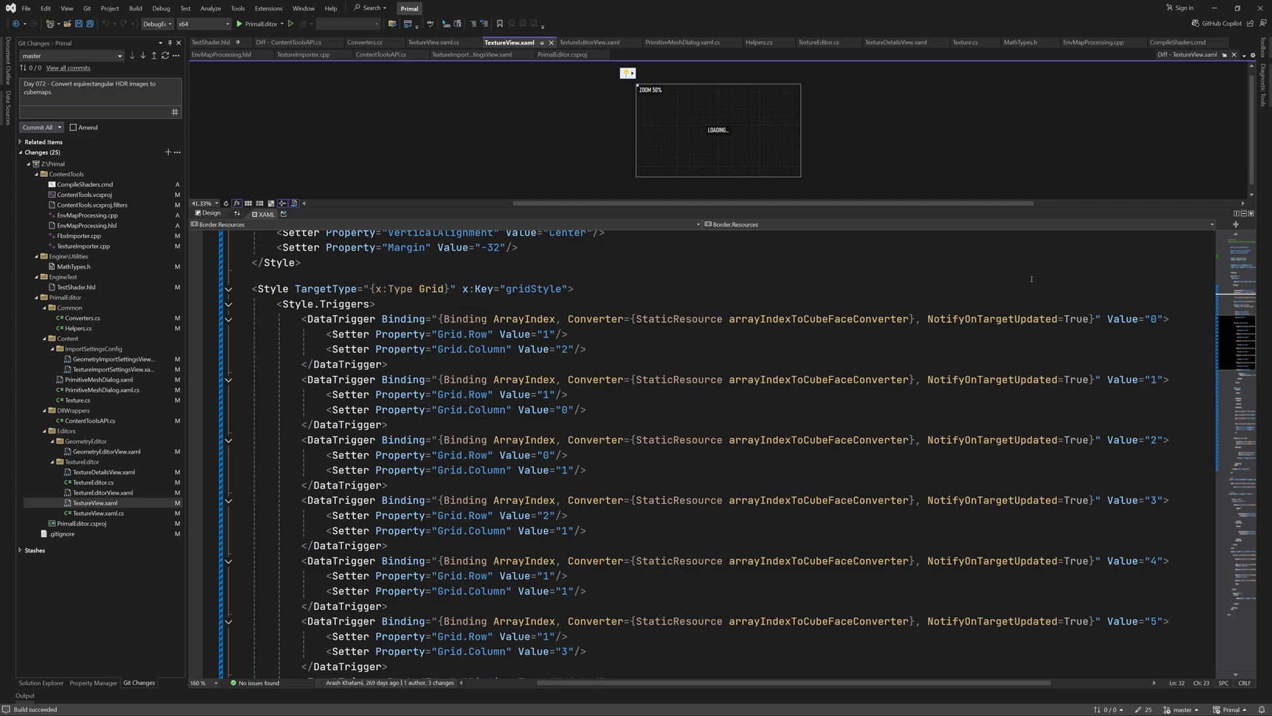
double_click(818, 318)
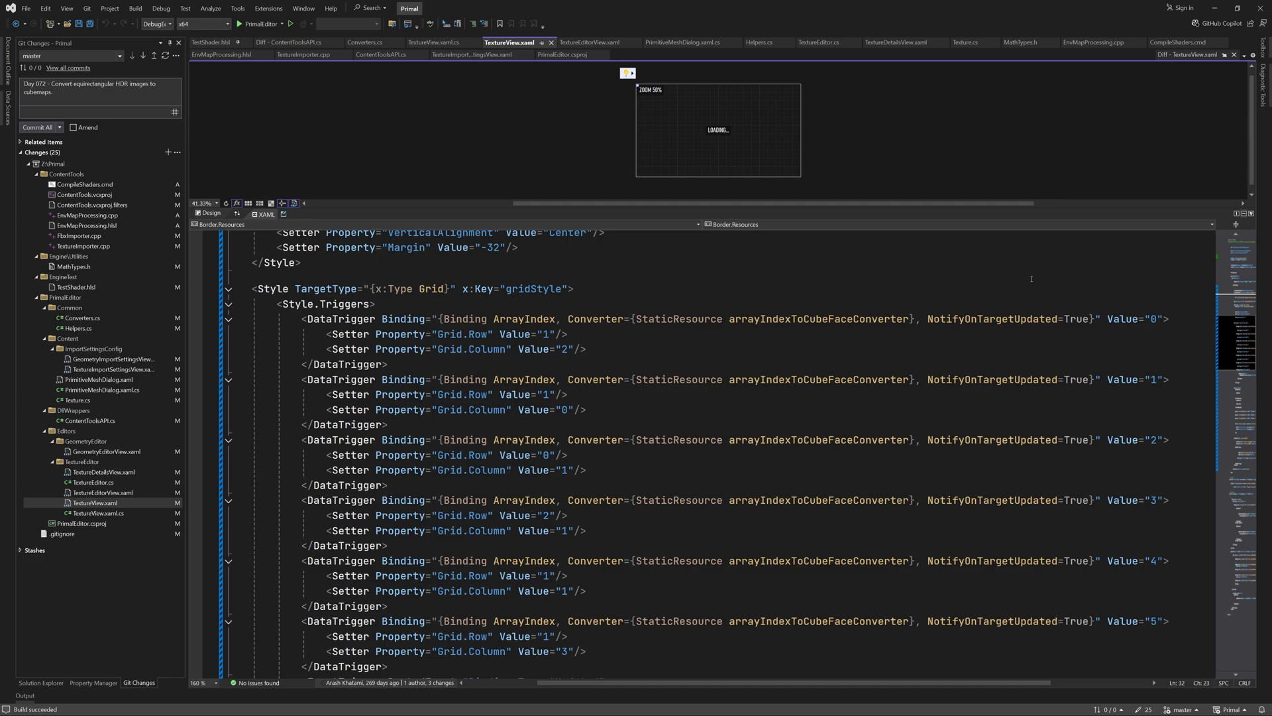
scroll(down, 3)
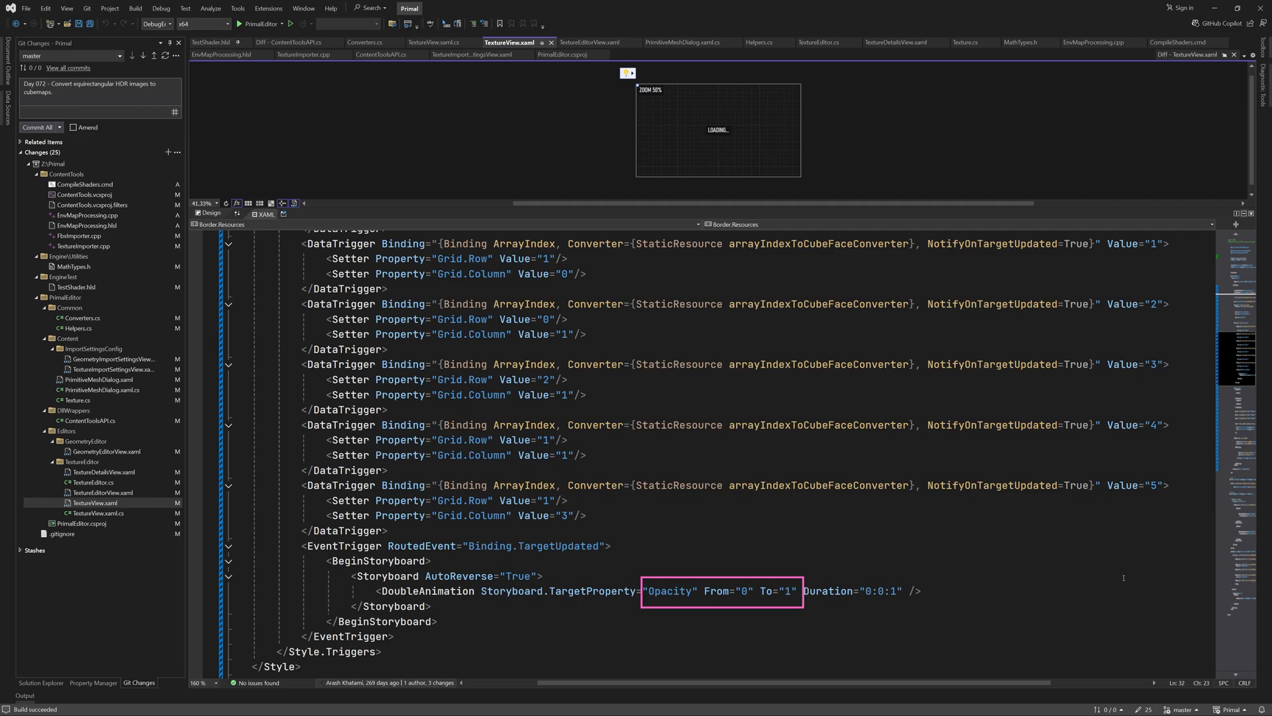
double_click(457, 576)
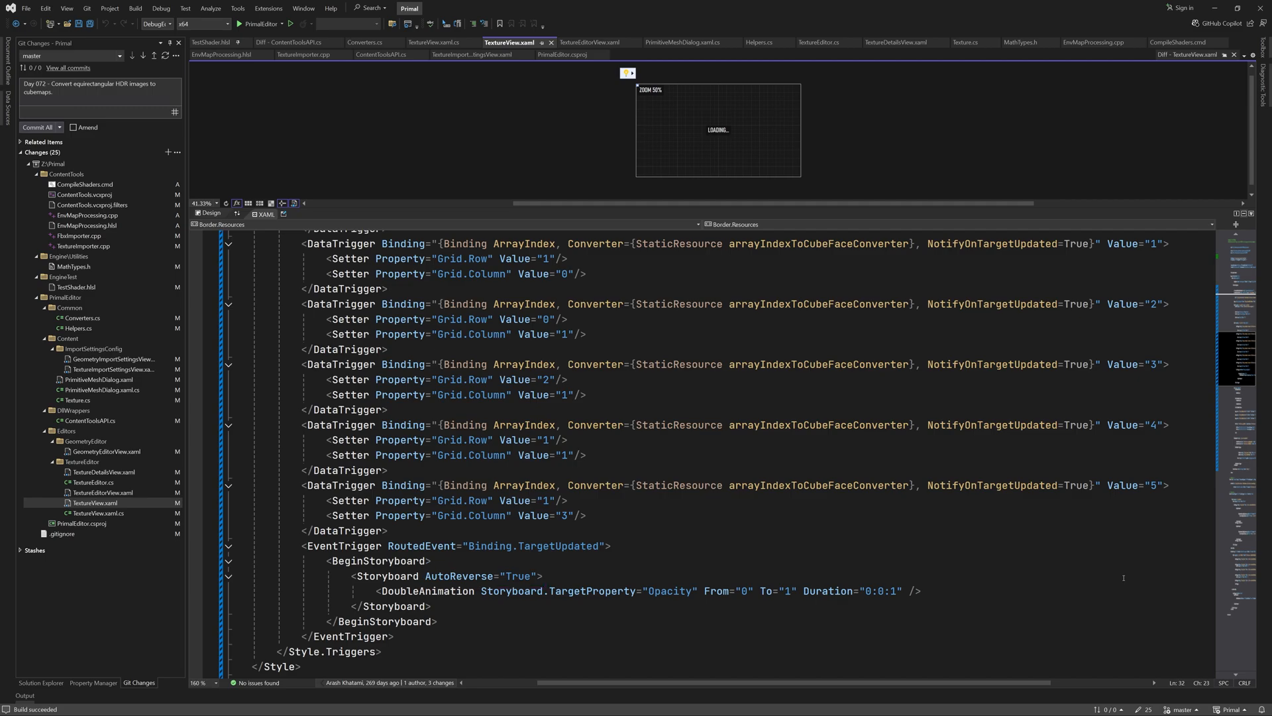
scroll(down, 3)
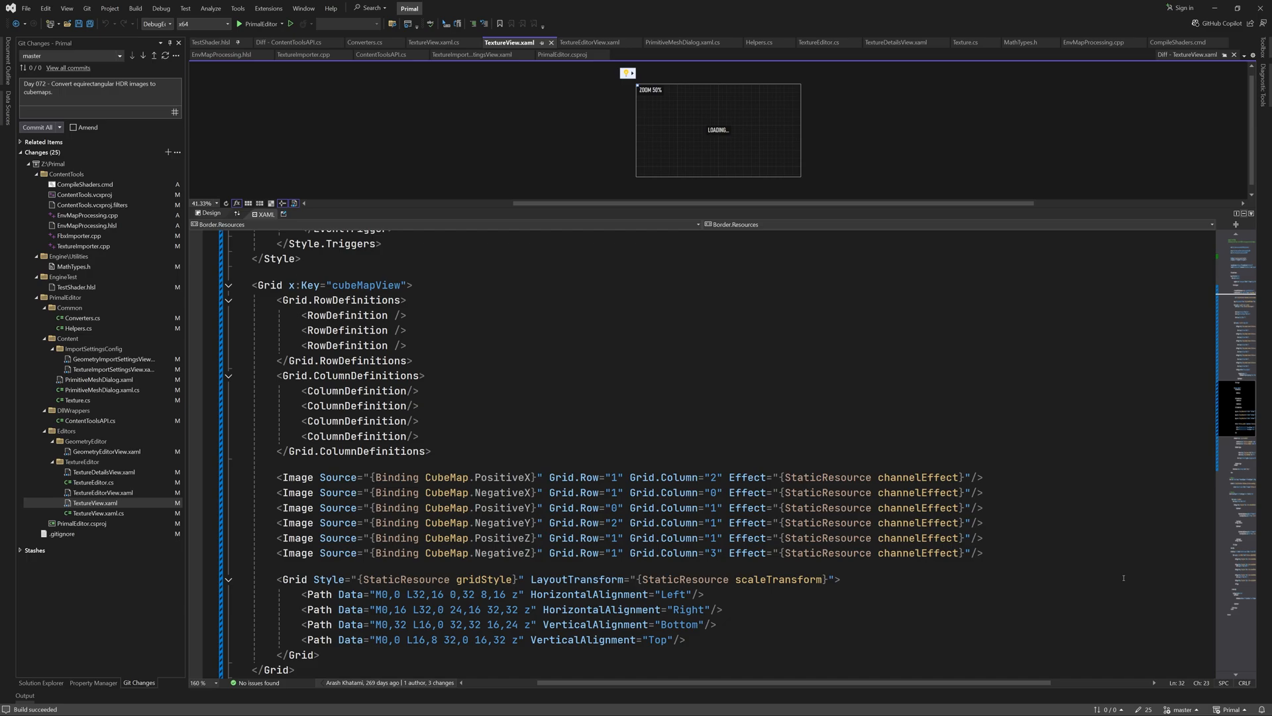
double_click(778, 579)
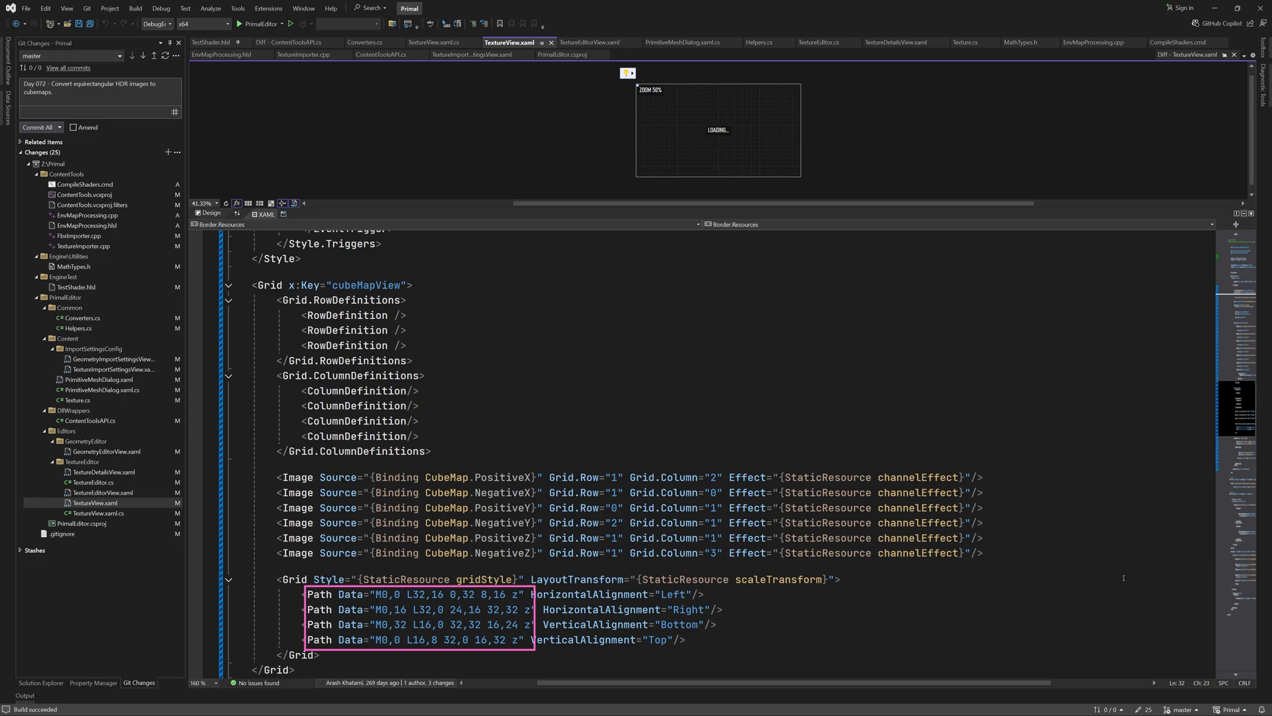
scroll(down, 3)
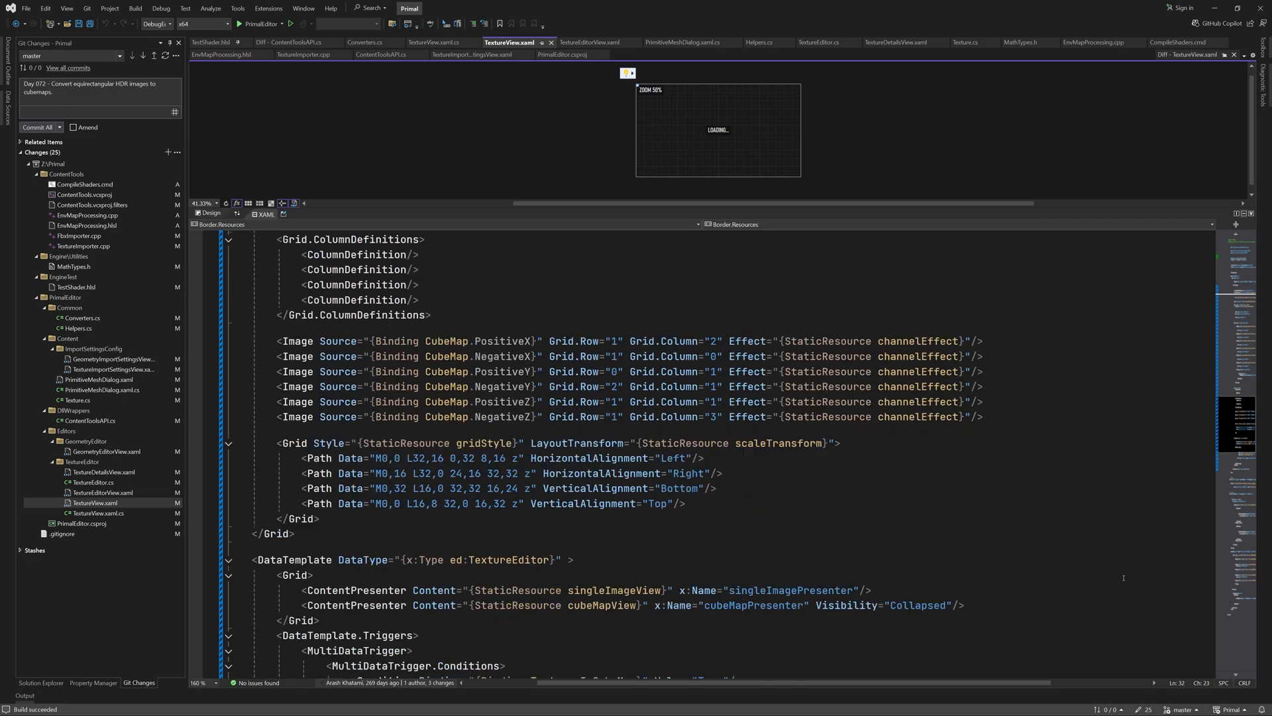
scroll(down, 3)
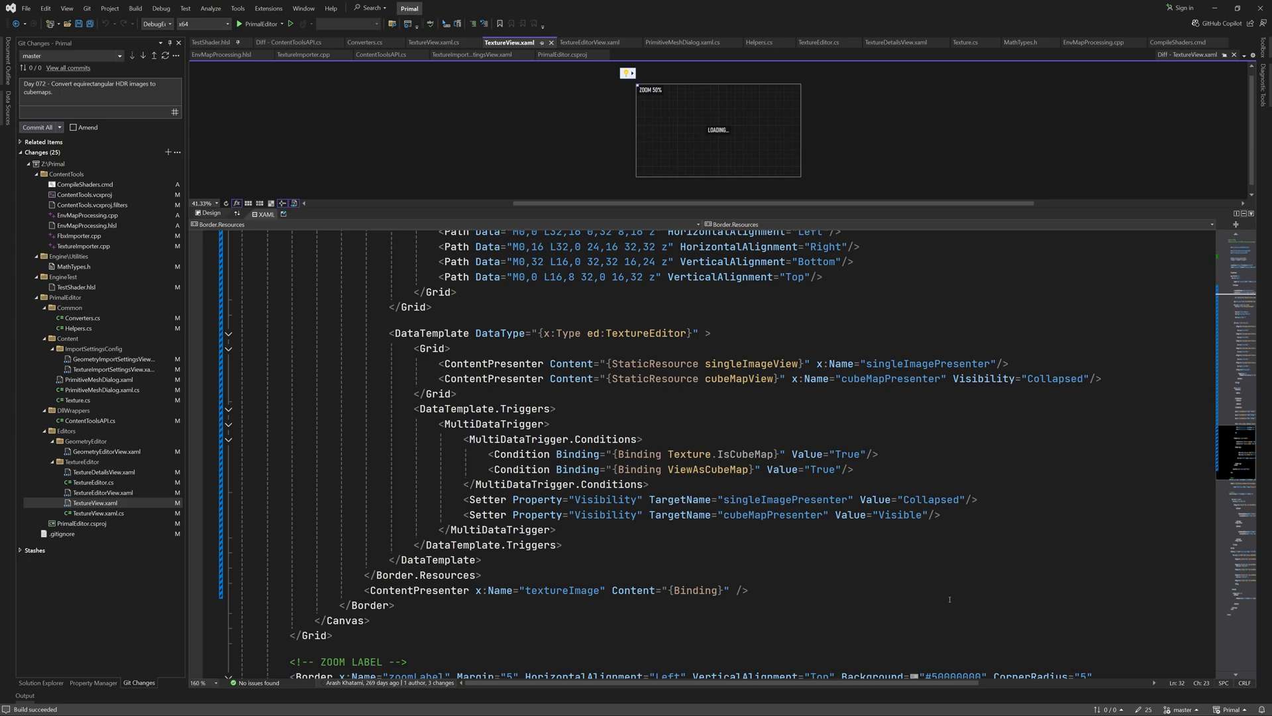
Scroll through the TextureView.xaml diff showing textureImage replaced by the Border.Resources block
scroll(up, 3)
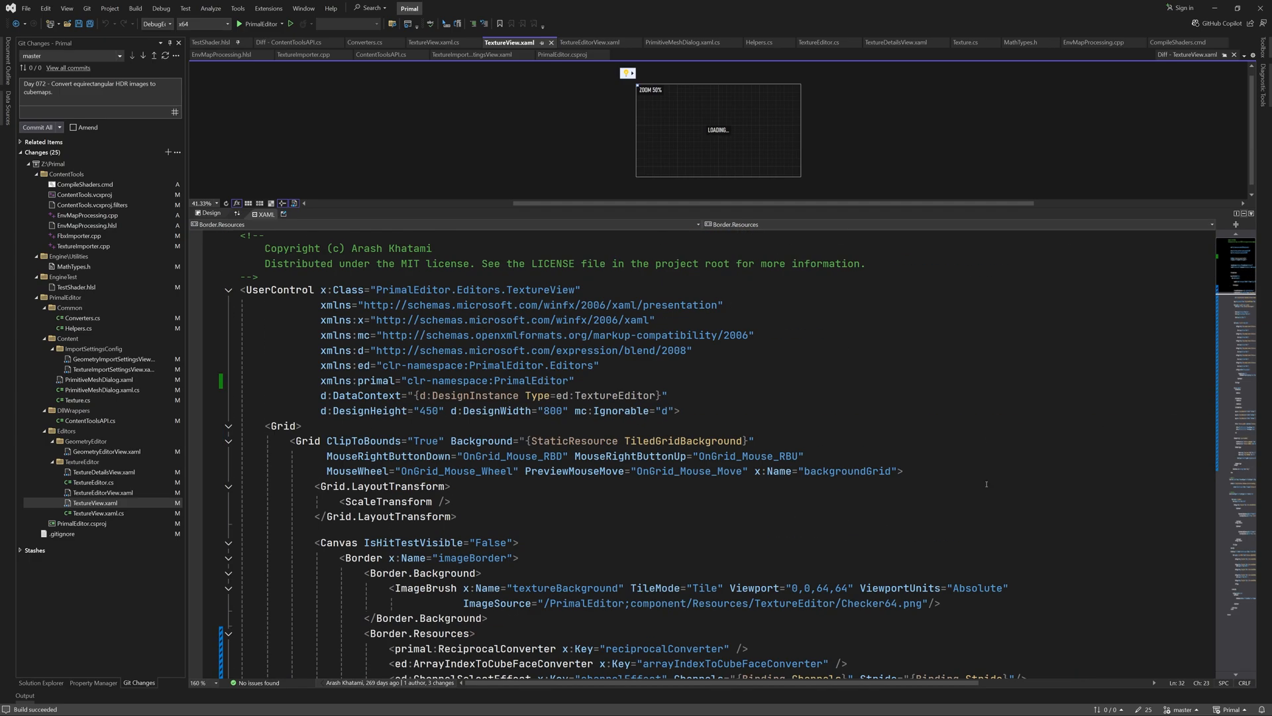
scroll(down, 3)
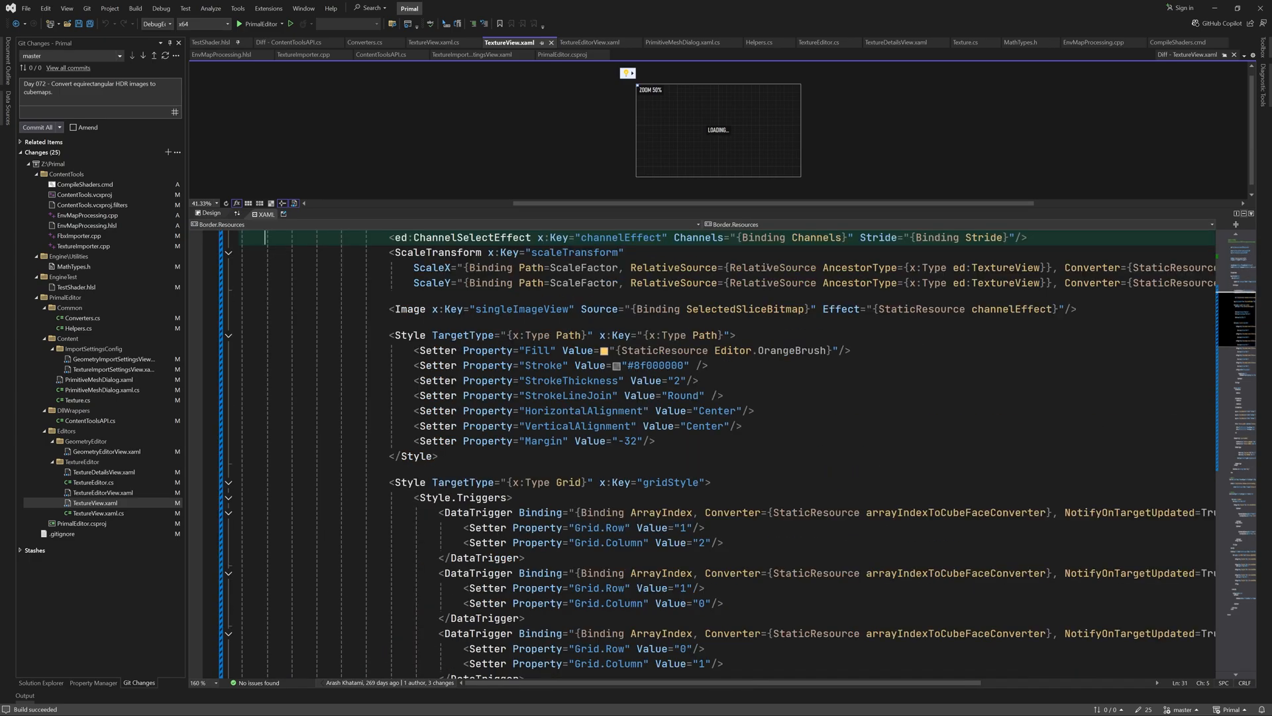
scroll(down, 3)
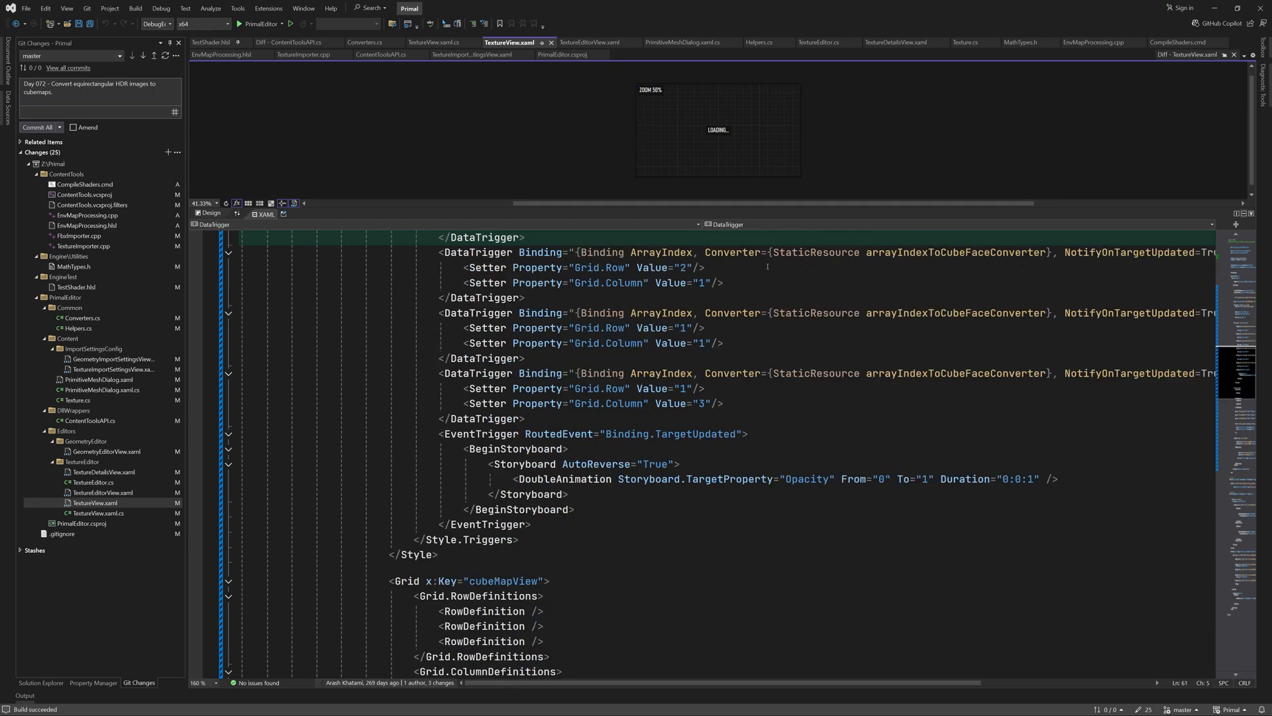
scroll(down, 3)
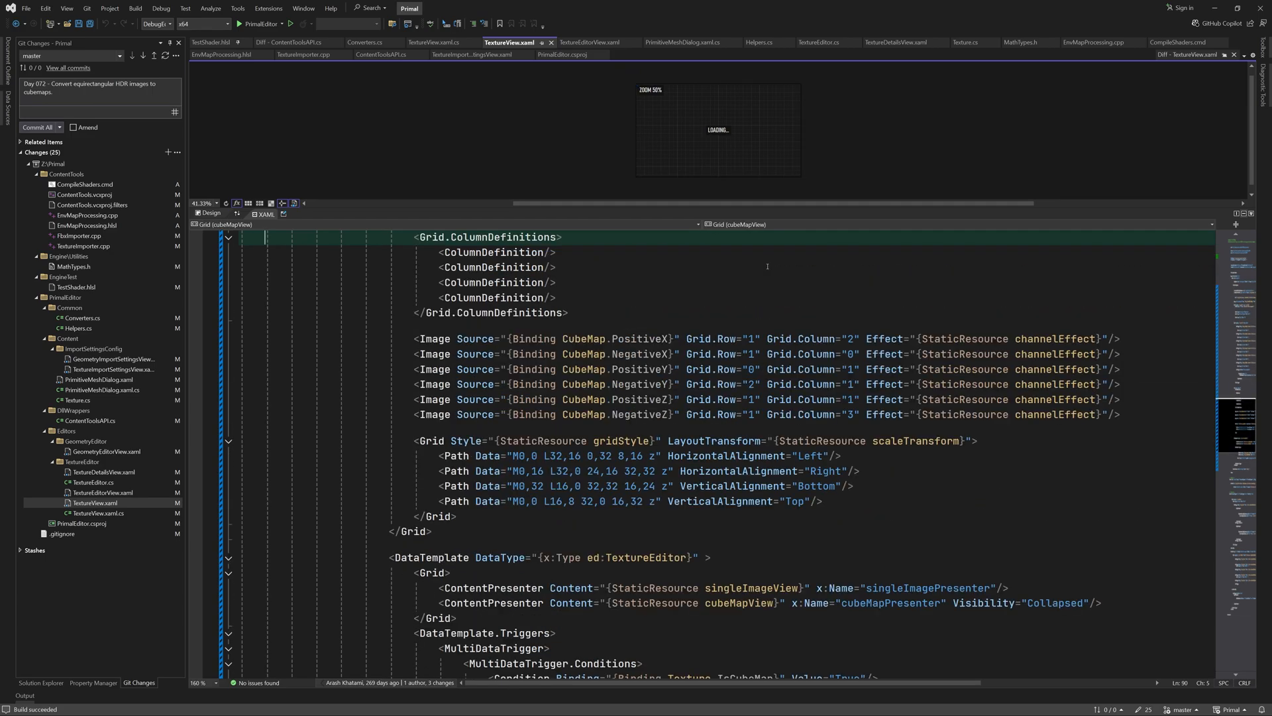
scroll(down, 3)
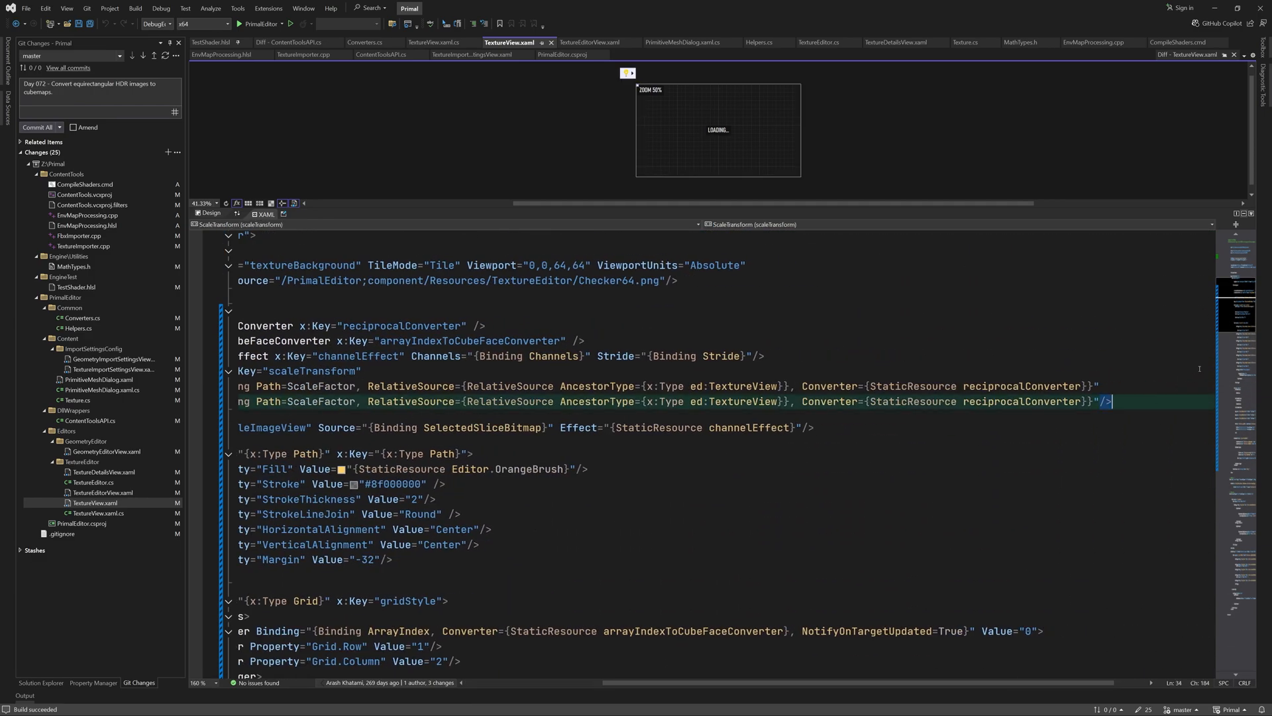
scroll(down, 3)
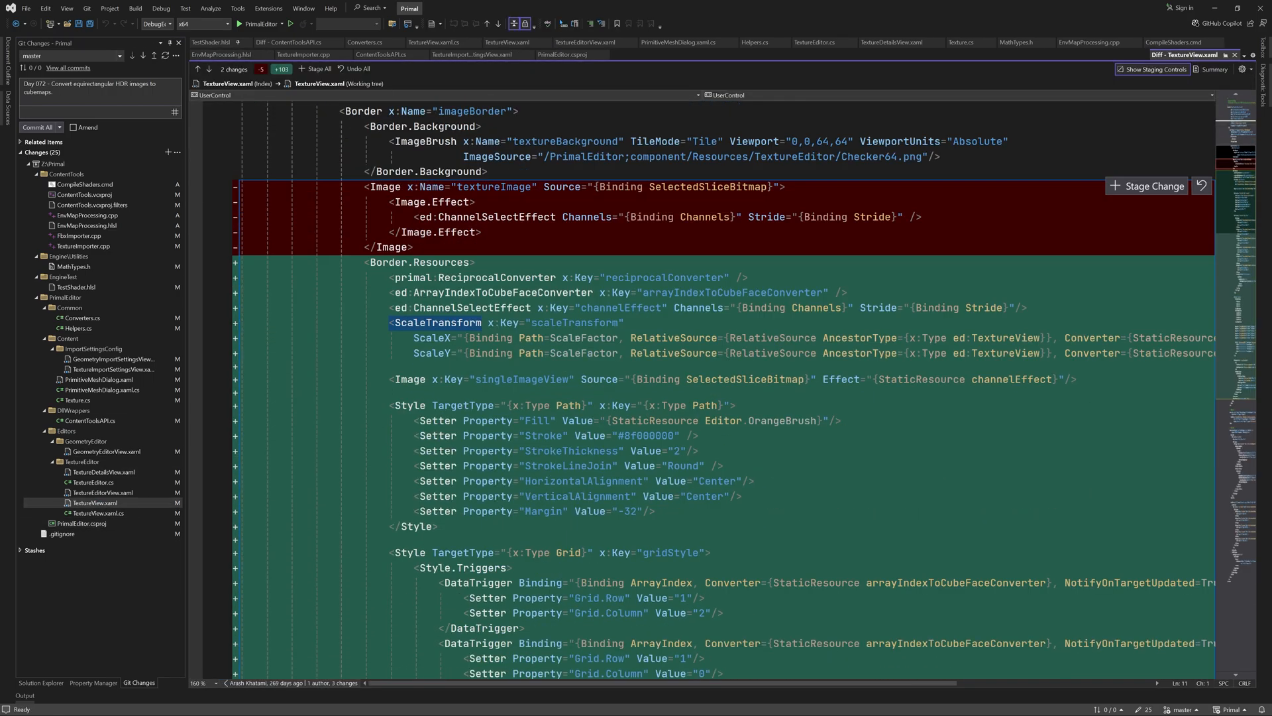
Review the PrimalEditor.csproj net8.0-windows change and switch to the solution files
scroll(down, 3)
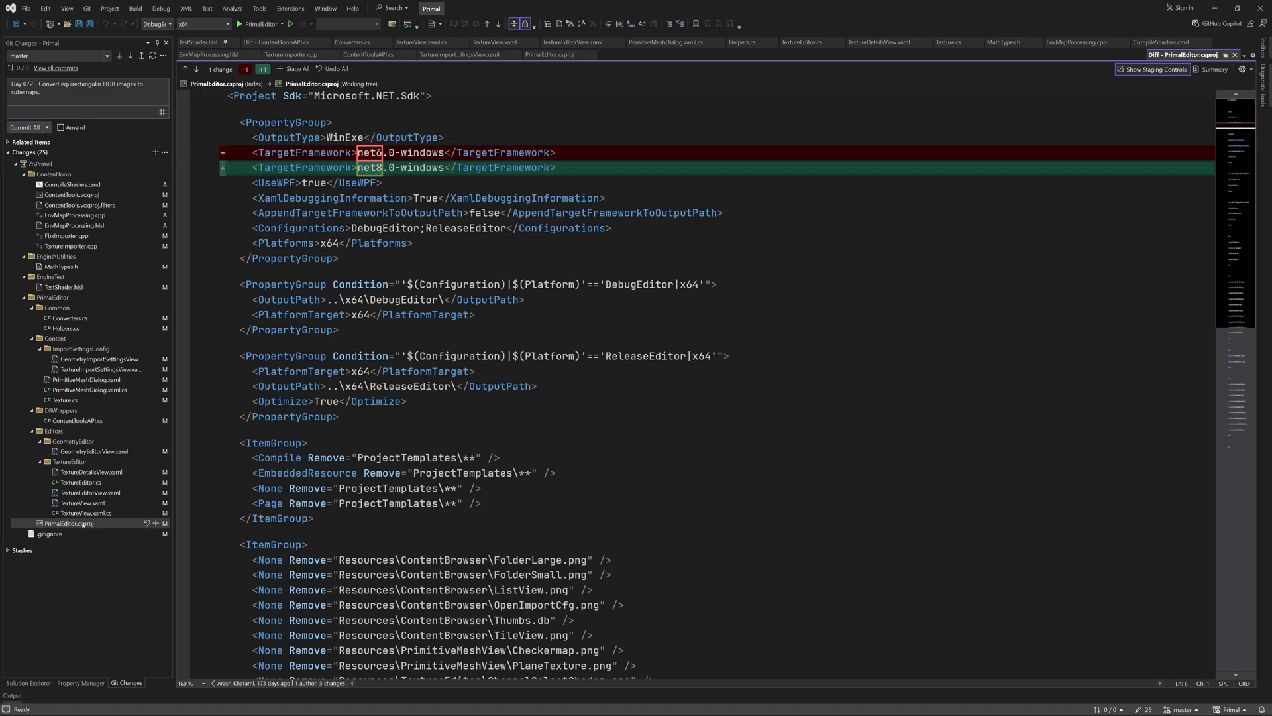
click(28, 681)
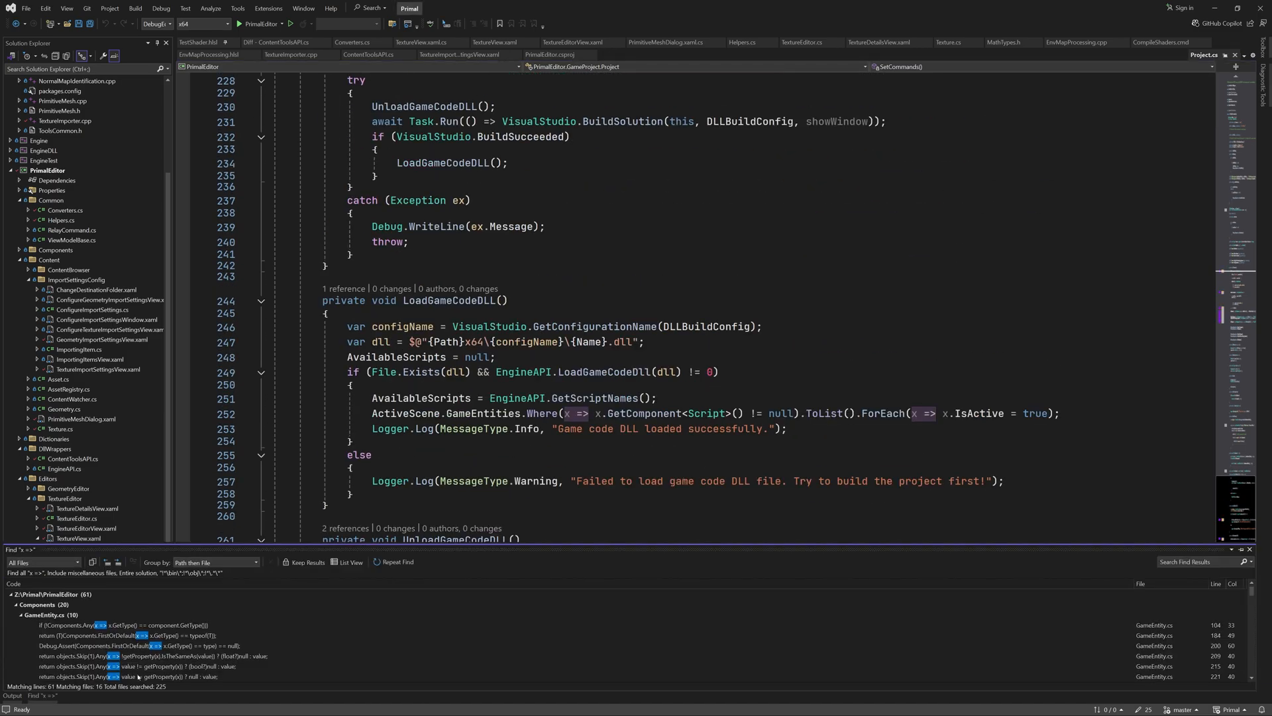
Remove unnecessary lambda expressions solution-wide via Quick Actions on the RenameCommand lambda
scroll(down, 3)
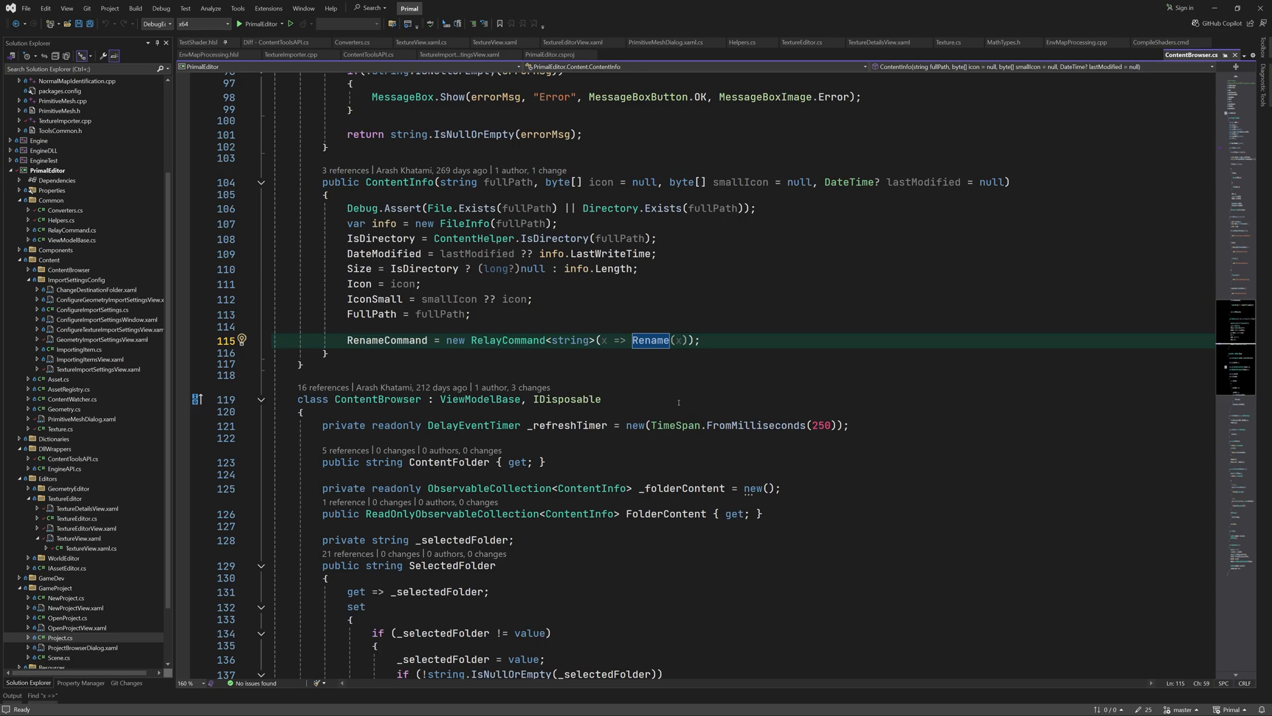
click(241, 340)
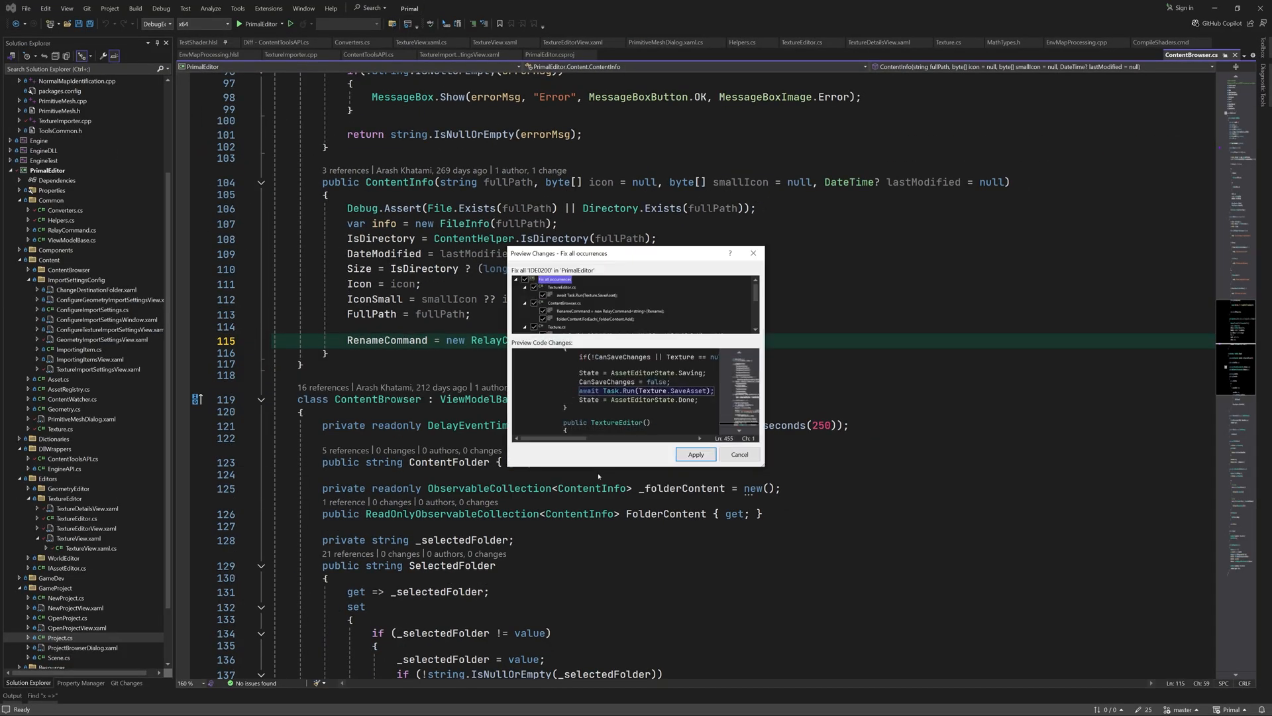
scroll(down, 3)
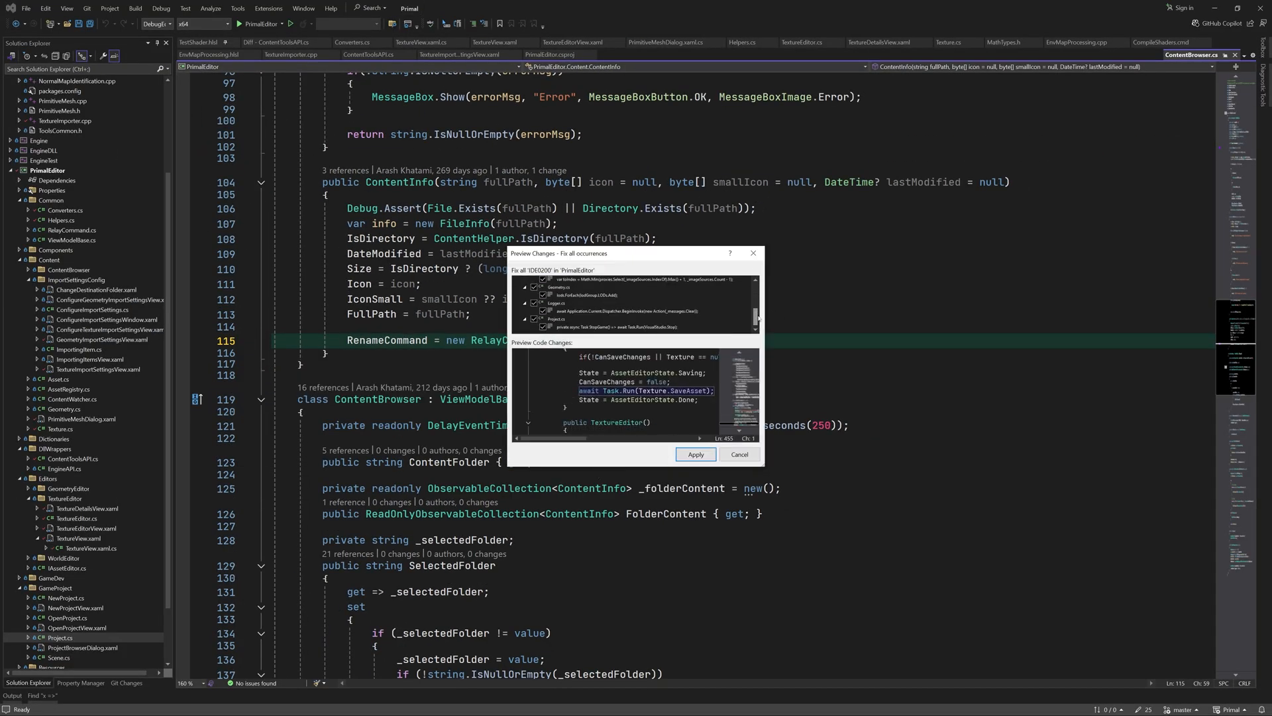
click(694, 453)
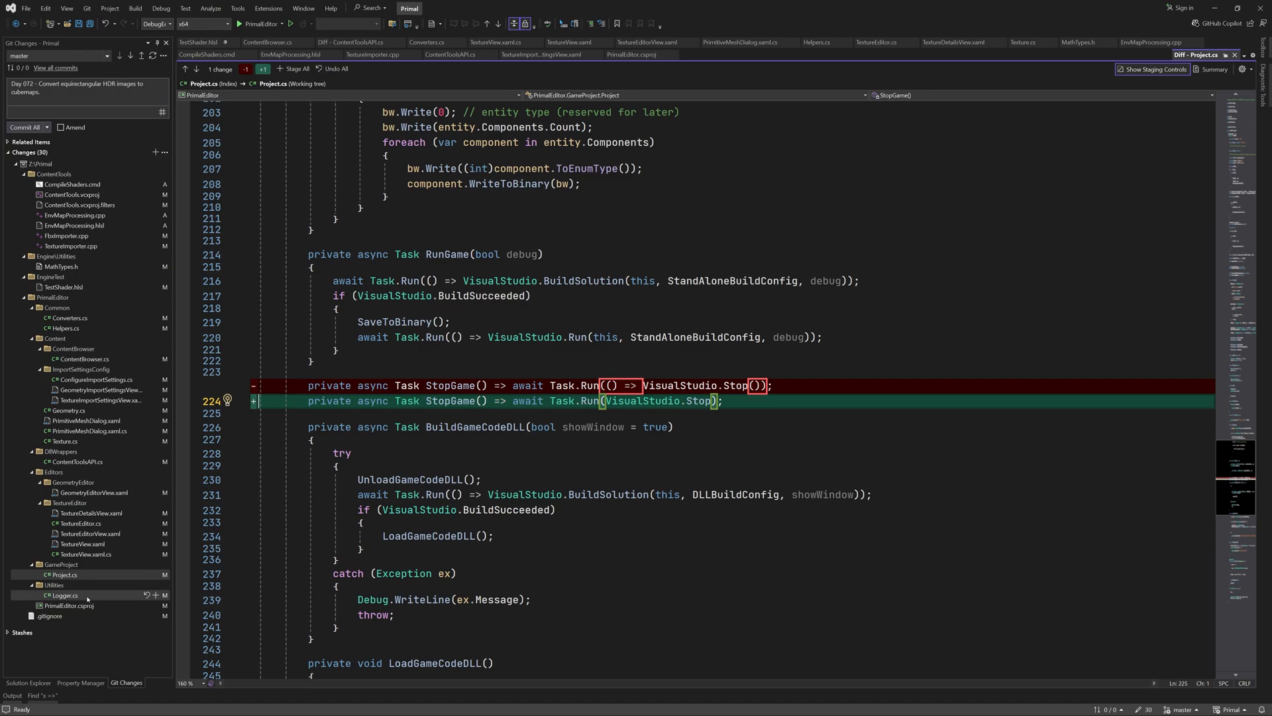
View the Logger.cs, ContentBrowser.cs and Geometry.cs diffs with direct method references
click(64, 595)
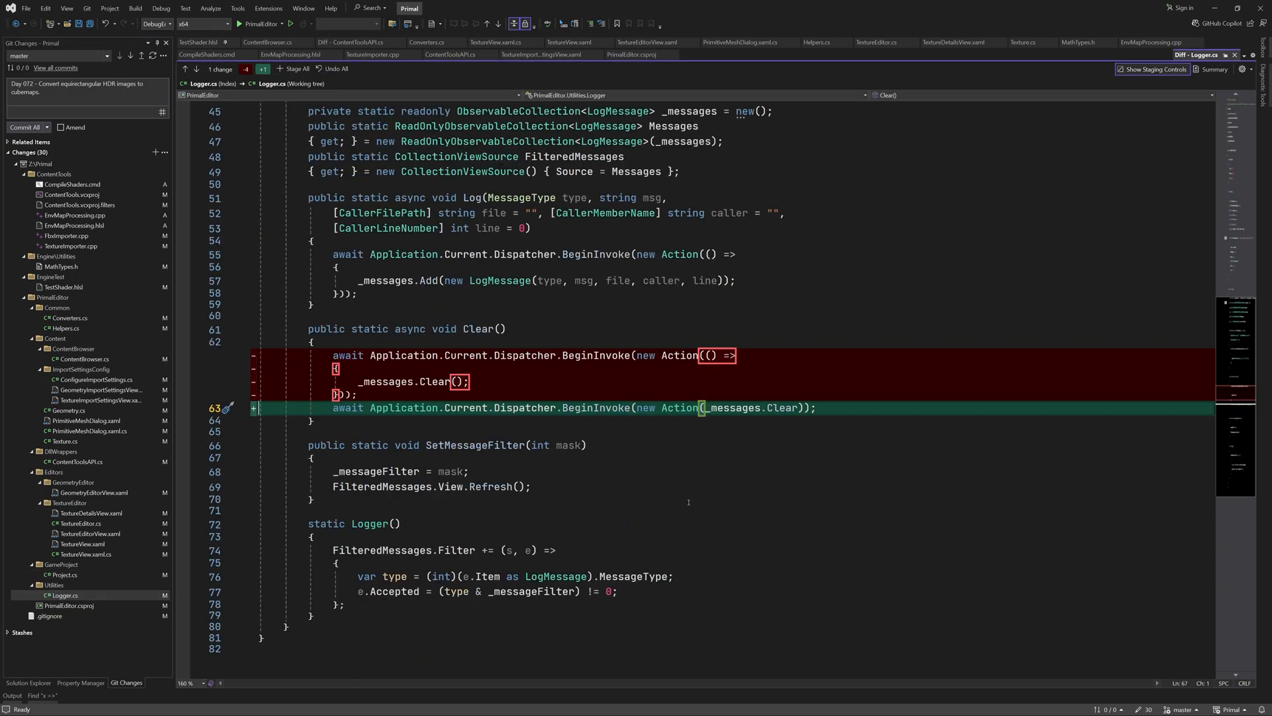
mouse_move(114, 633)
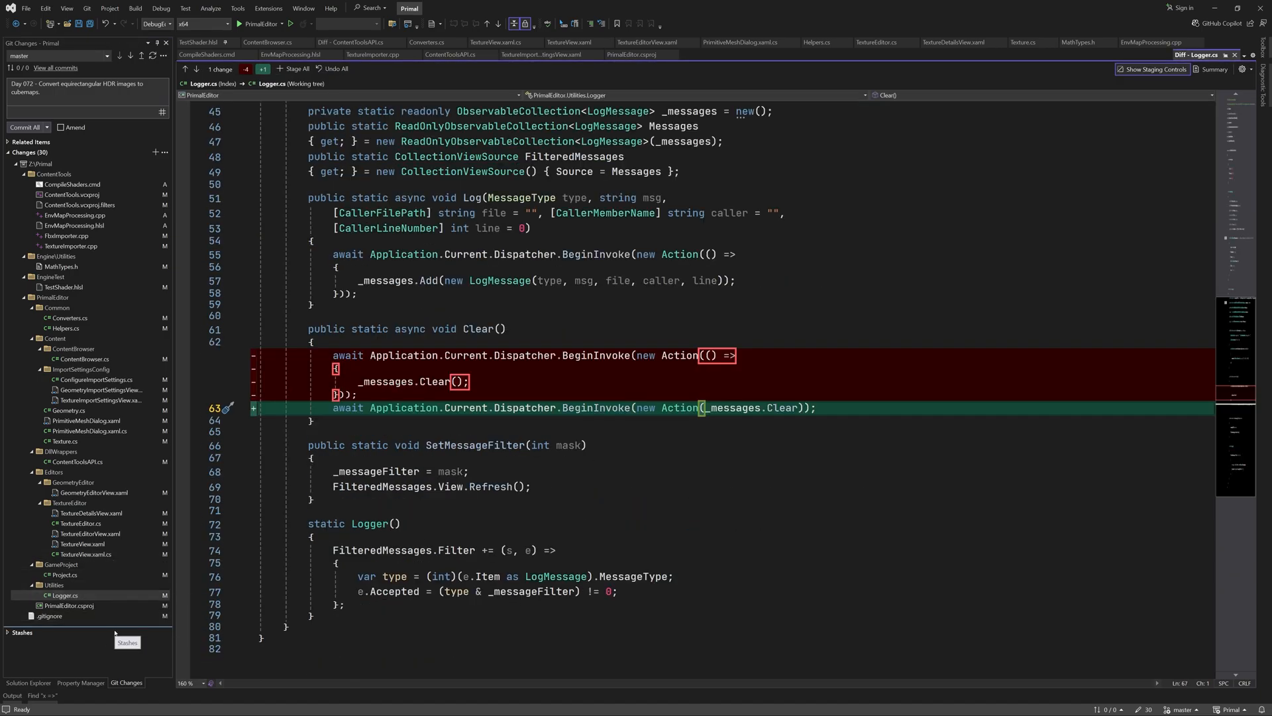
click(82, 359)
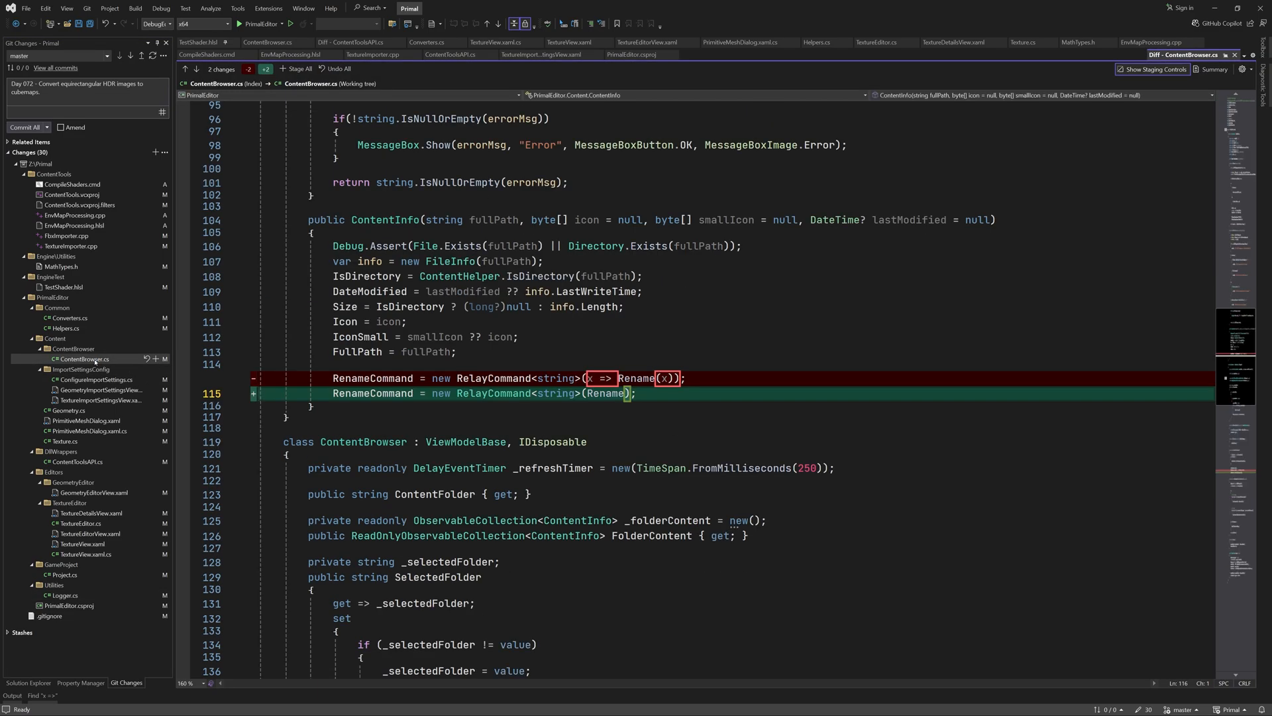
scroll(down, 3)
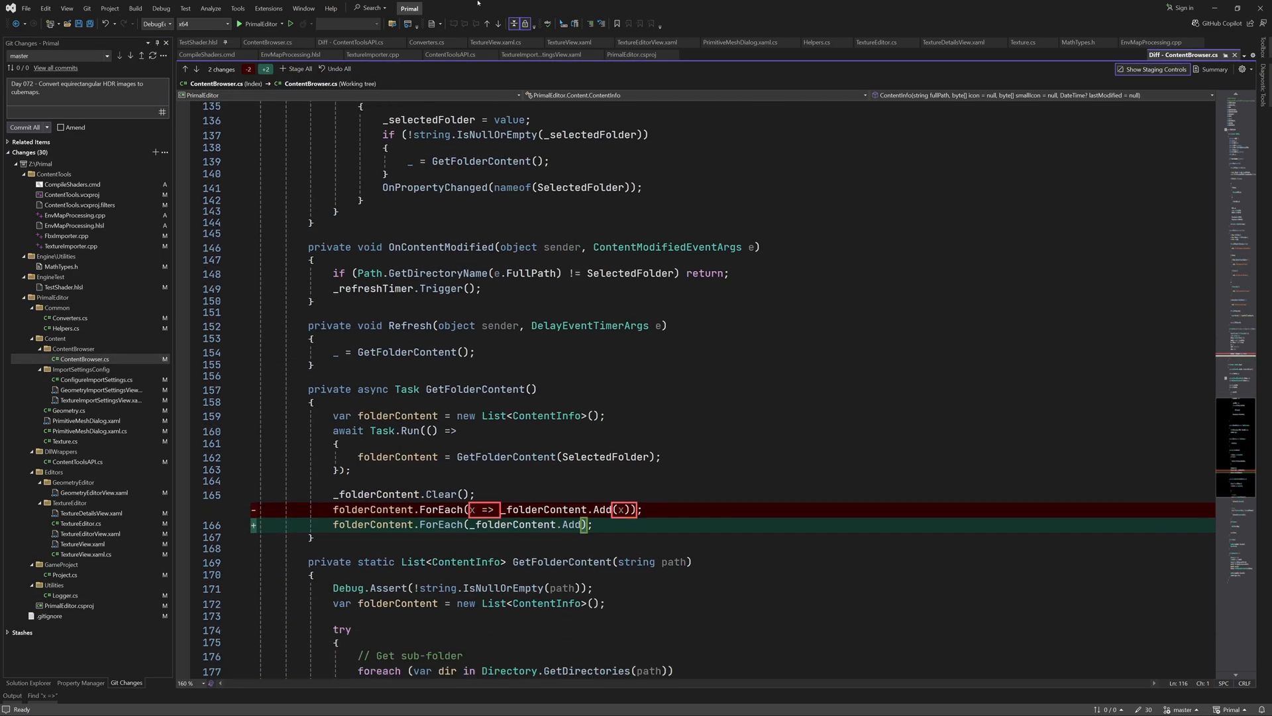
click(269, 42)
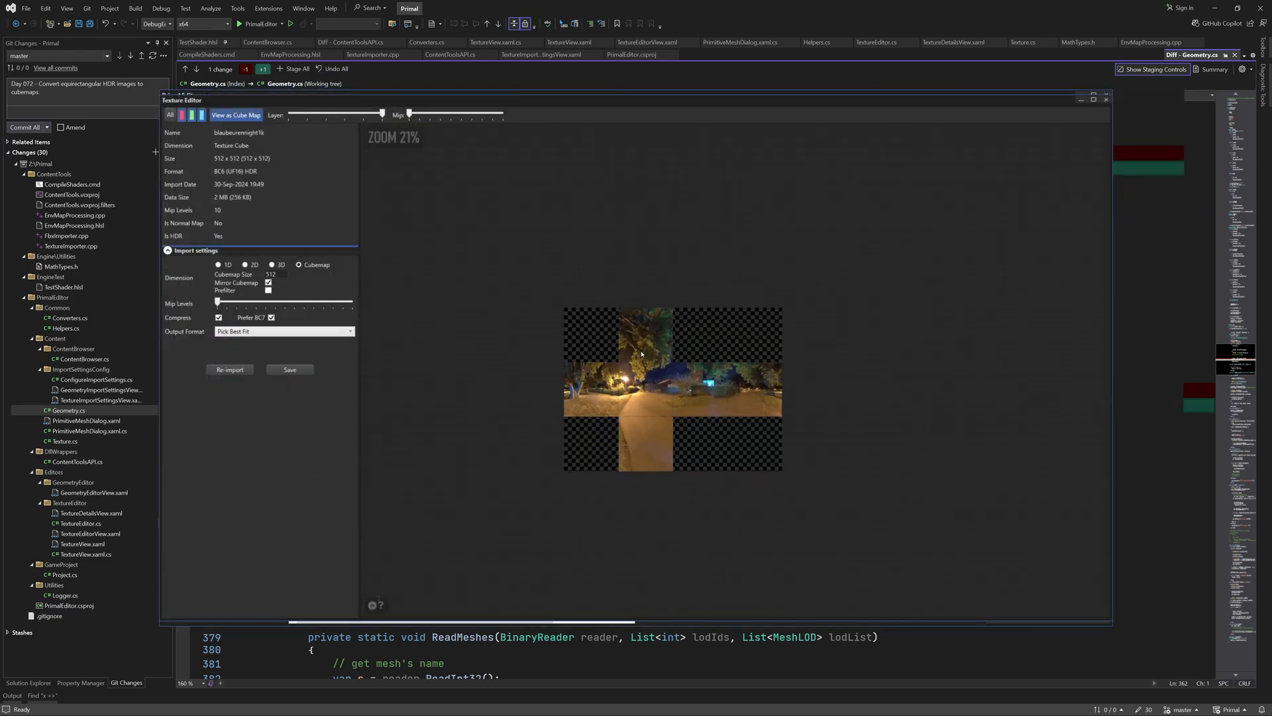
scroll(up, 3)
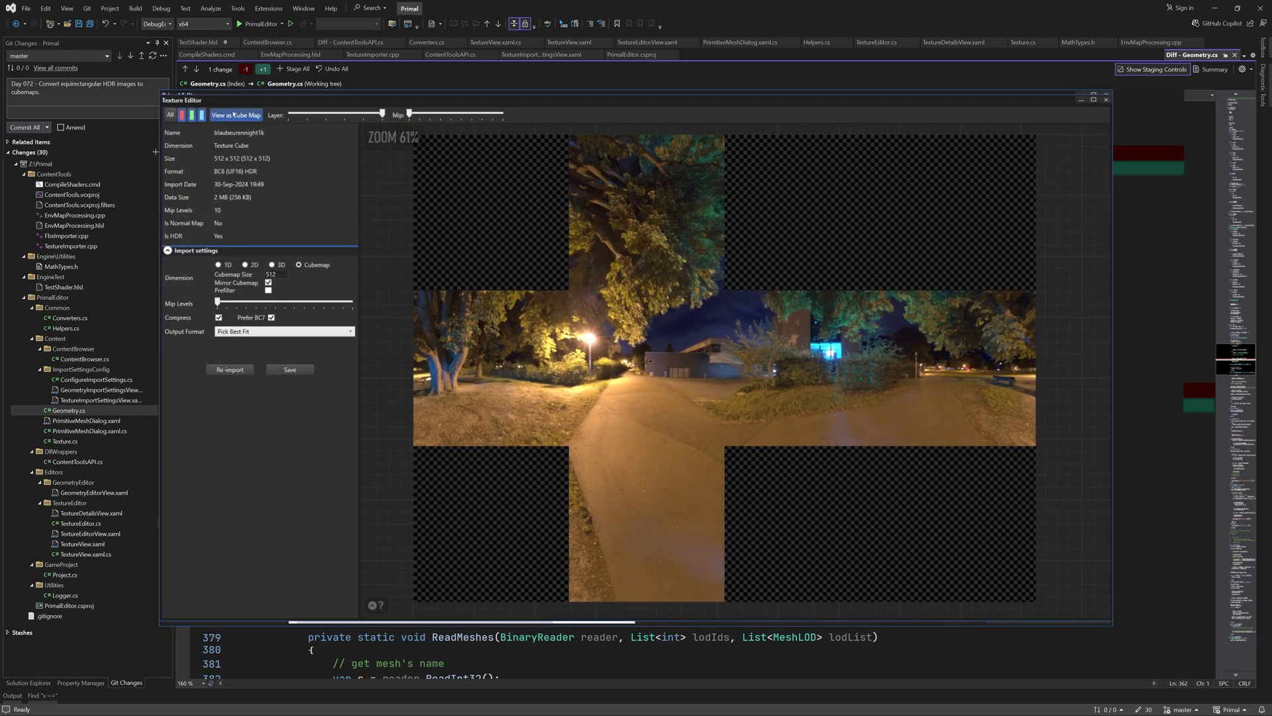
scroll(down, 3)
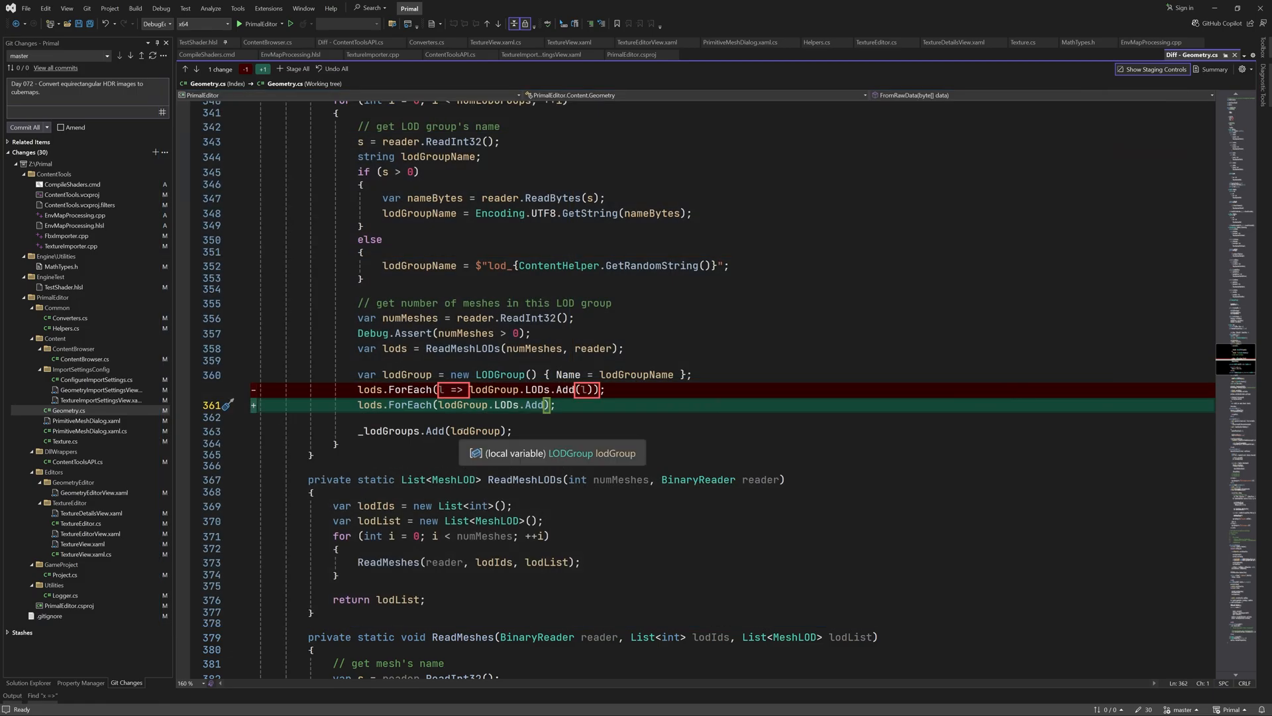
Build the solution in ReleaseEditor and watch the output
click(270, 43)
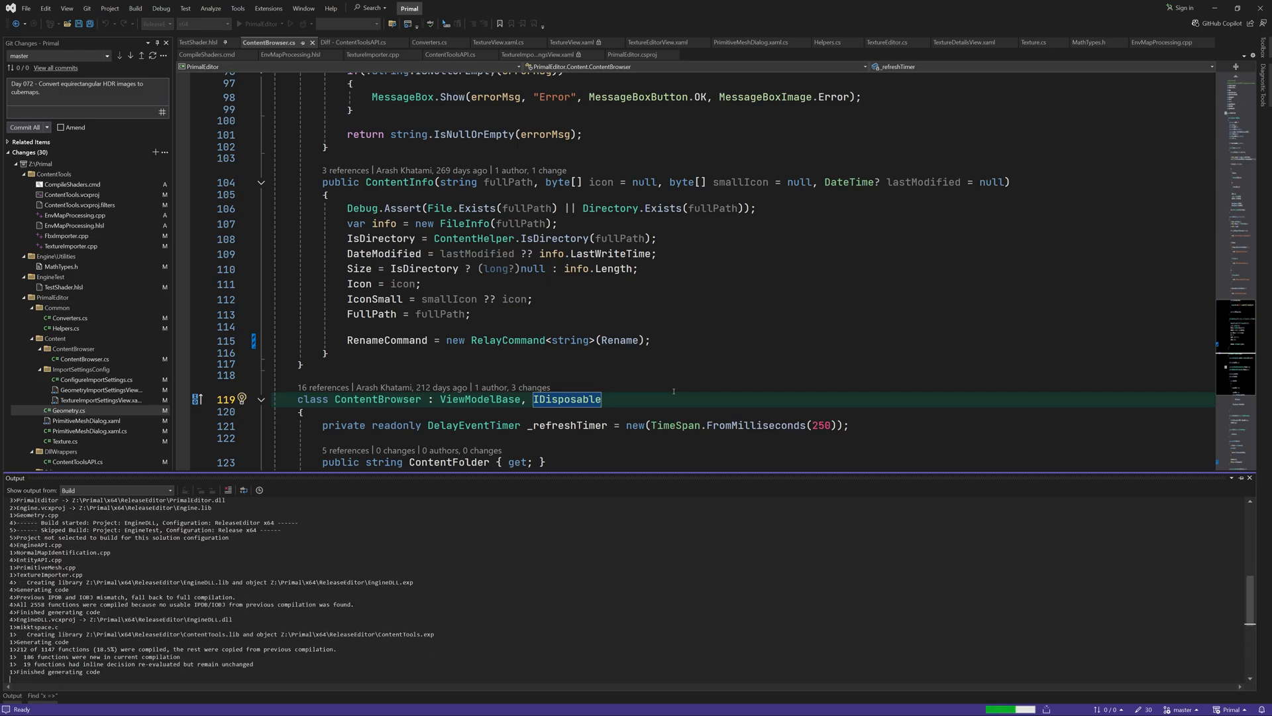
Switch to DebugEditor, commit all changes with the Day 072 message and push to origin/master
click(156, 24)
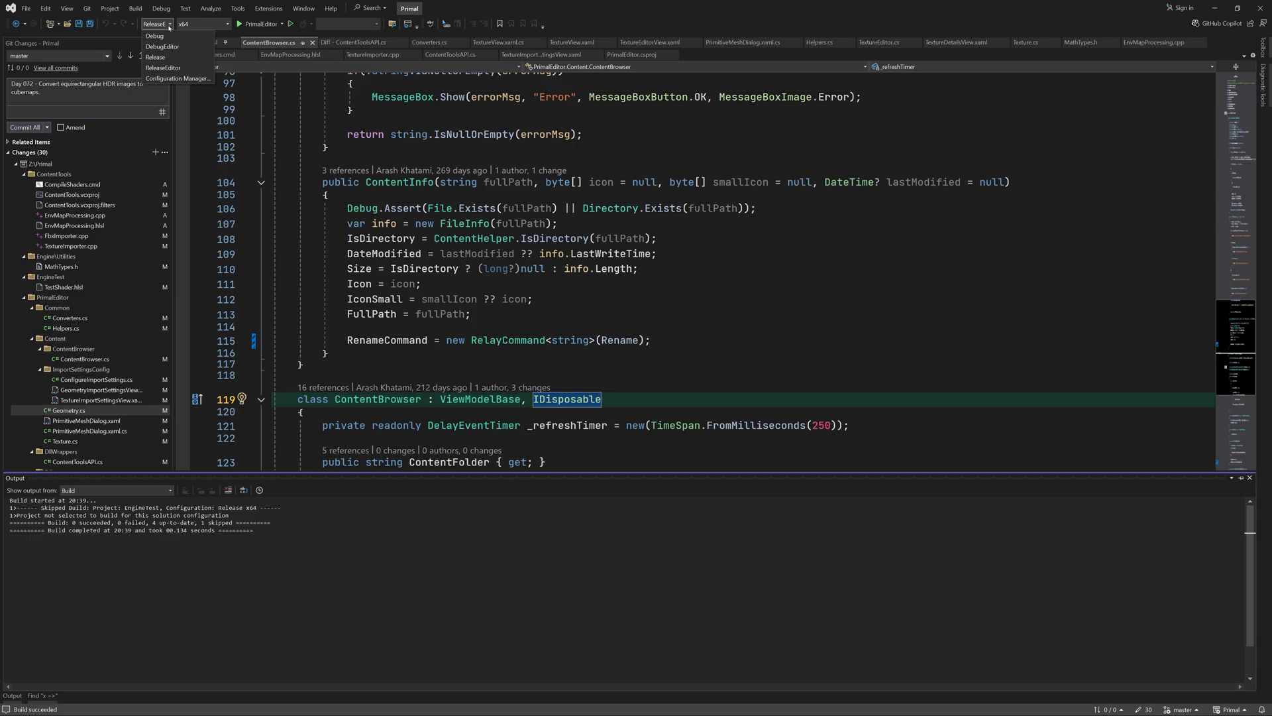
click(154, 35)
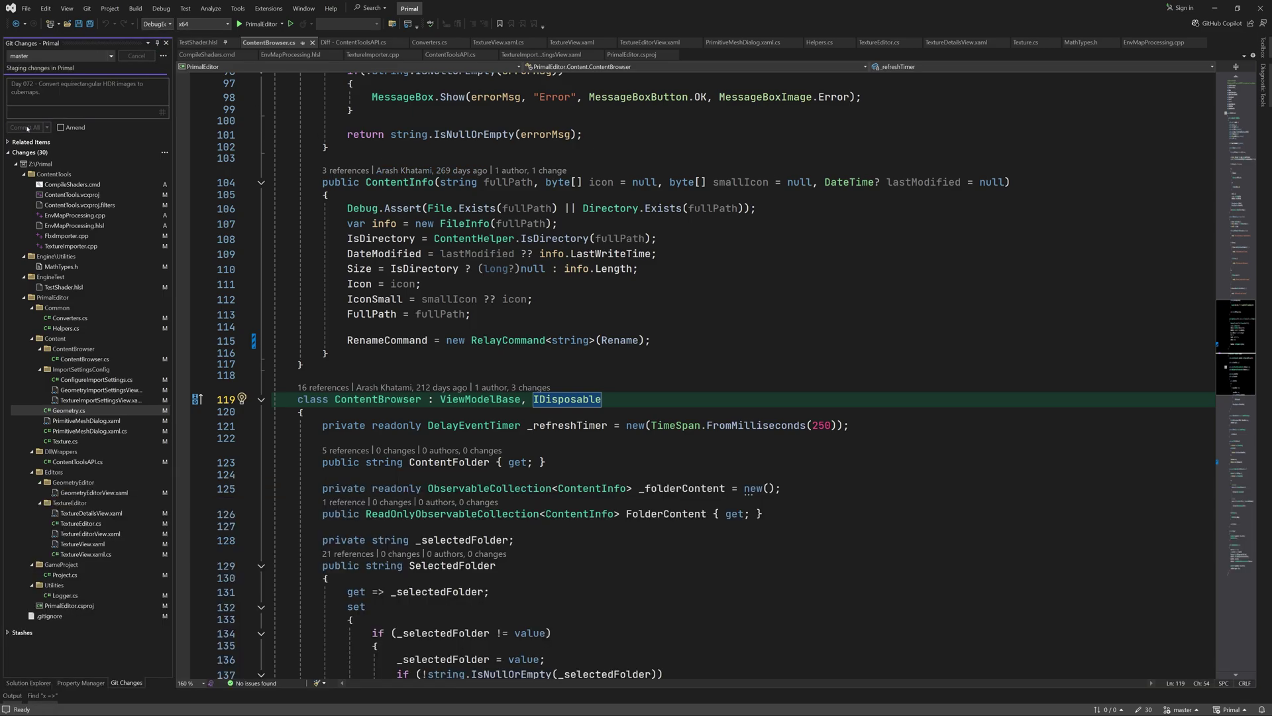
click(20, 128)
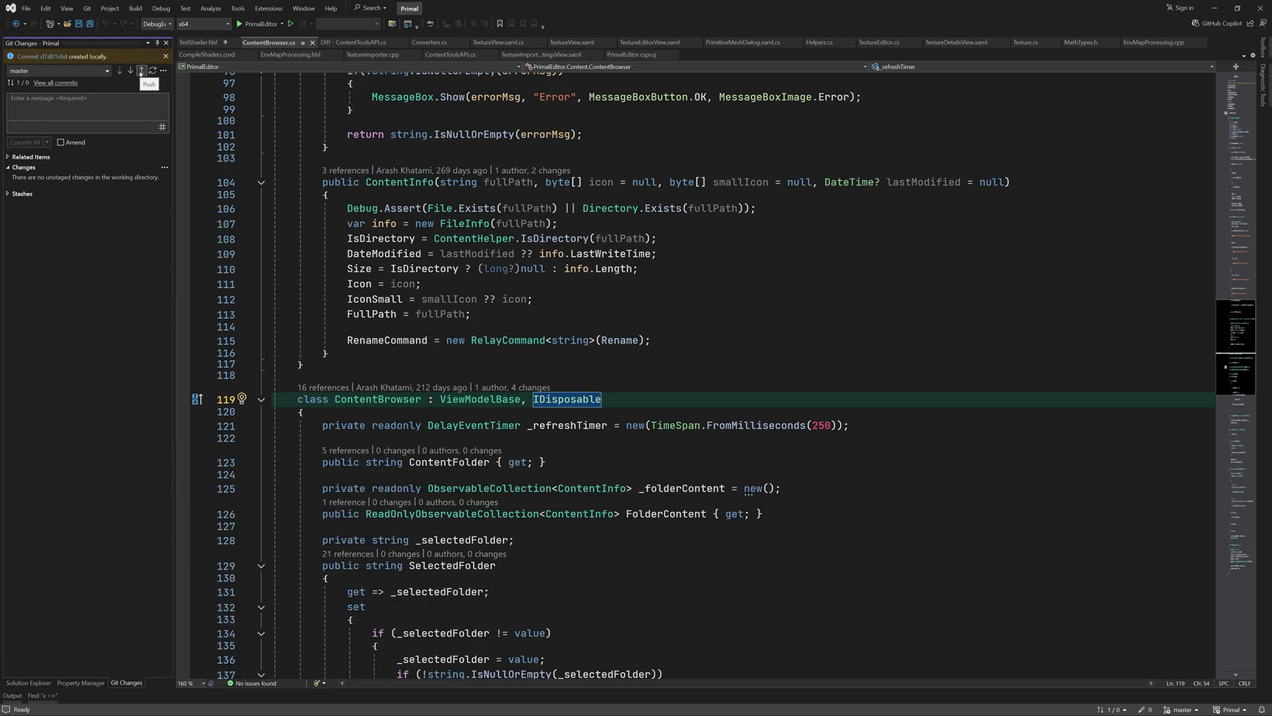
click(141, 71)
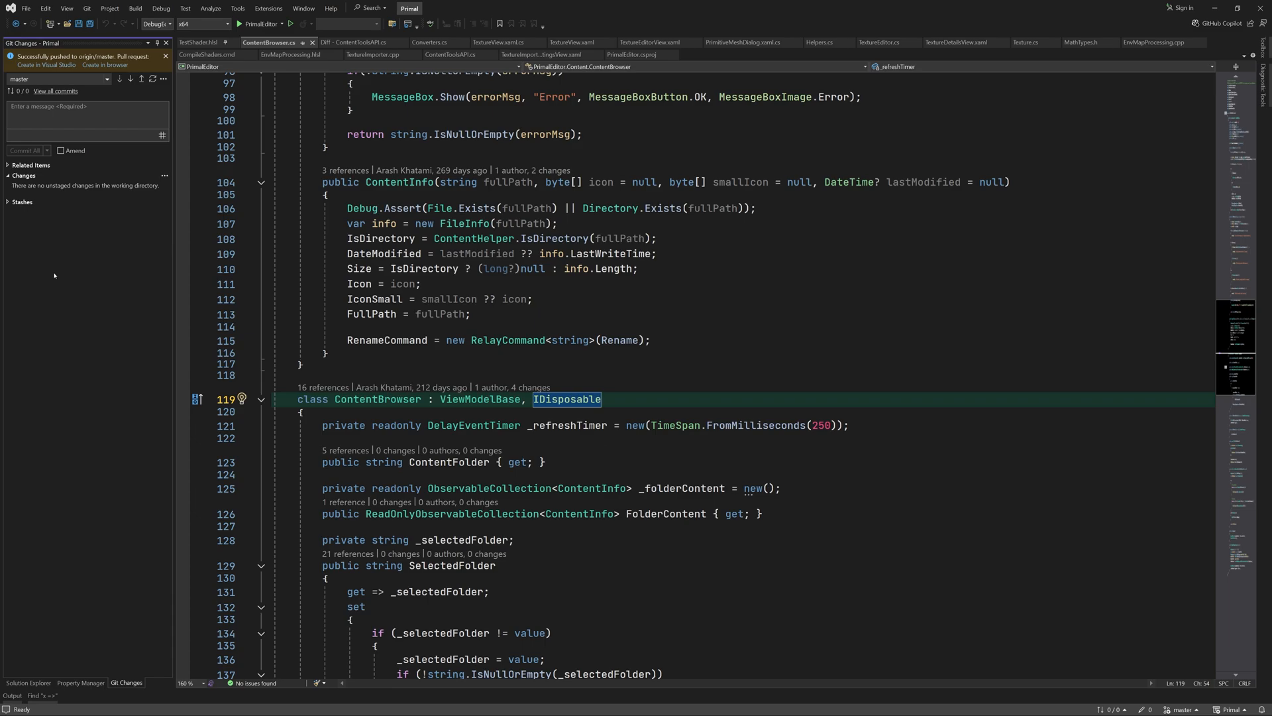